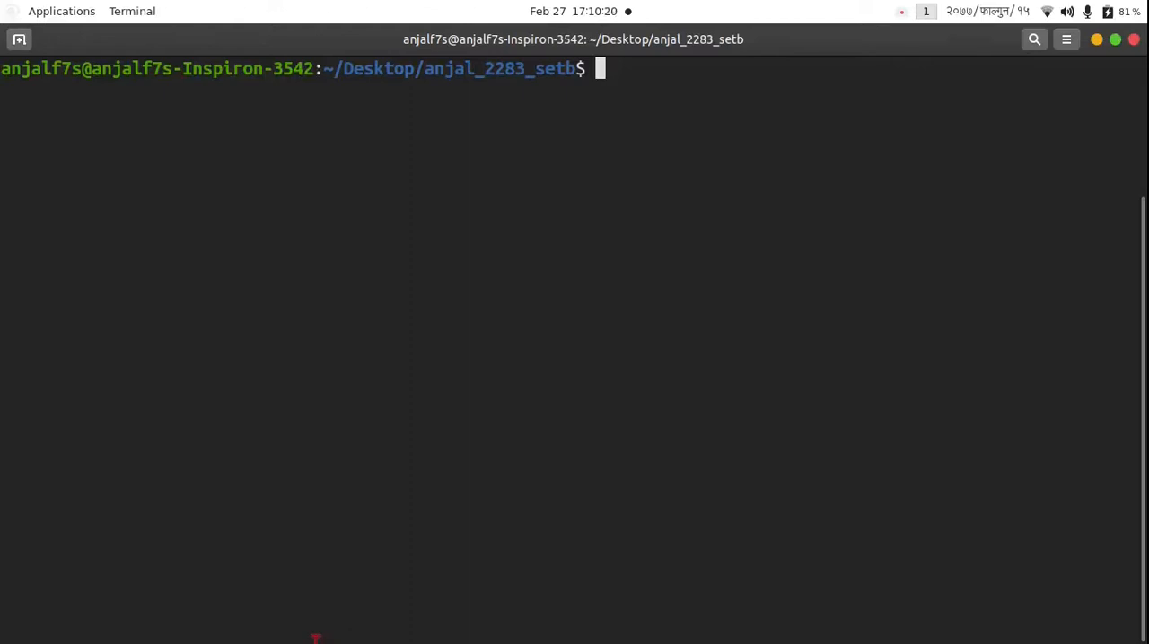
# Enter the command 'gedit trapezoid.f90 &' at the terminal prompt.
pyautogui.write('gedit')
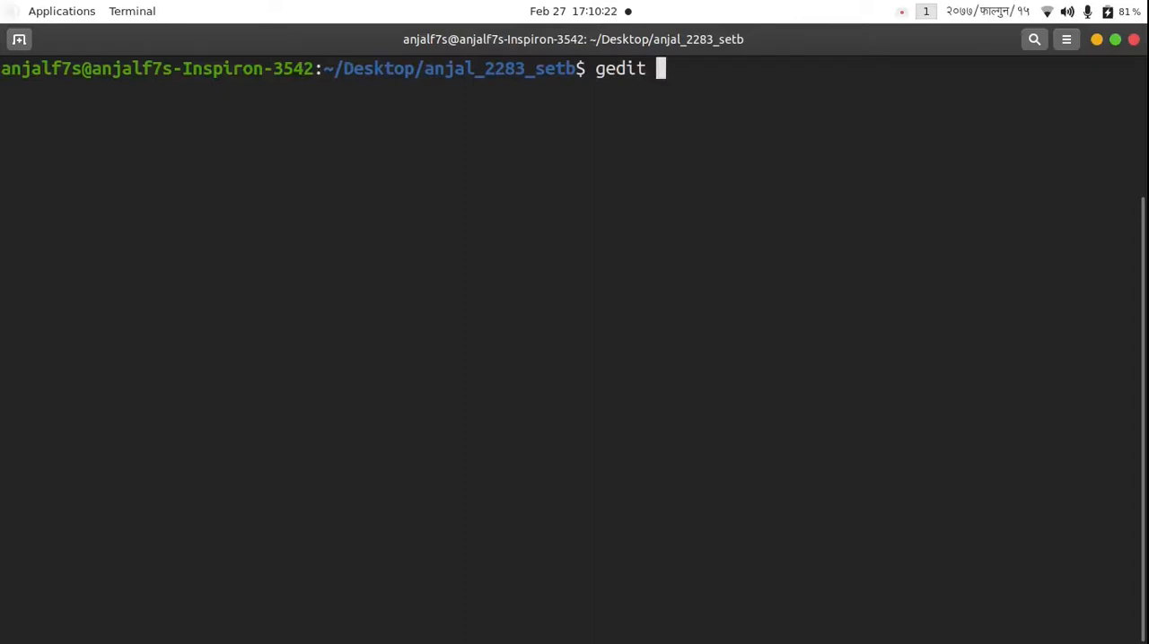
pyautogui.write('trapezo')
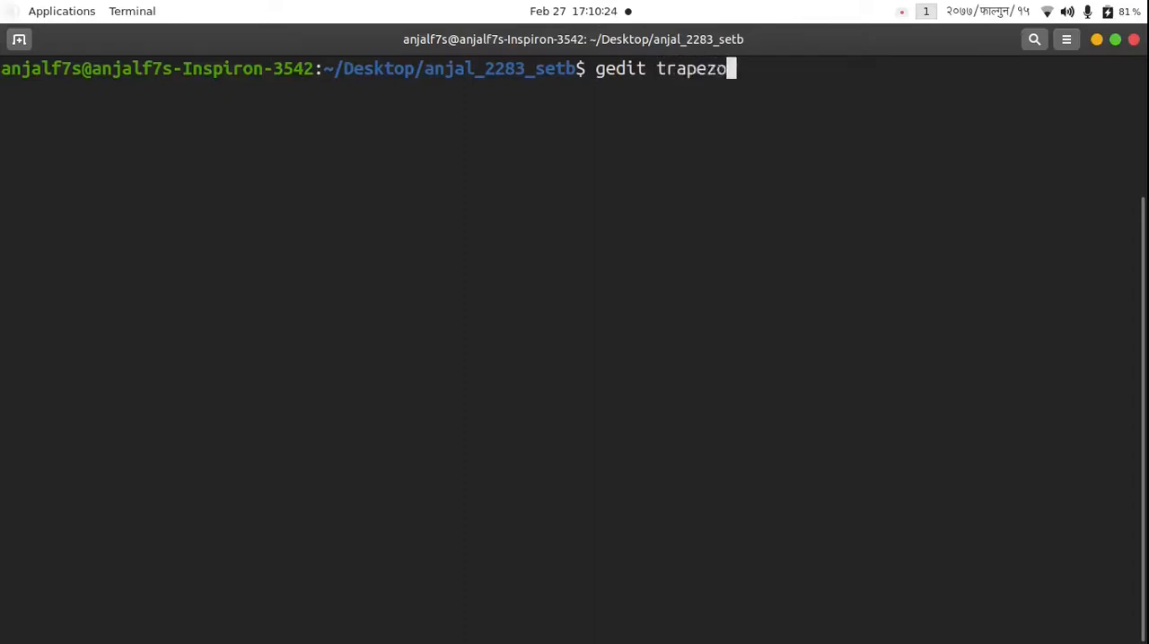
pyautogui.write('id.')
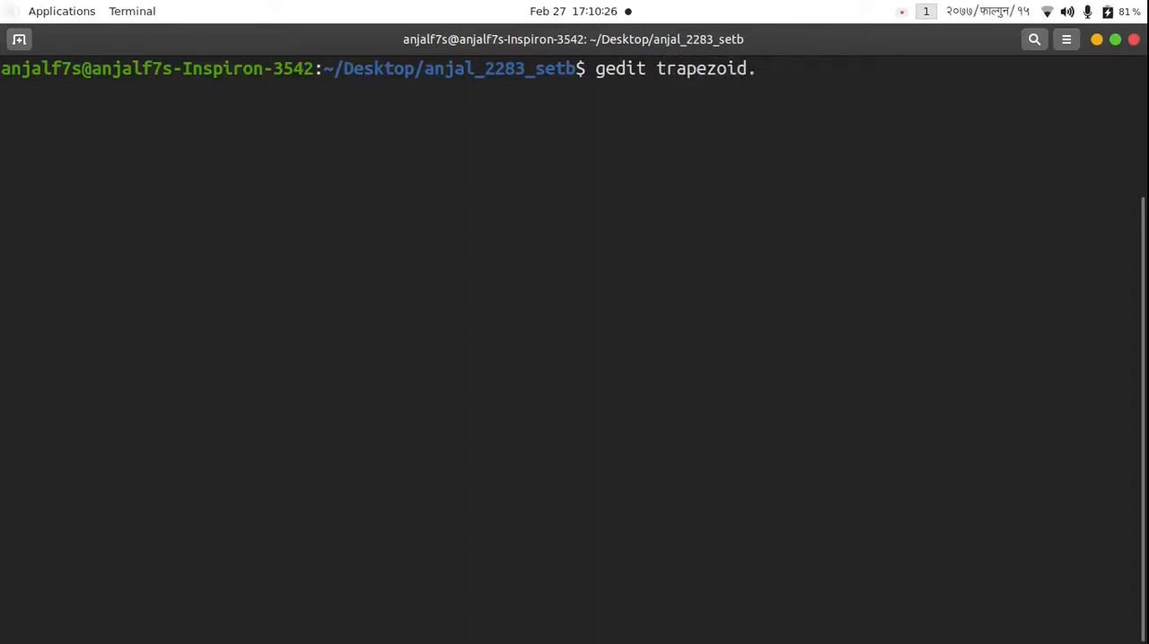
pyautogui.write('f90 &')
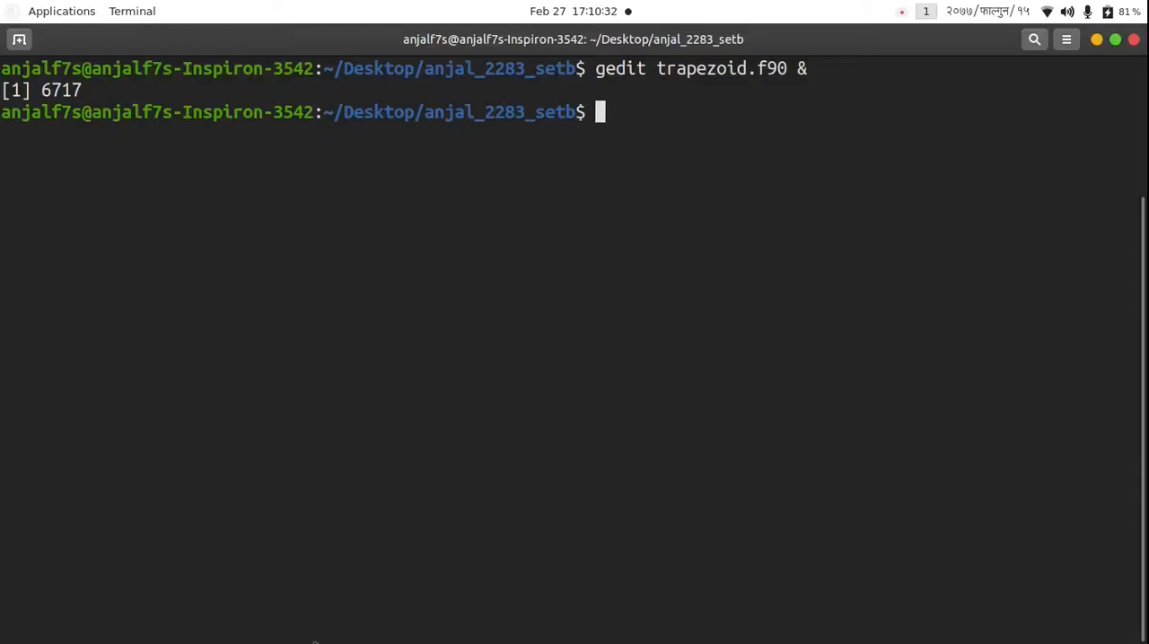
# Write the first comment: program to calculate the integral of sin(x) using trapezoidal rule.
pyautogui.press('Return')
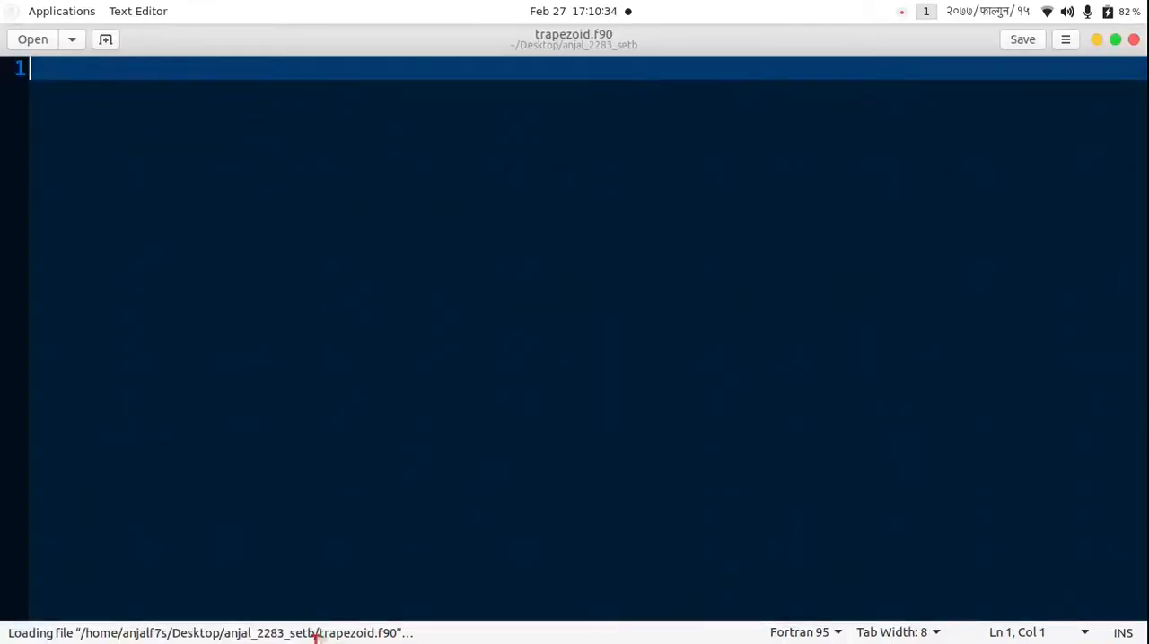
pyautogui.write('!progra')
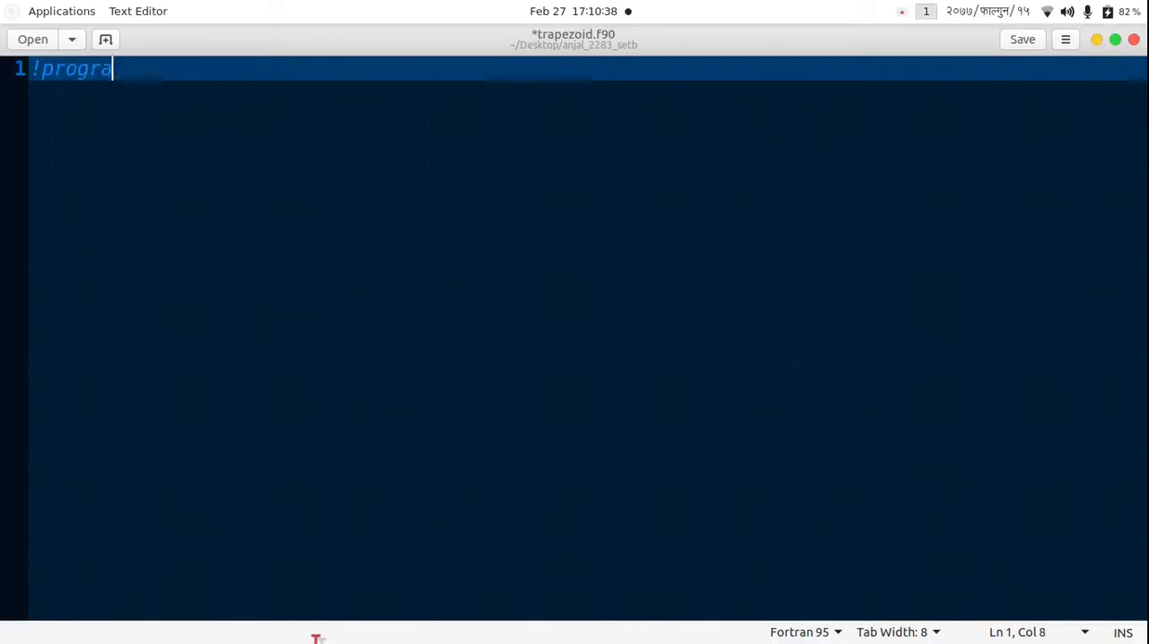
pyautogui.write('m to c')
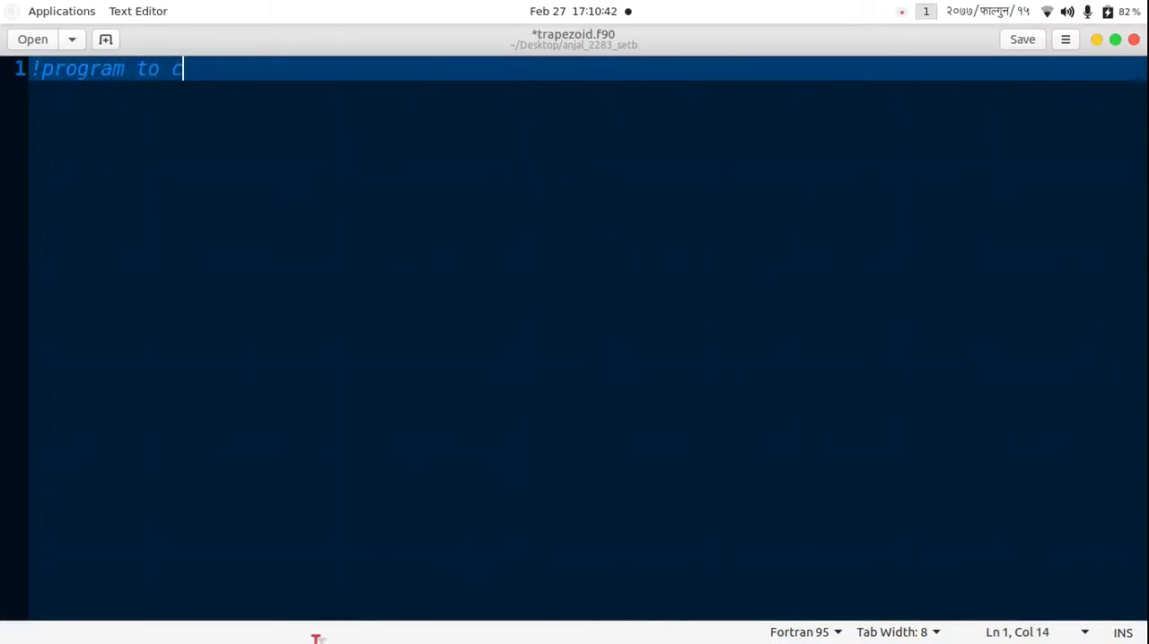
pyautogui.write('alclu')
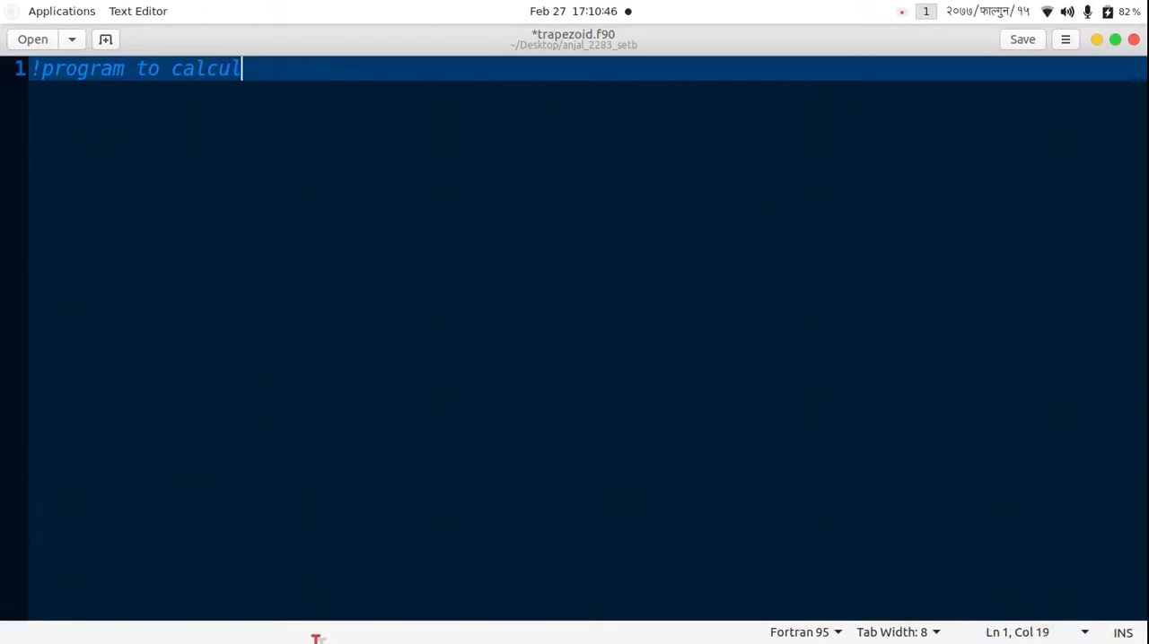
pyautogui.write('ate the inb')
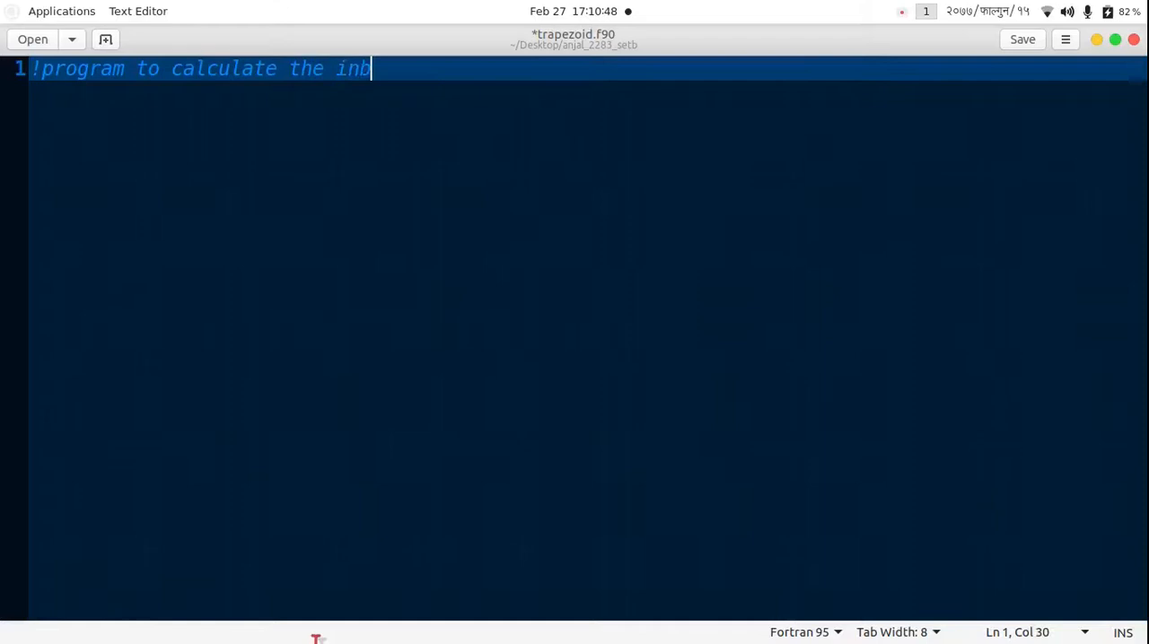
pyautogui.write('egral of')
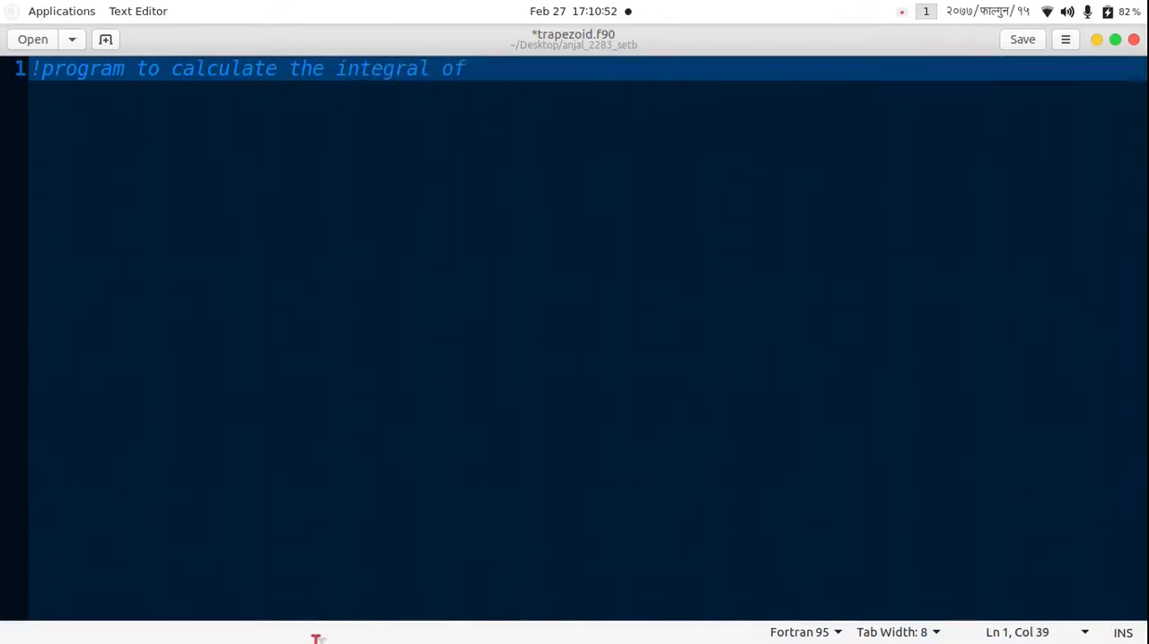
pyautogui.write('sin(')
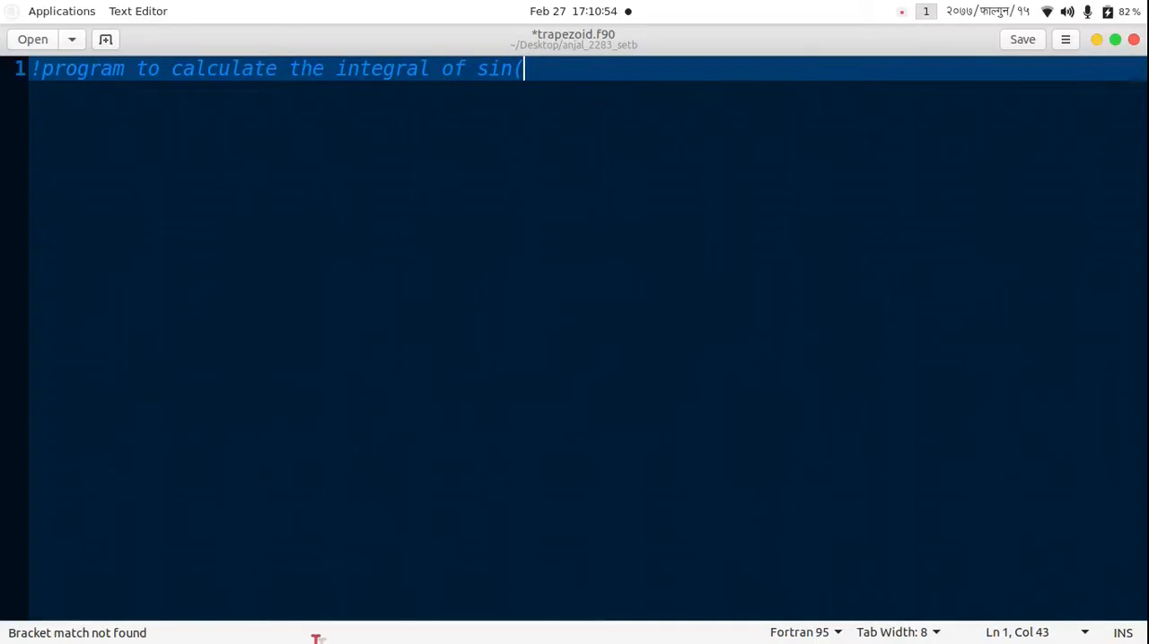
pyautogui.write('x) usi')
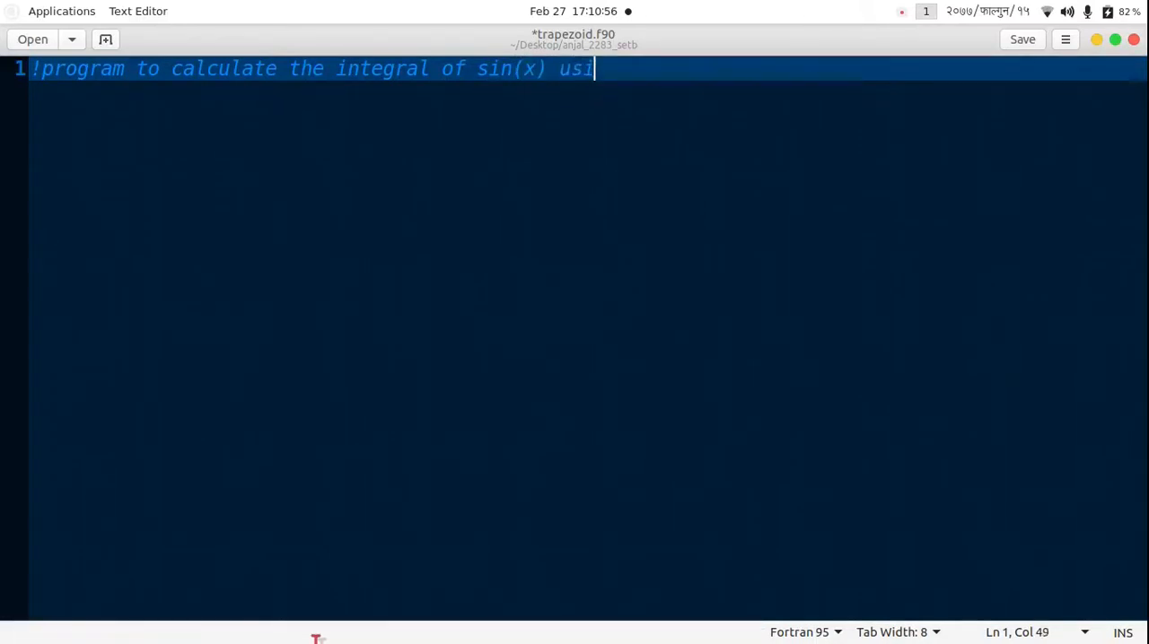
pyautogui.write('ng trap')
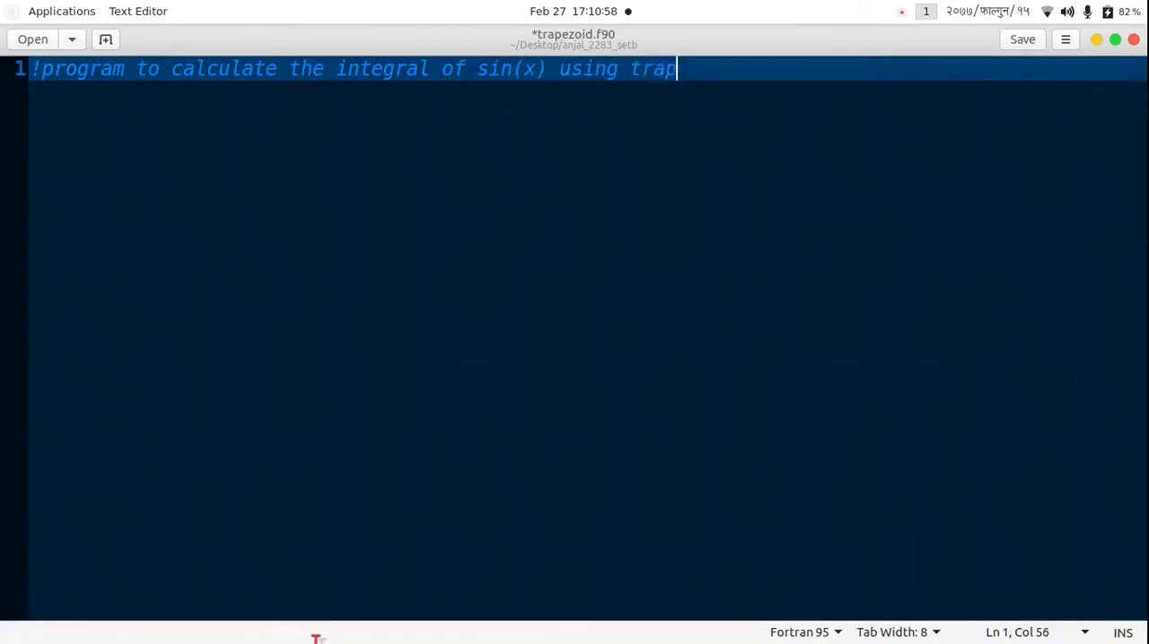
pyautogui.write('ezoidal r')
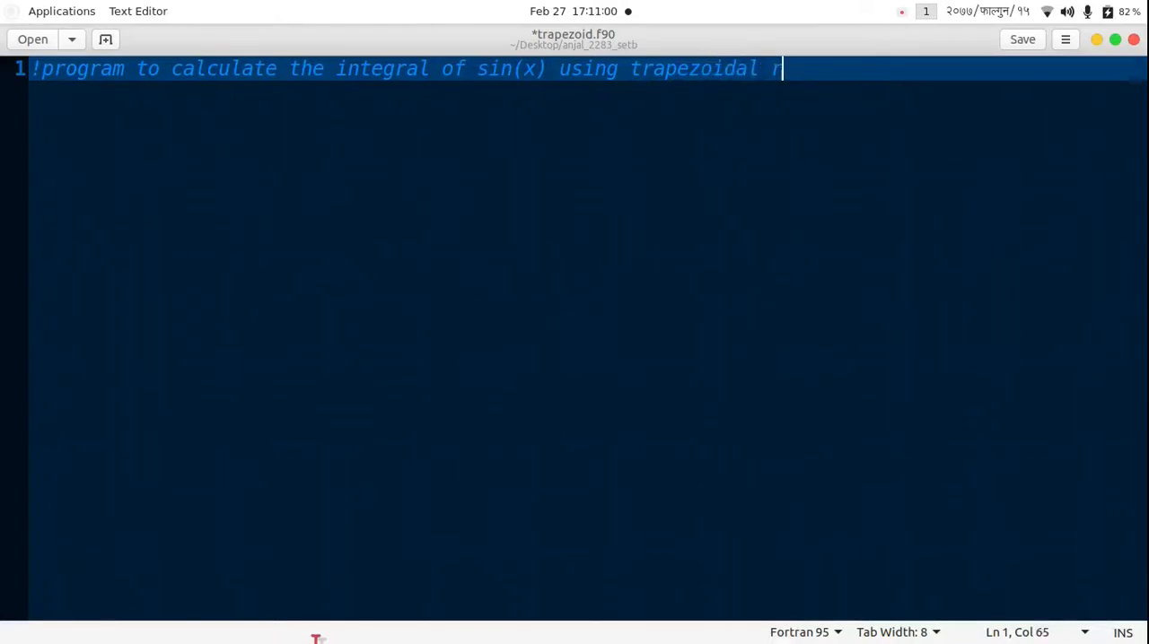
# Write the second comment: a=0, b=pi/2, n provided by the user.
pyautogui.press('Return')
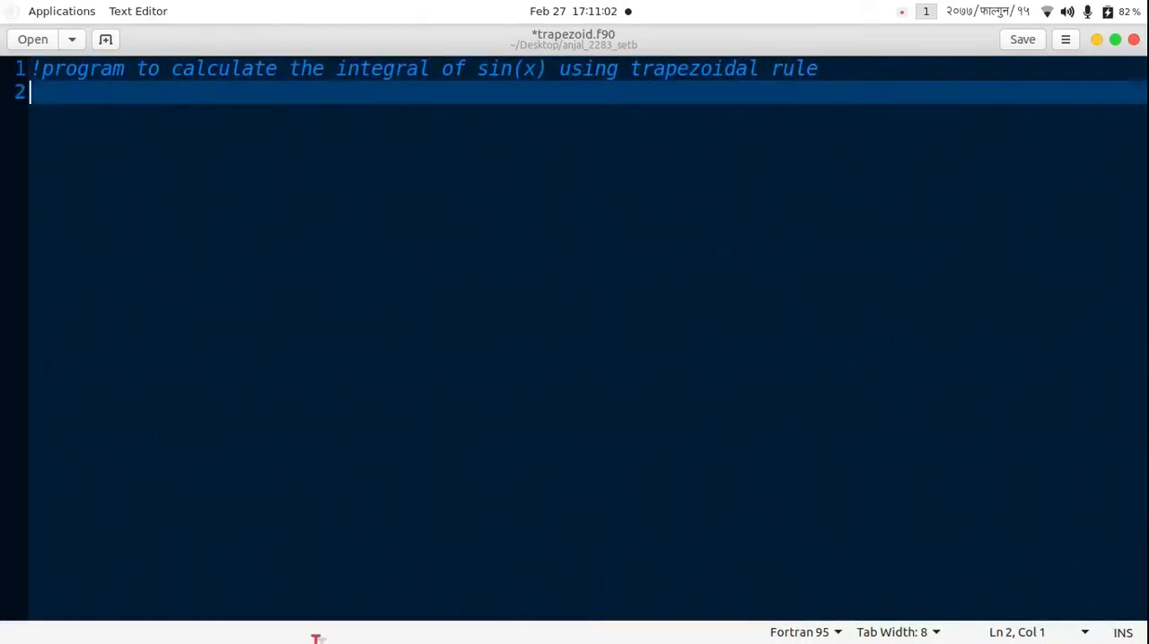
pyautogui.write('!a')
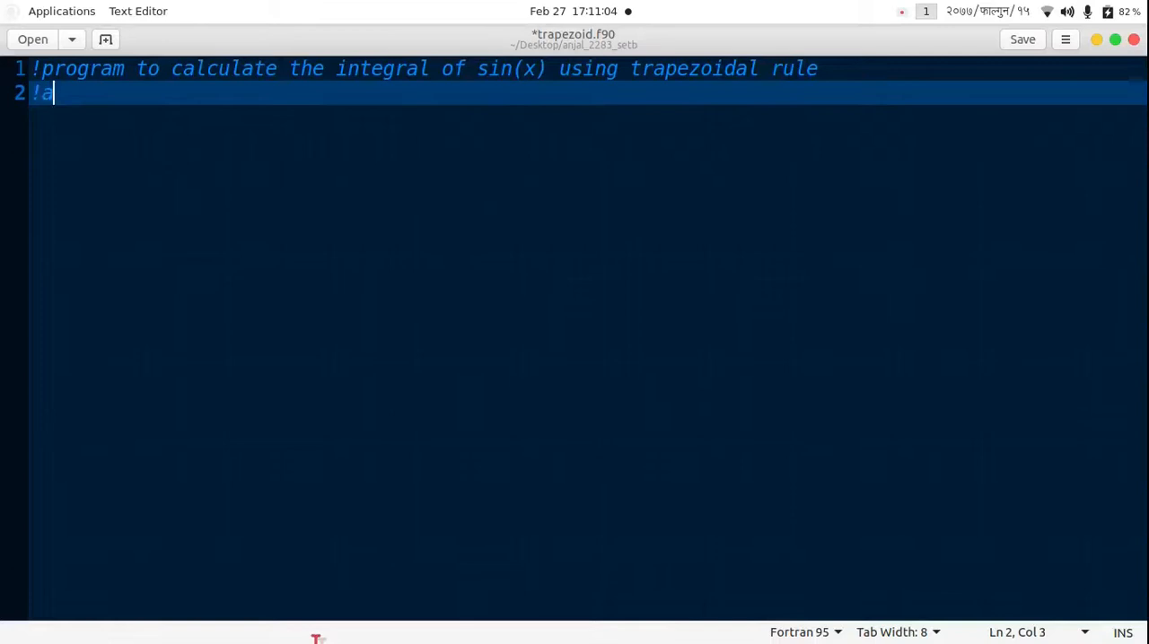
pyautogui.write('=0,')
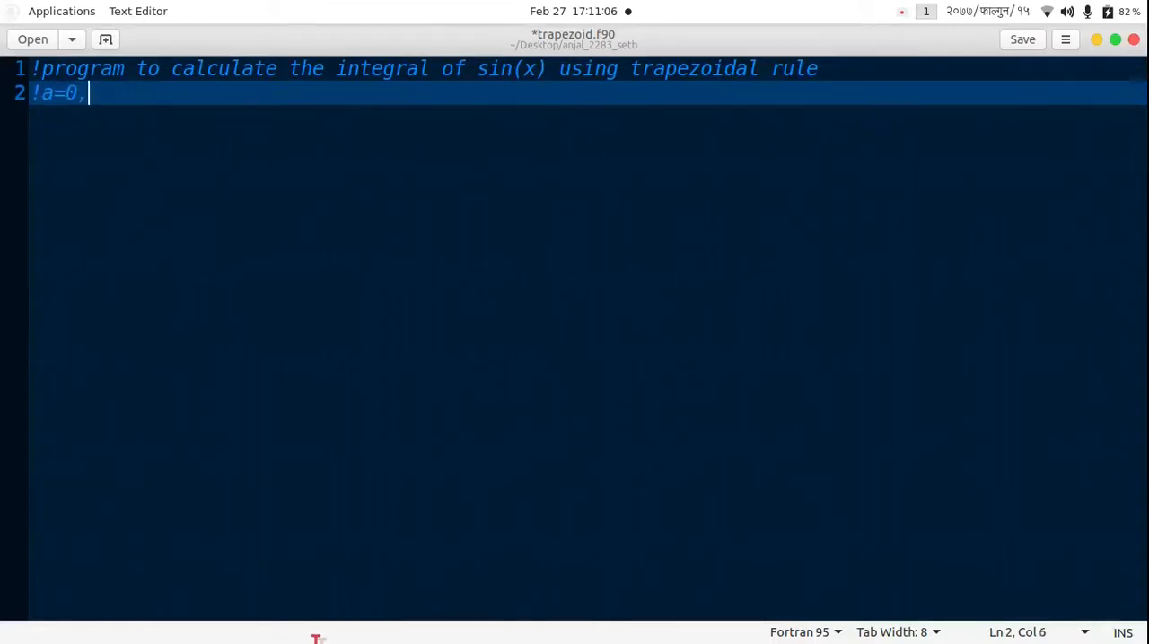
pyautogui.write('b=pi')
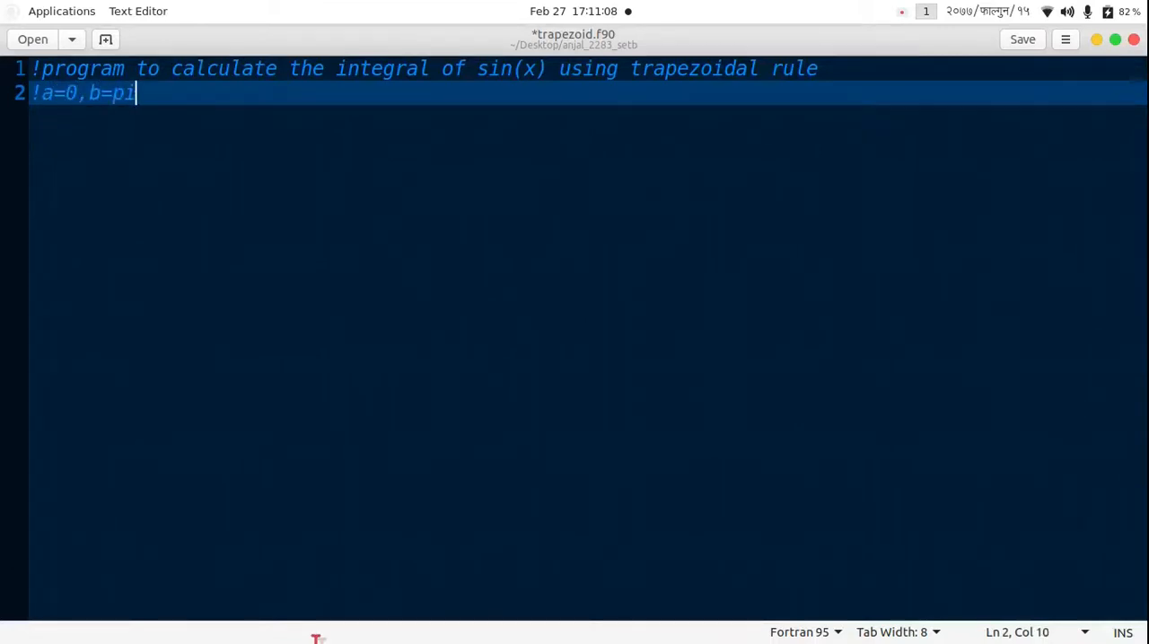
pyautogui.write('/2, n')
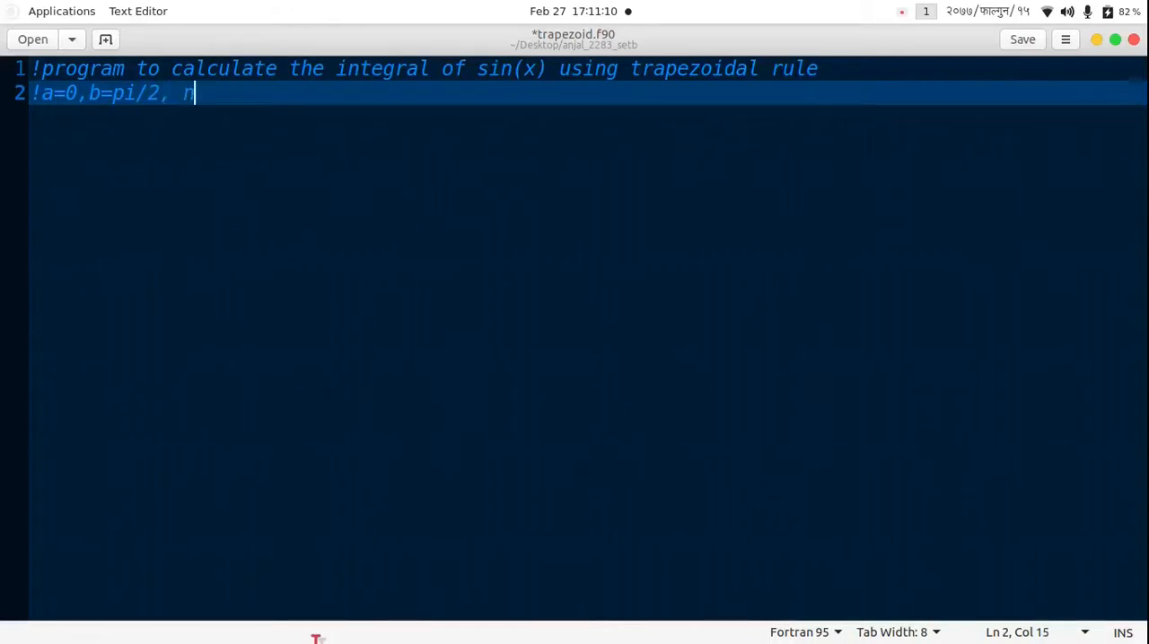
pyautogui.write('+')
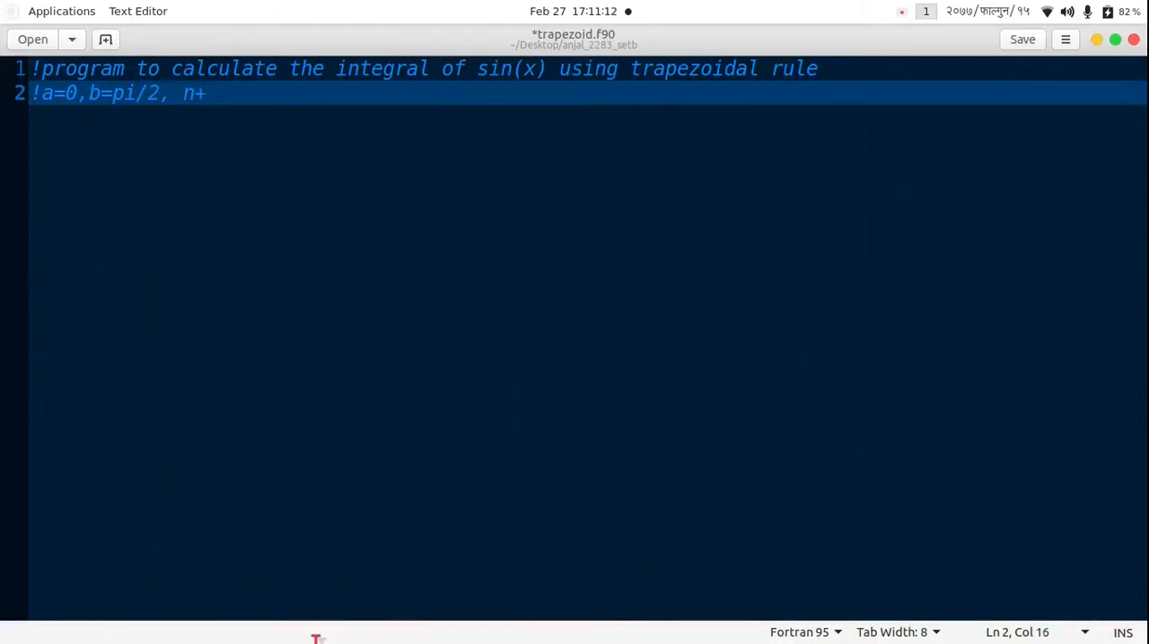
pyautogui.write('p')
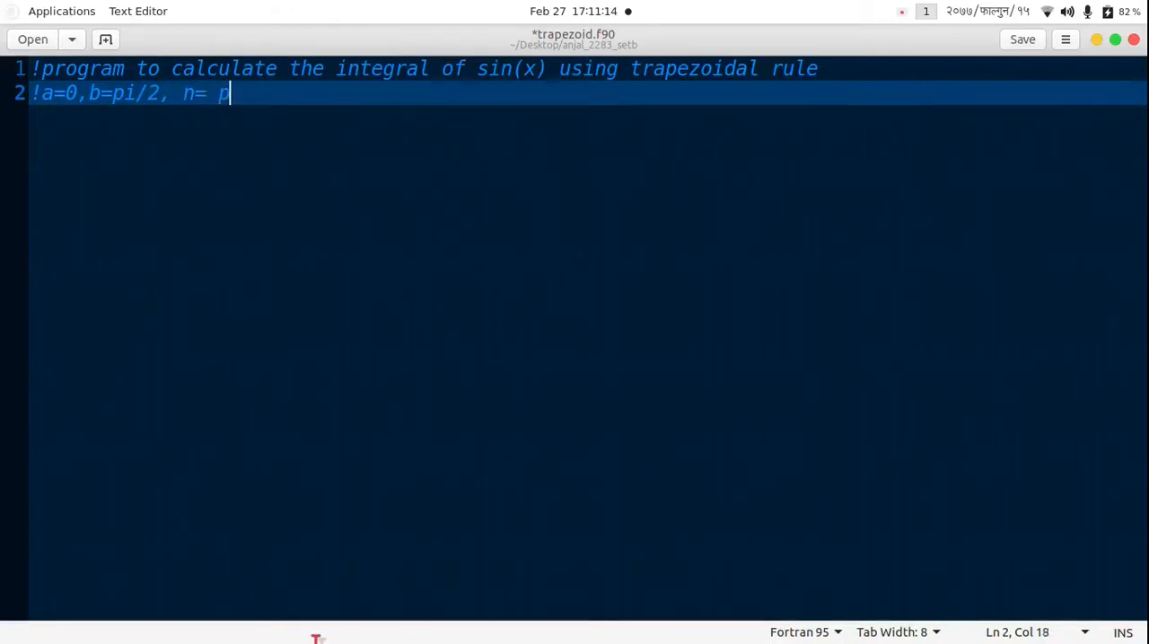
pyautogui.write('rovided by the user')
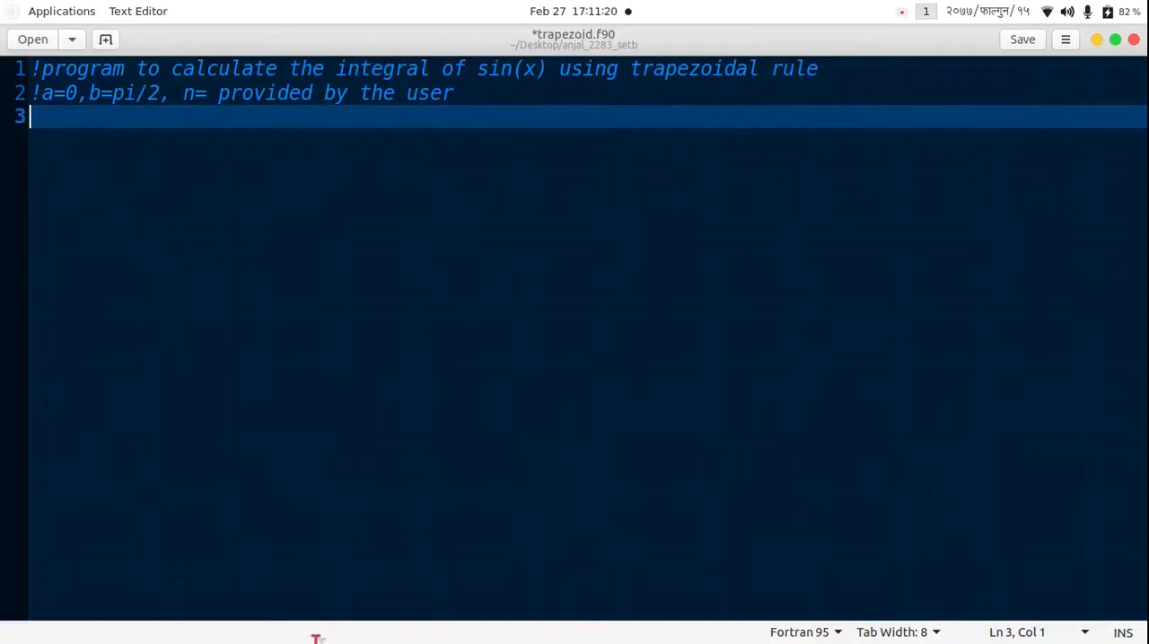
# Begin program trapezoidal with implicit none.
pyautogui.write('program')
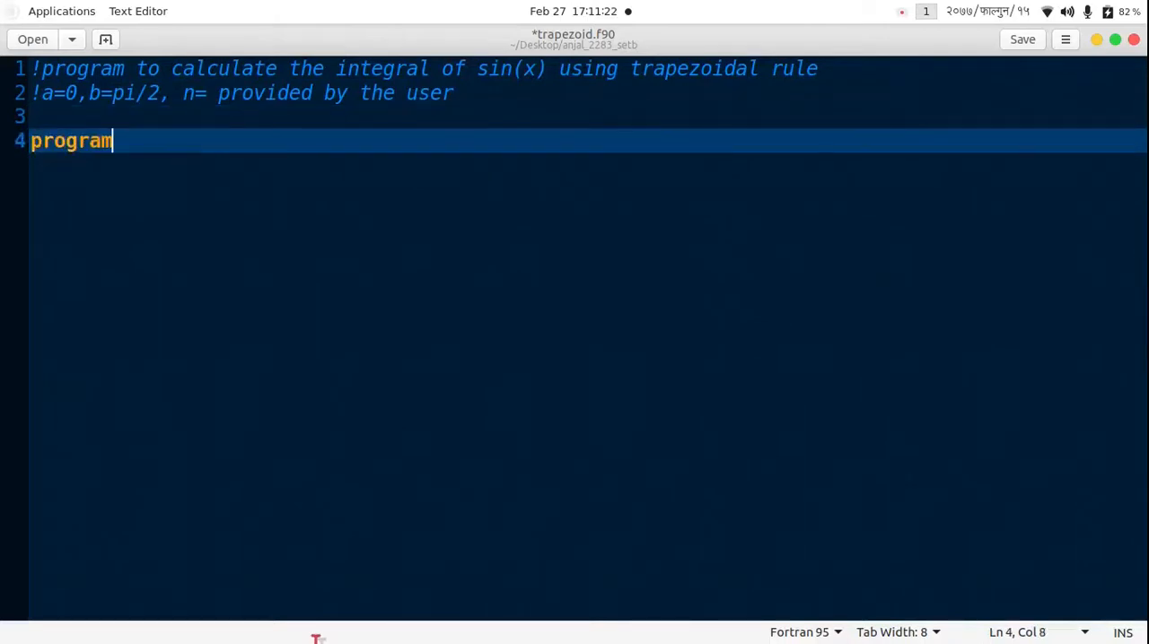
pyautogui.write('trape')
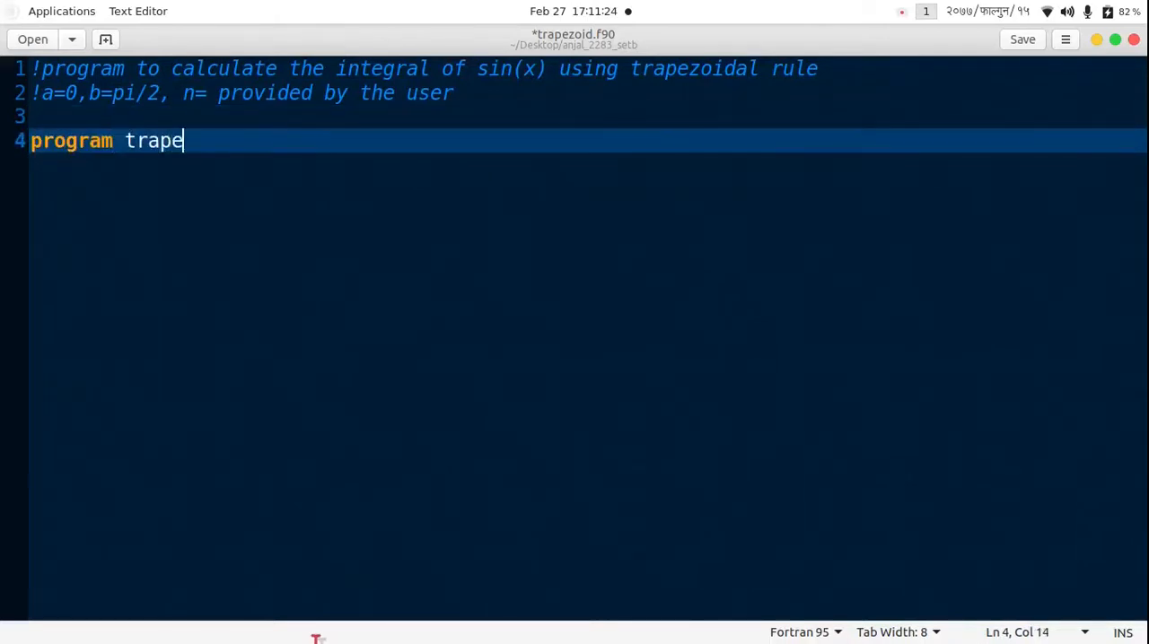
pyautogui.write('zoidal')
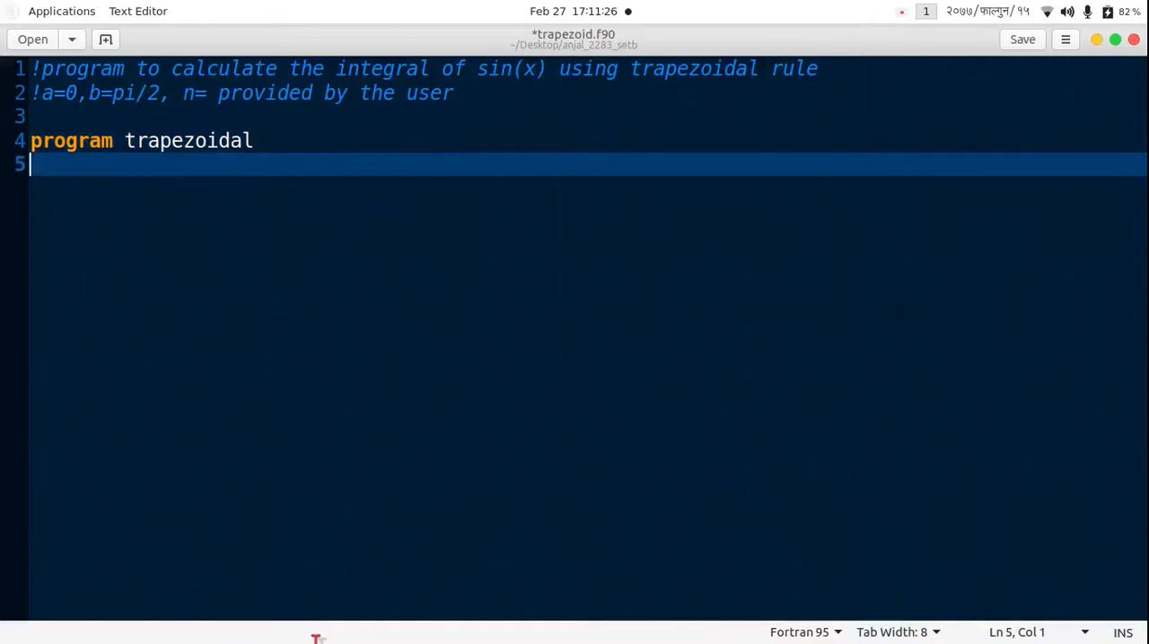
pyautogui.write('implicit')
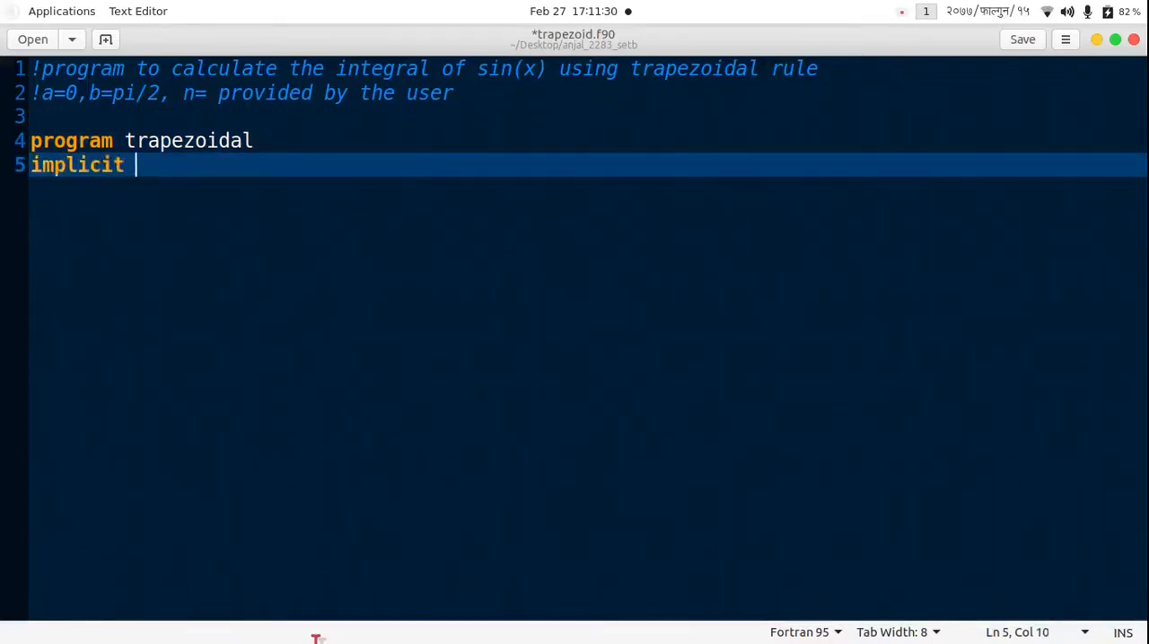
pyautogui.write('none')
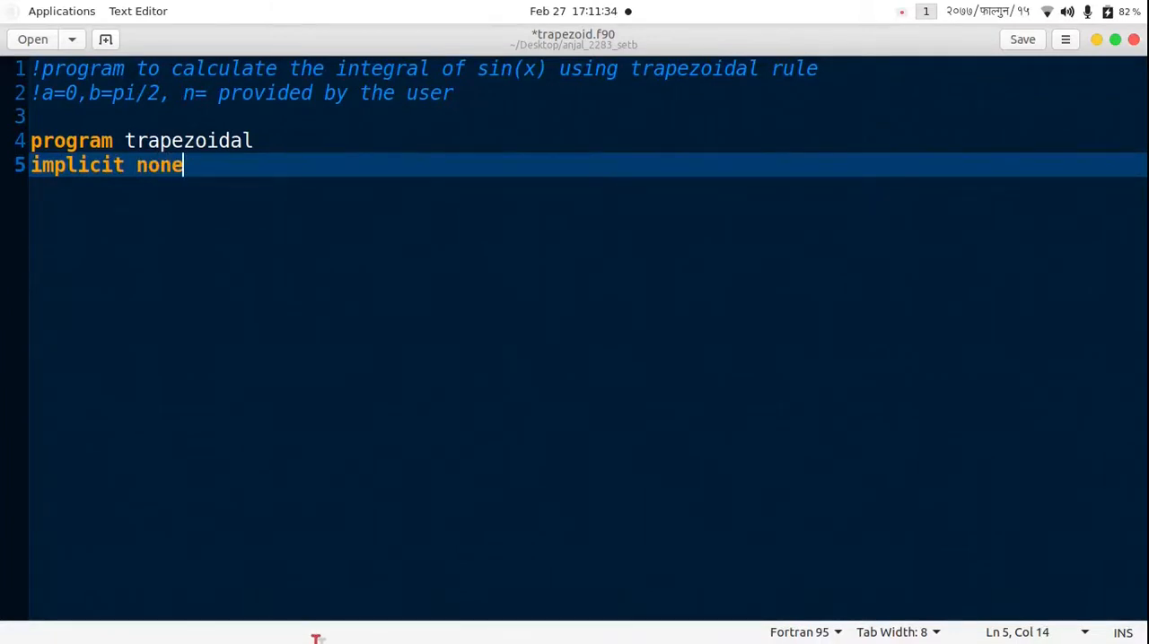
# Declare real :: a, b, h, summ, f, x, area, pi.
pyautogui.write('re')
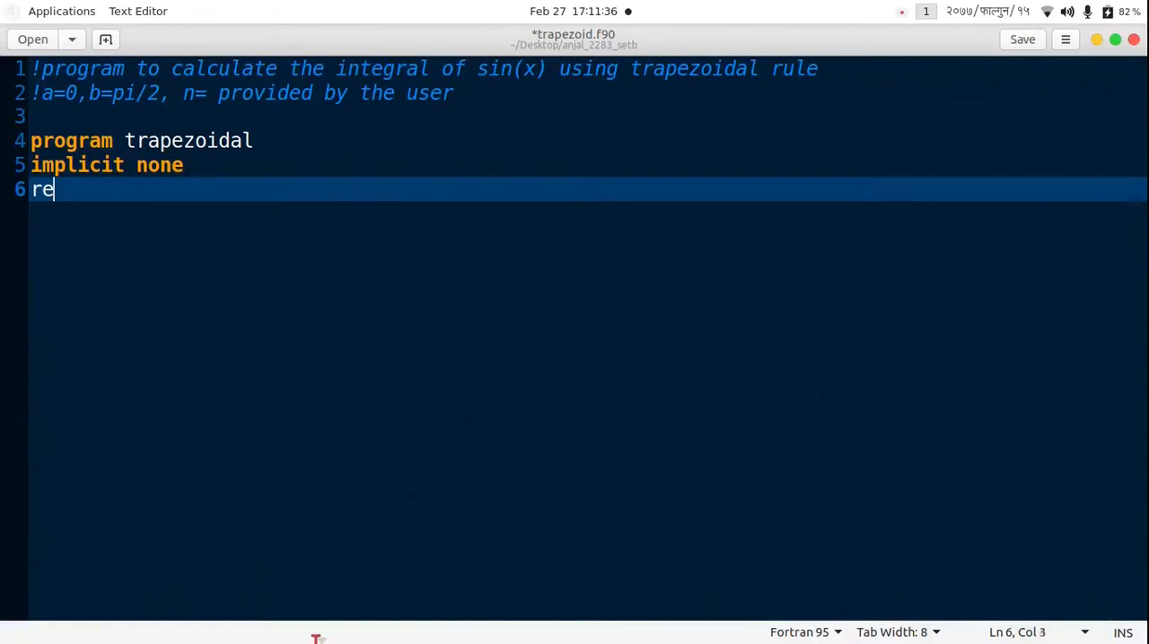
pyautogui.write('al ::a')
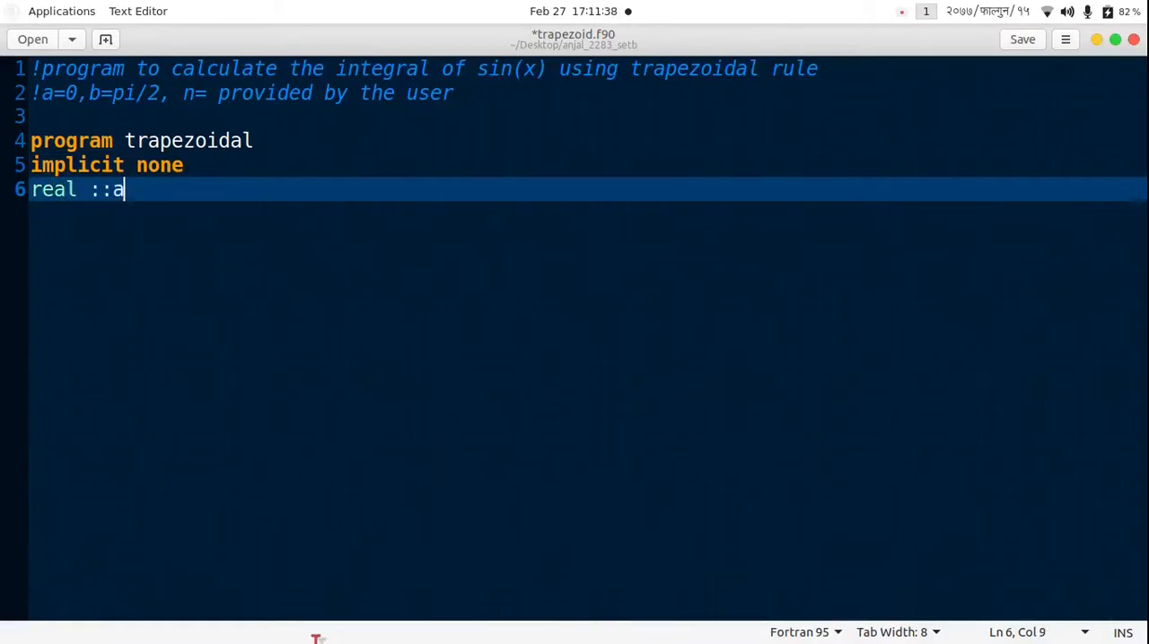
pyautogui.write(', b,')
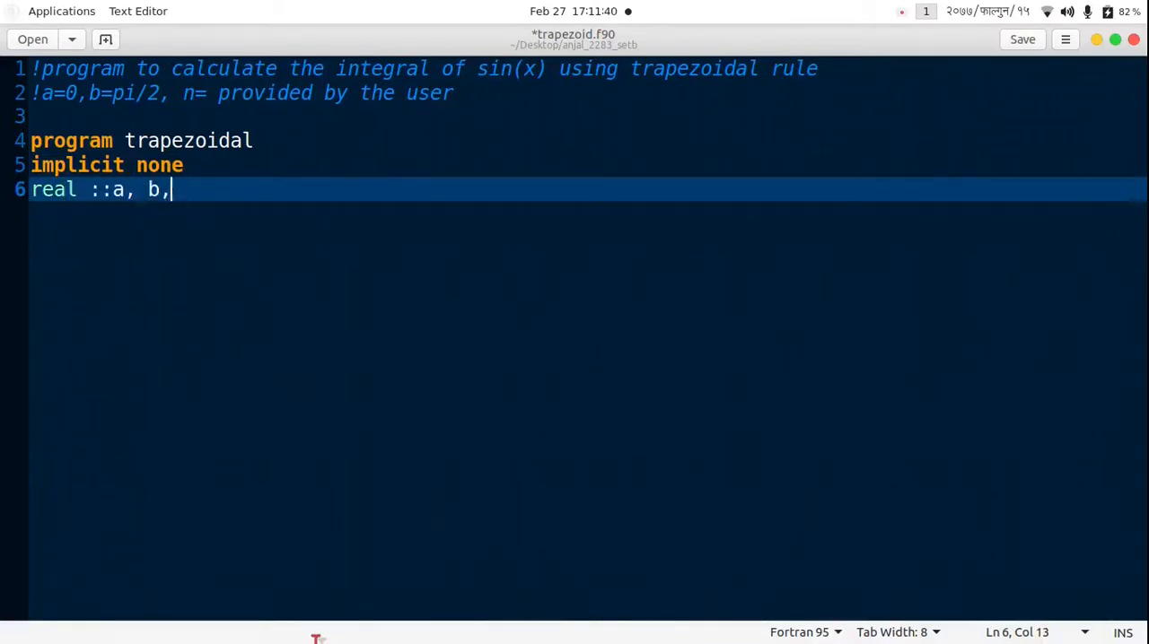
pyautogui.write('h,')
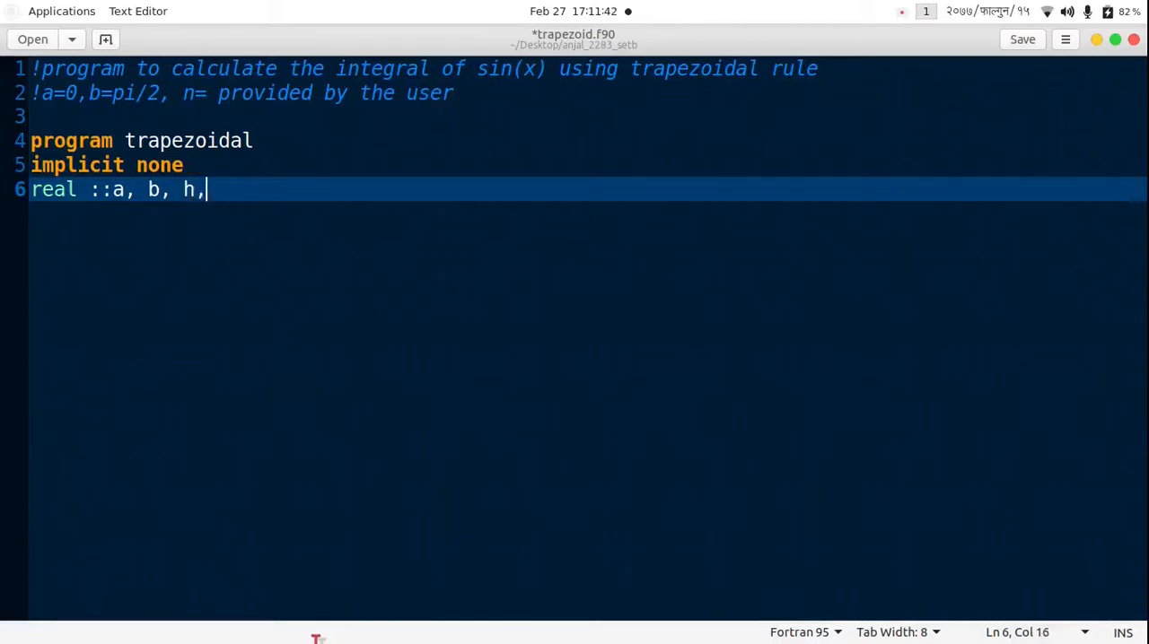
pyautogui.write('summ,')
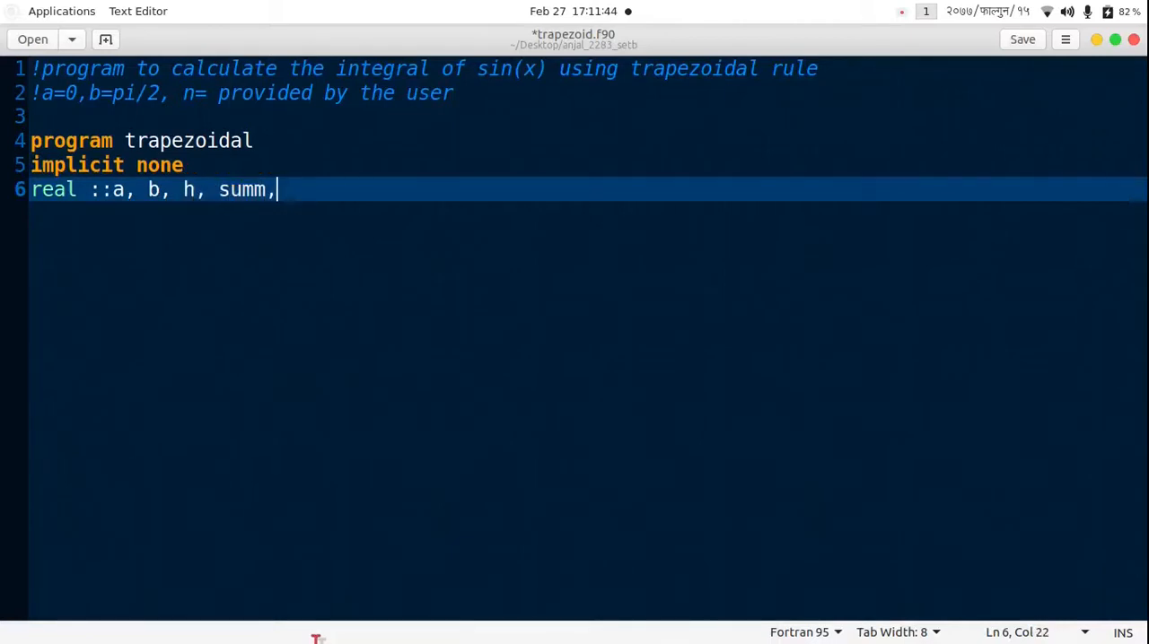
pyautogui.write('f,')
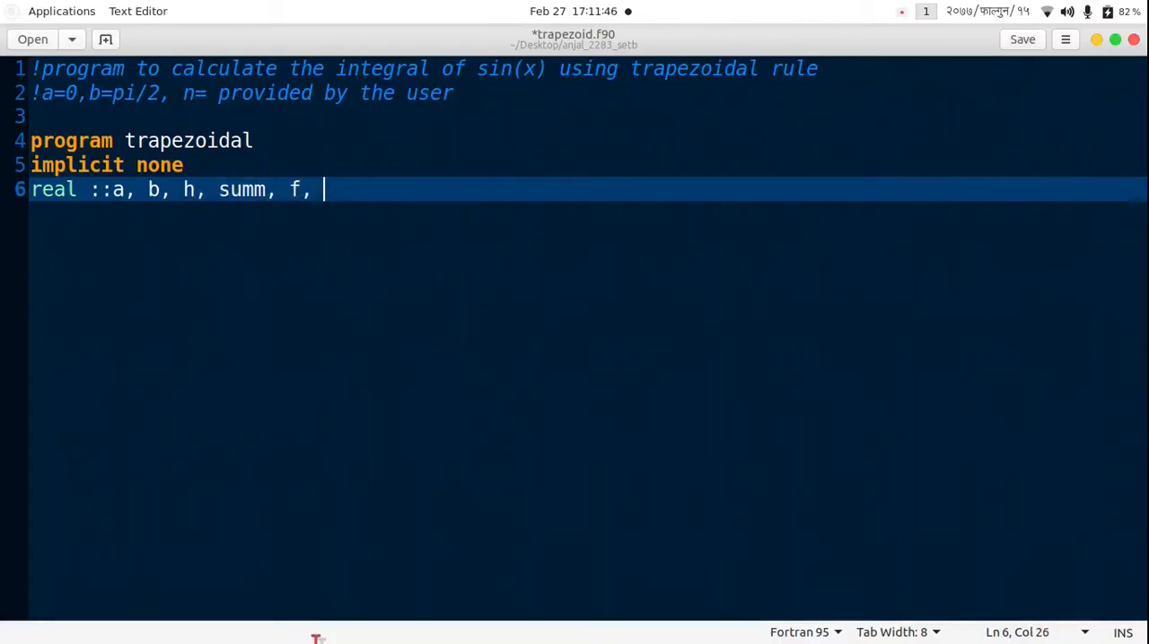
pyautogui.write('x, area,')
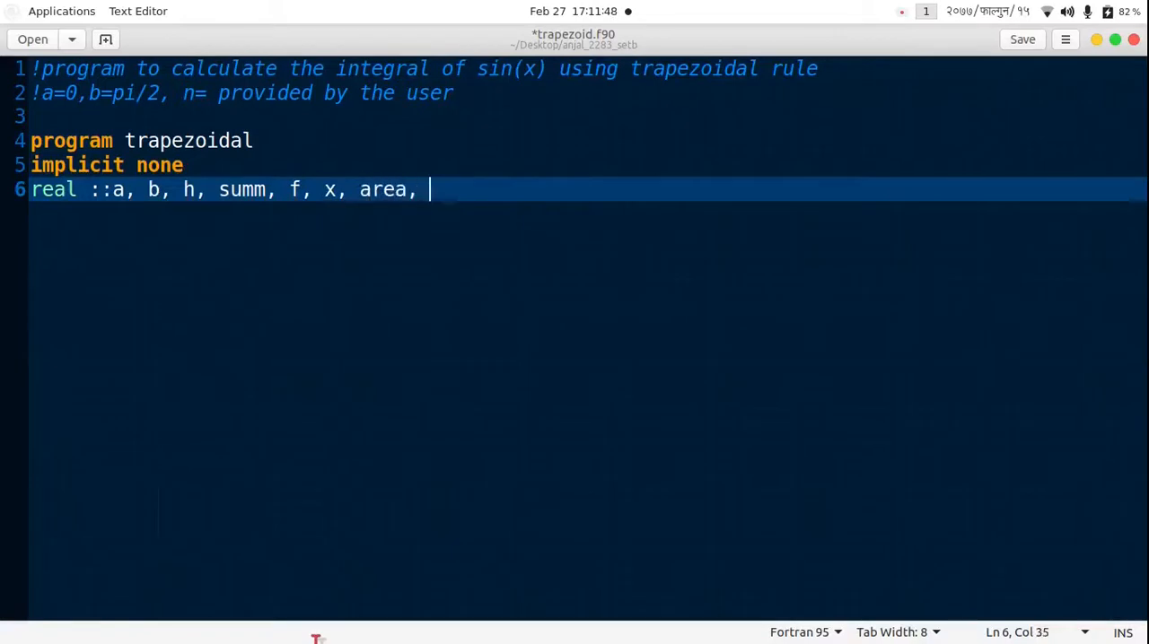
pyautogui.write('pi')
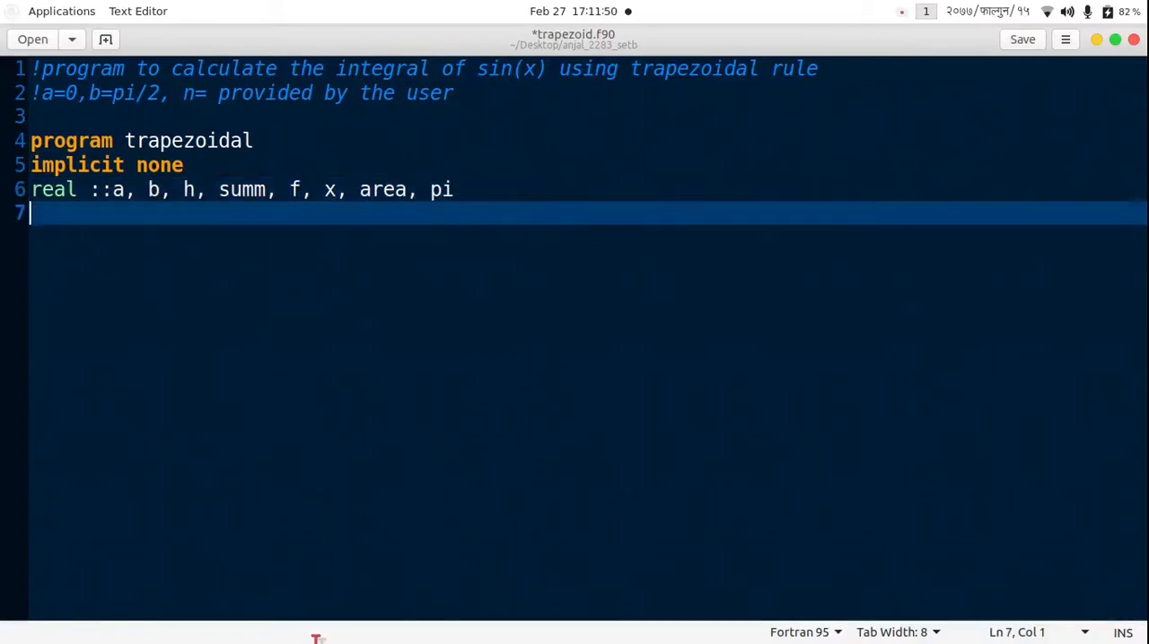
# Declare integer :: n,i.
pyautogui.write('intege')
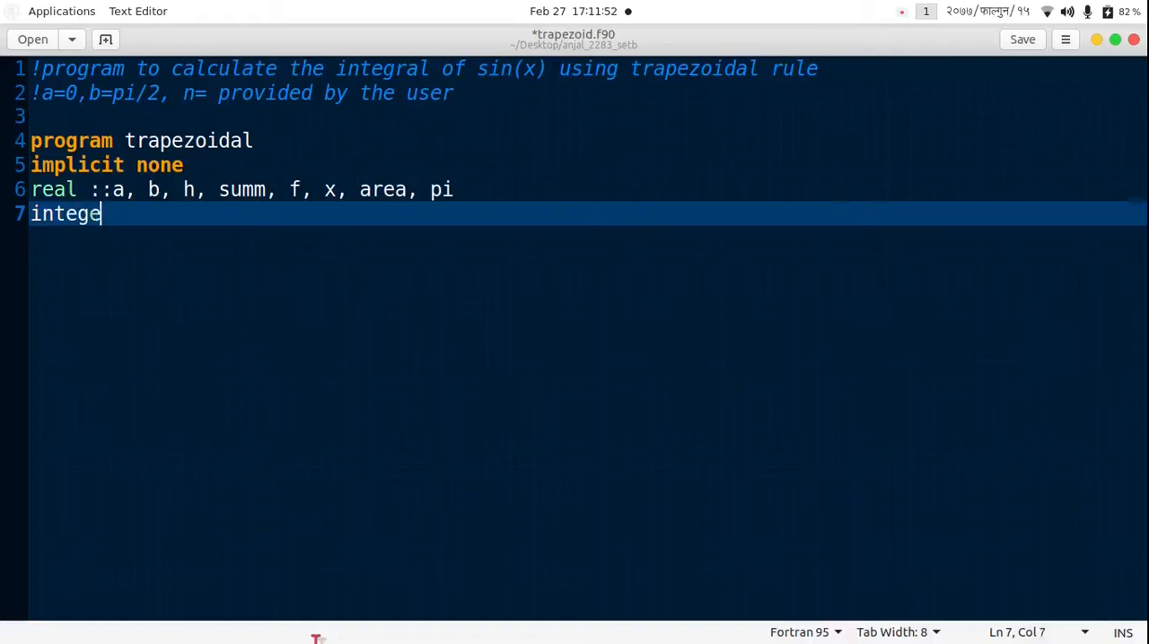
pyautogui.write('r ;;')
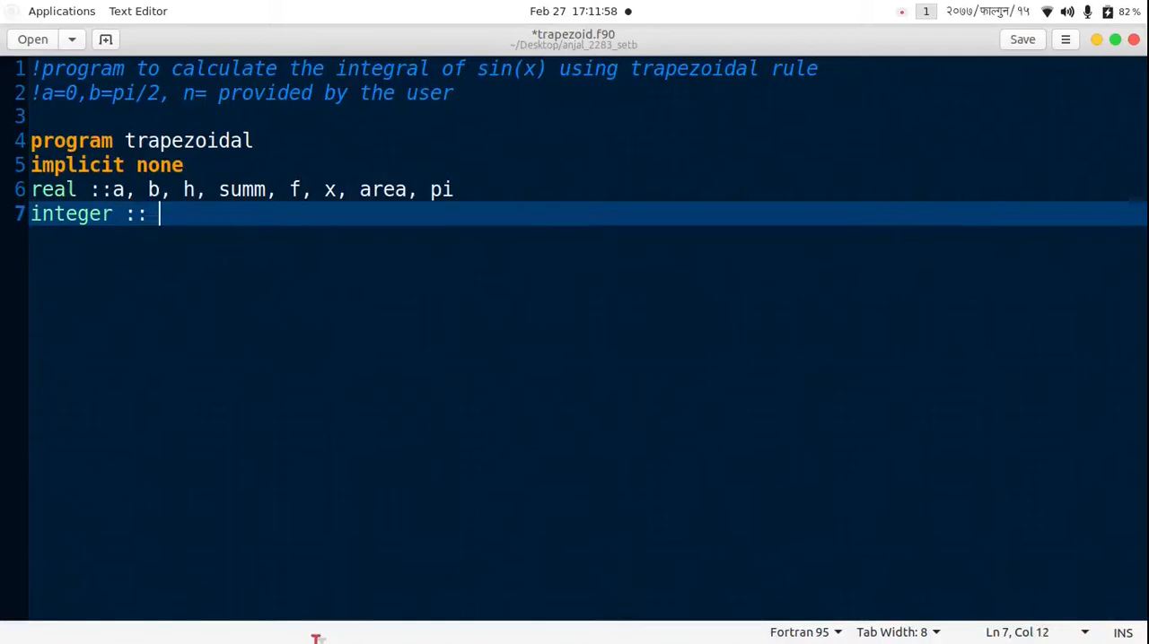
pyautogui.write('n,i')
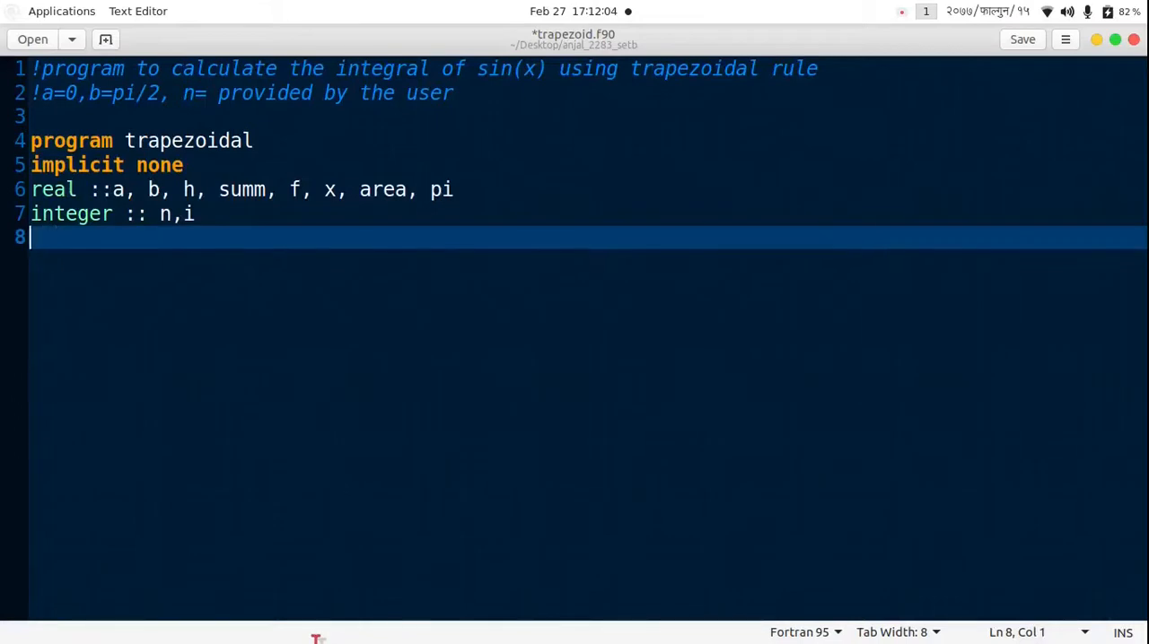
# Prompt "Enter the number of intervals" with print*, and read the answer into n.
pyautogui.write('print')
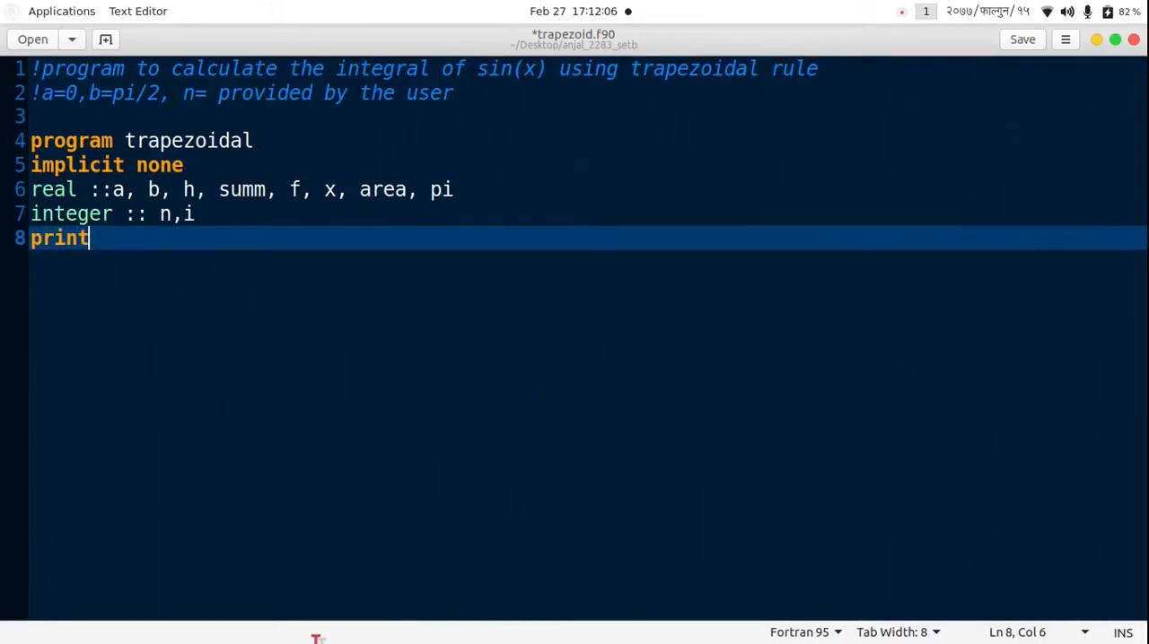
pyautogui.write('*,')
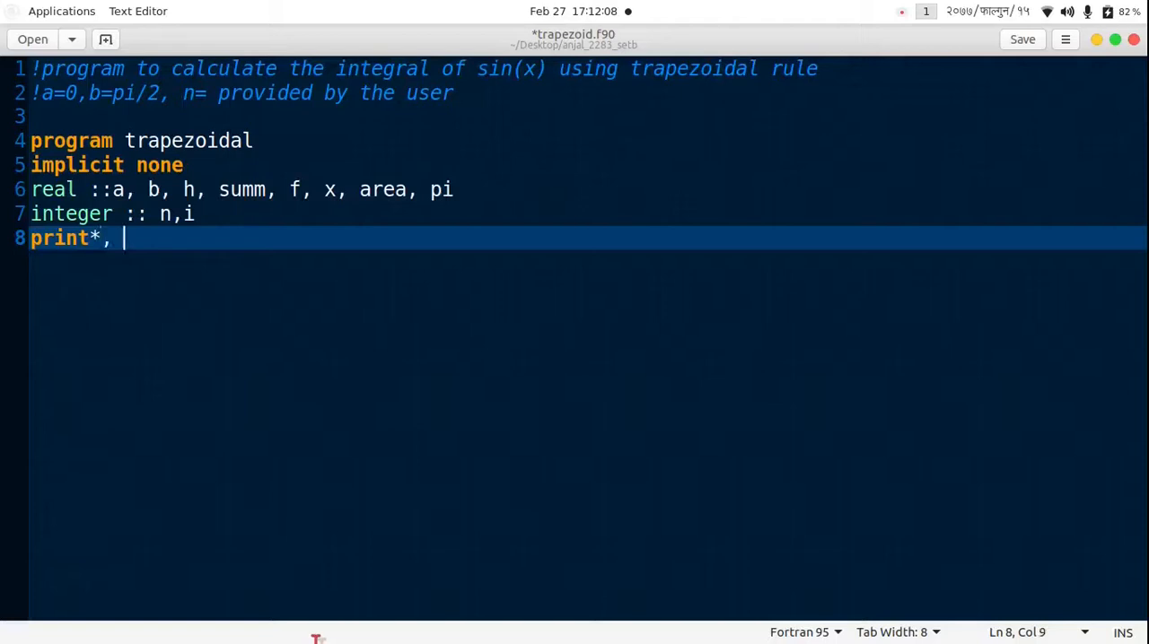
pyautogui.write('"Enter th')
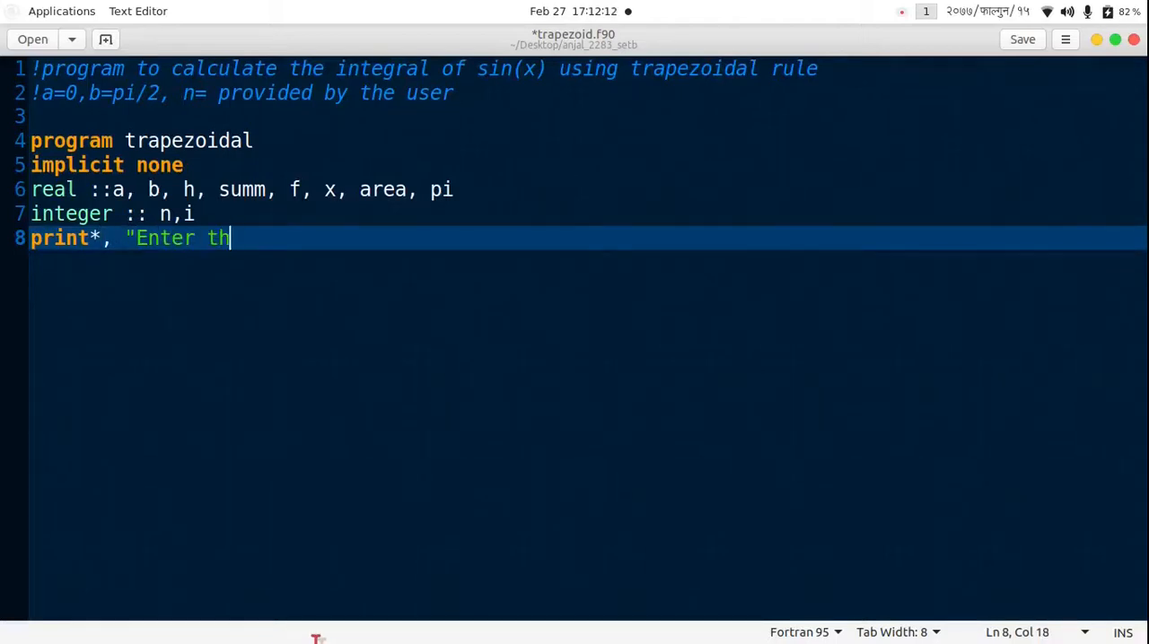
pyautogui.write('e number of in')
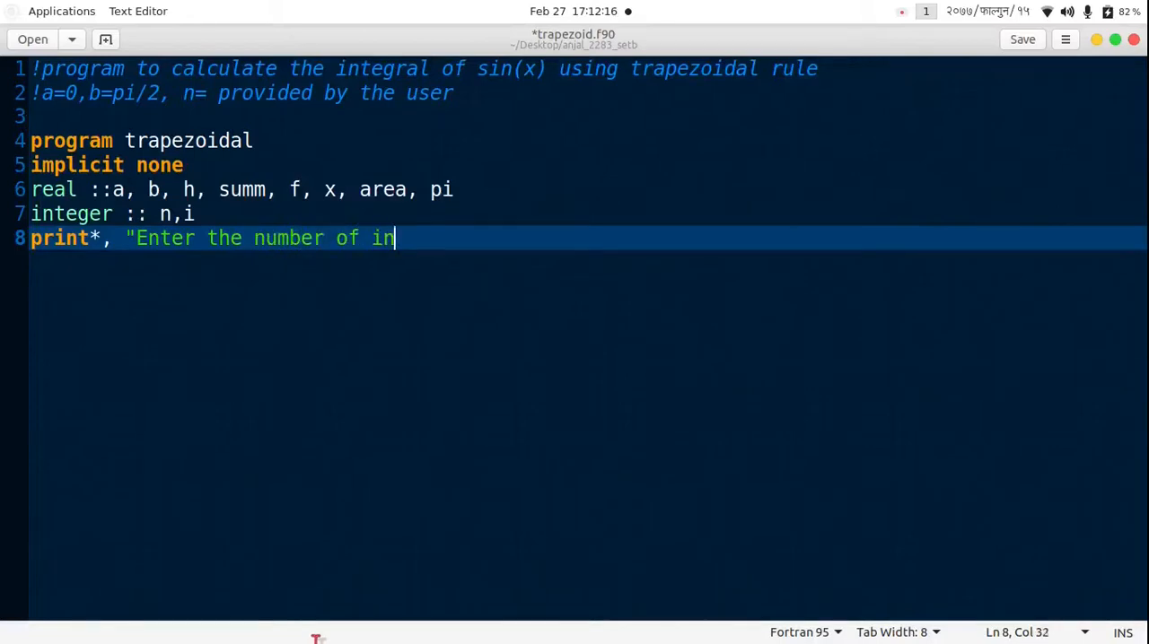
pyautogui.write('tervals b')
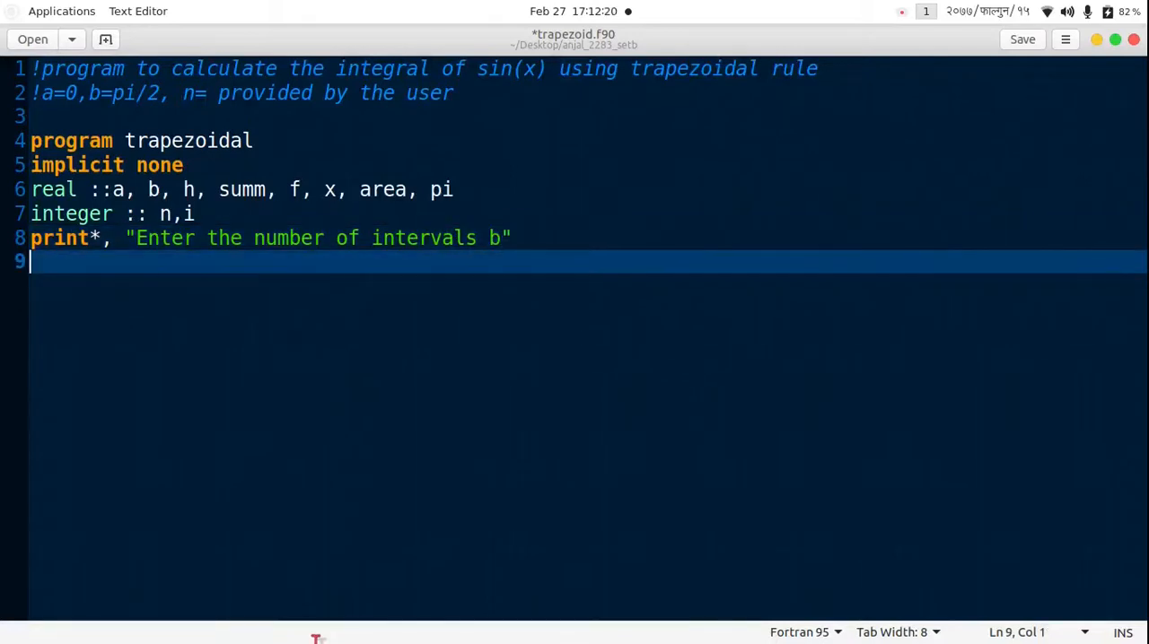
pyautogui.write('read*')
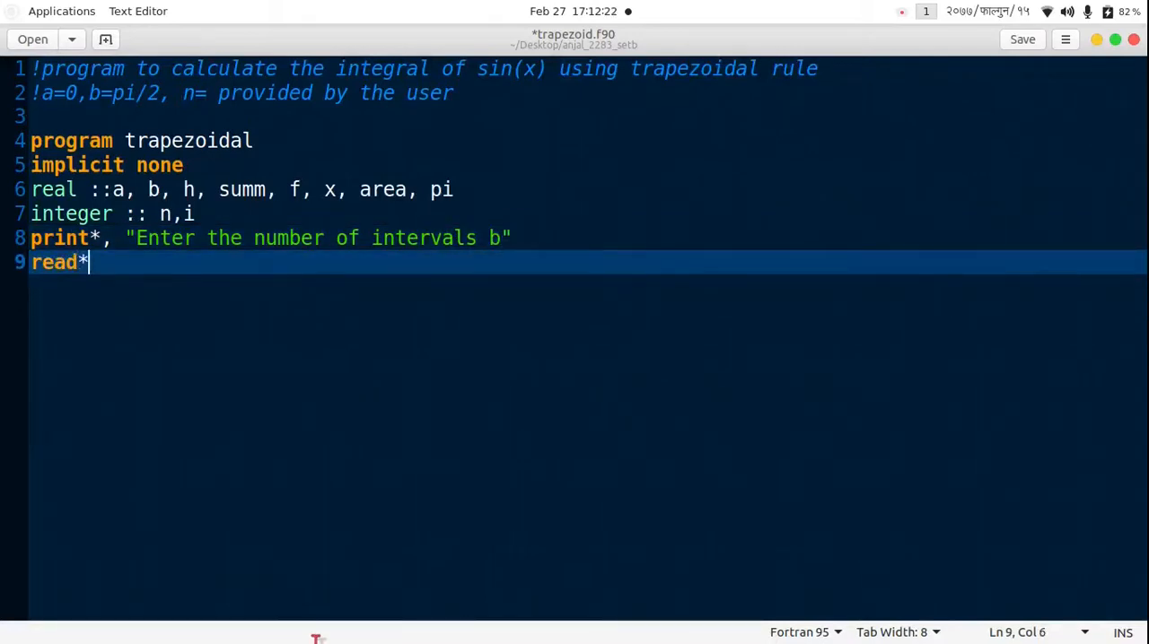
pyautogui.write(', n')
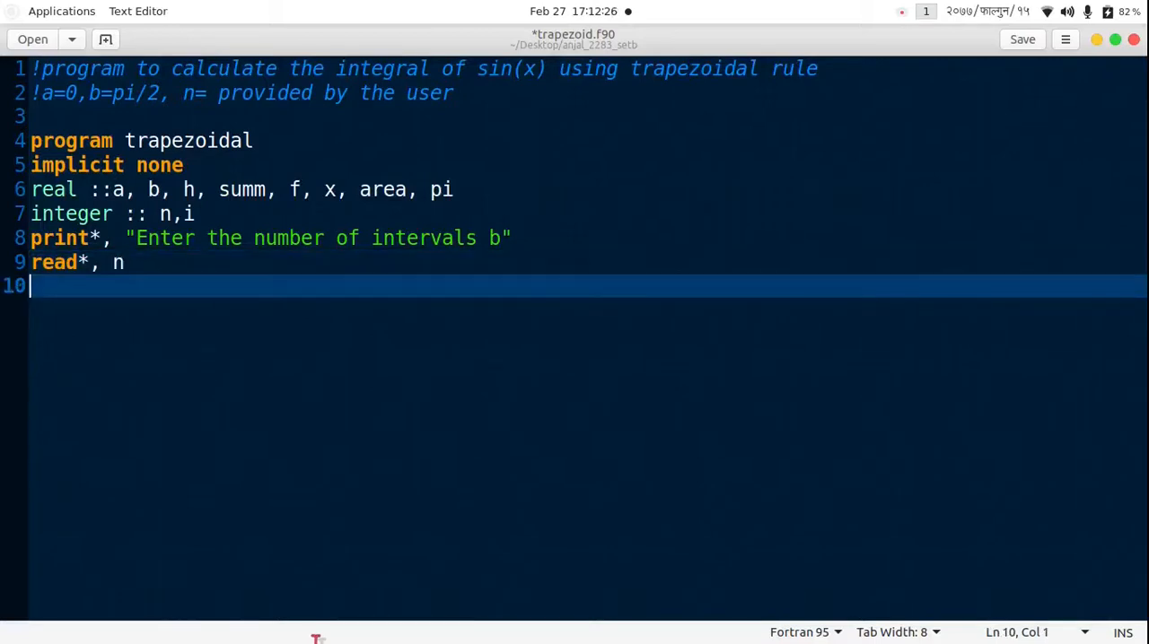
# Assign pi=4*atan(1.0), a=0 and b=pi/2.
pyautogui.write('pi=')
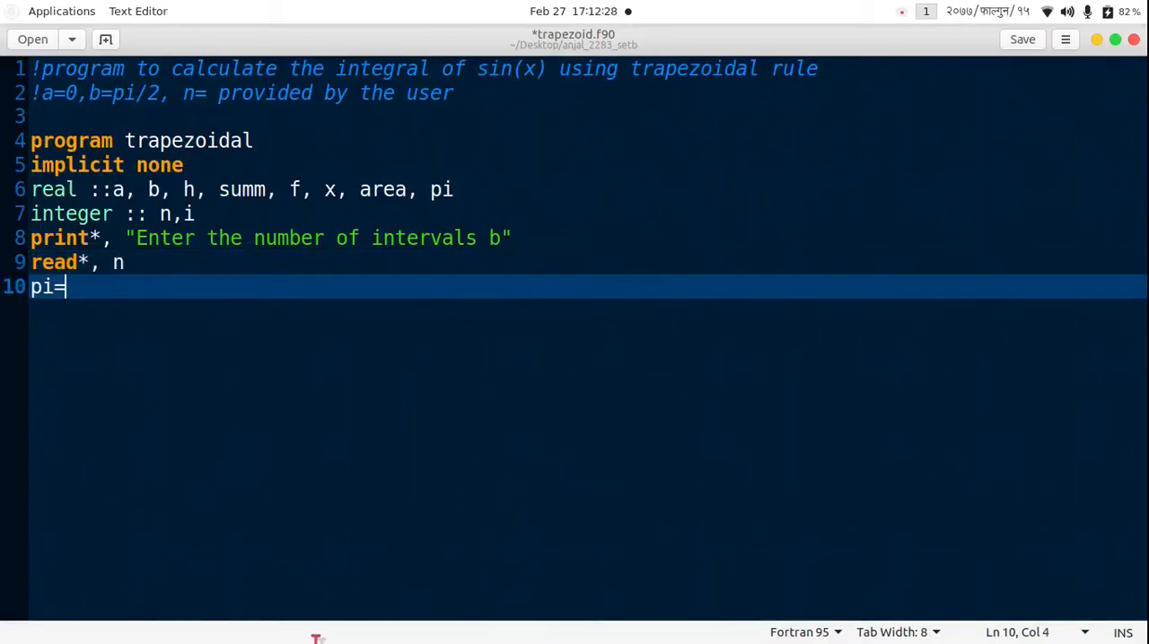
pyautogui.write('4*')
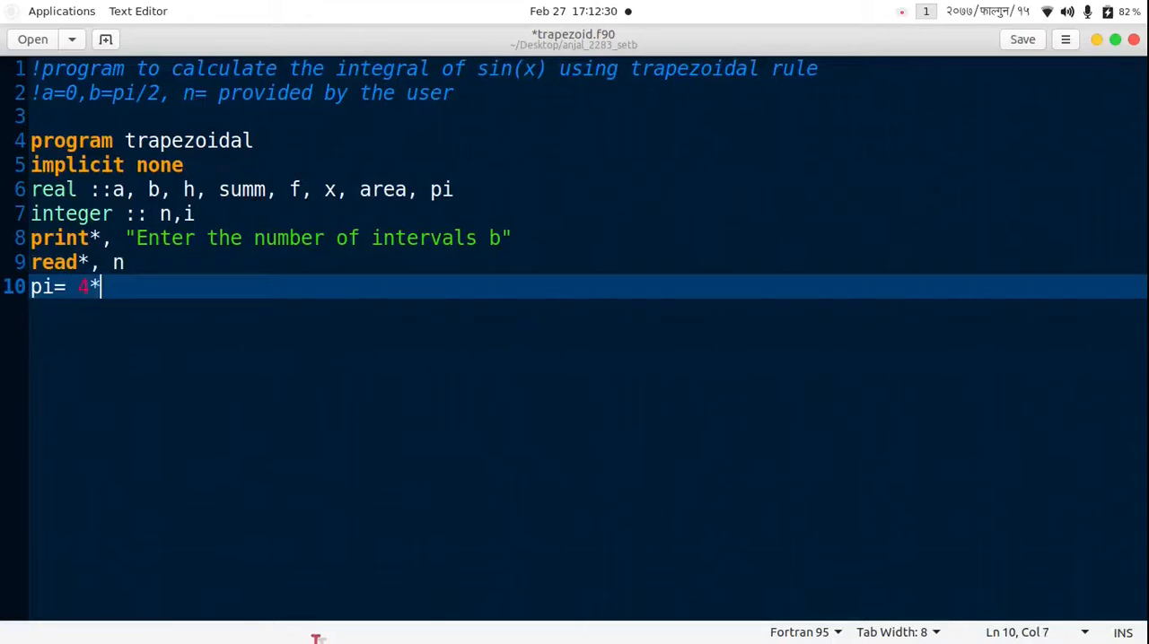
pyautogui.write('atan(')
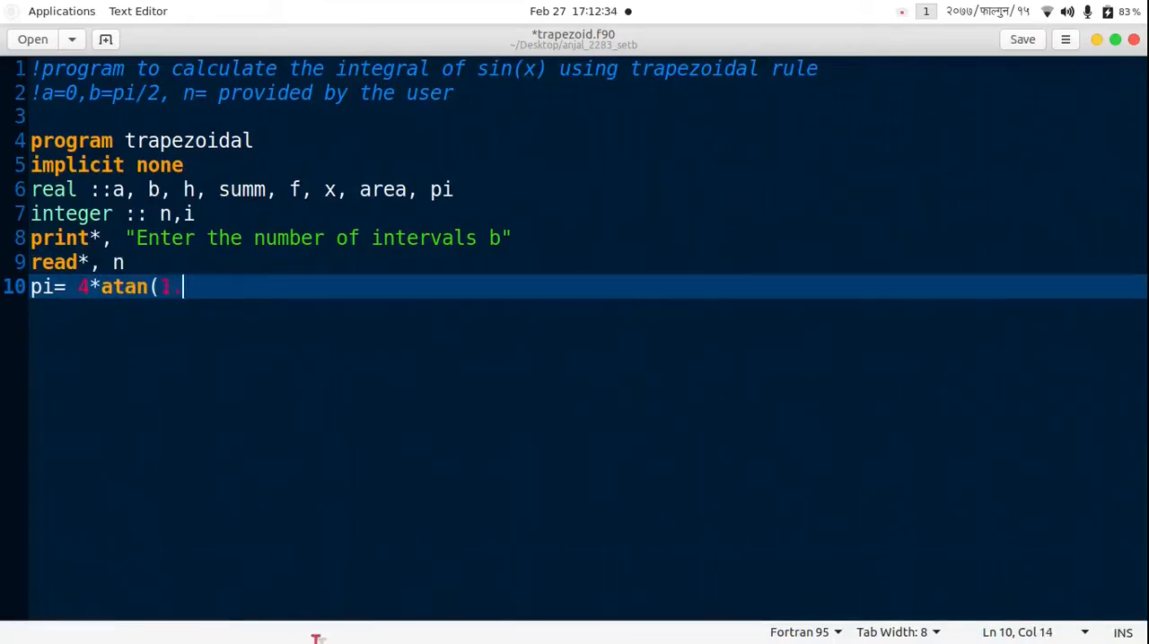
pyautogui.write('1.0)')
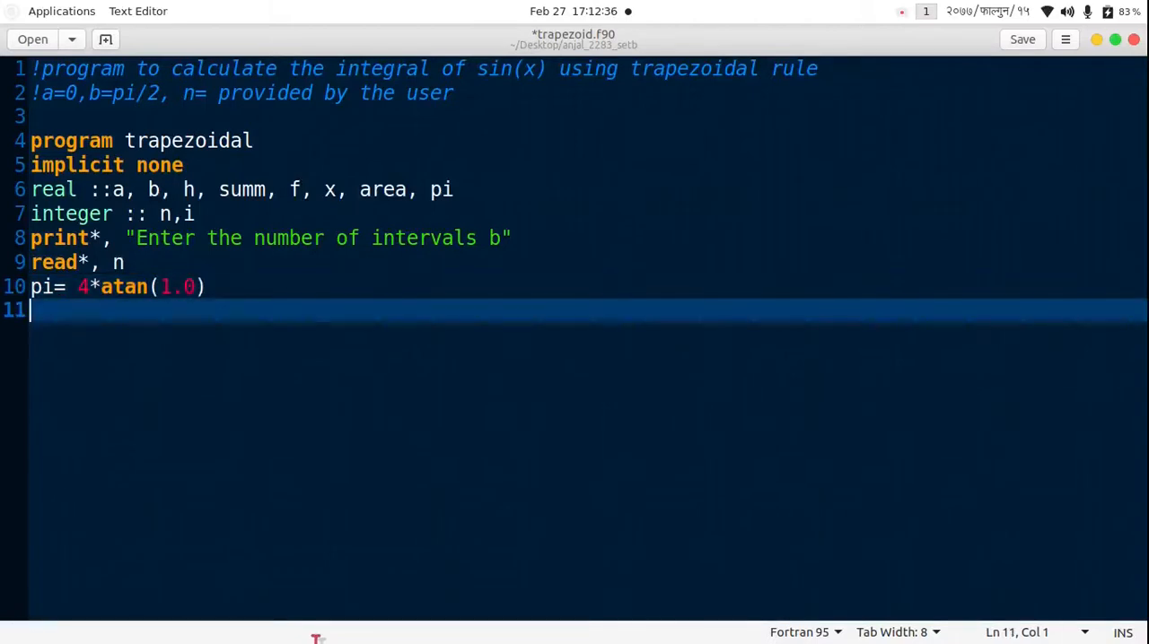
pyautogui.write('a=0')
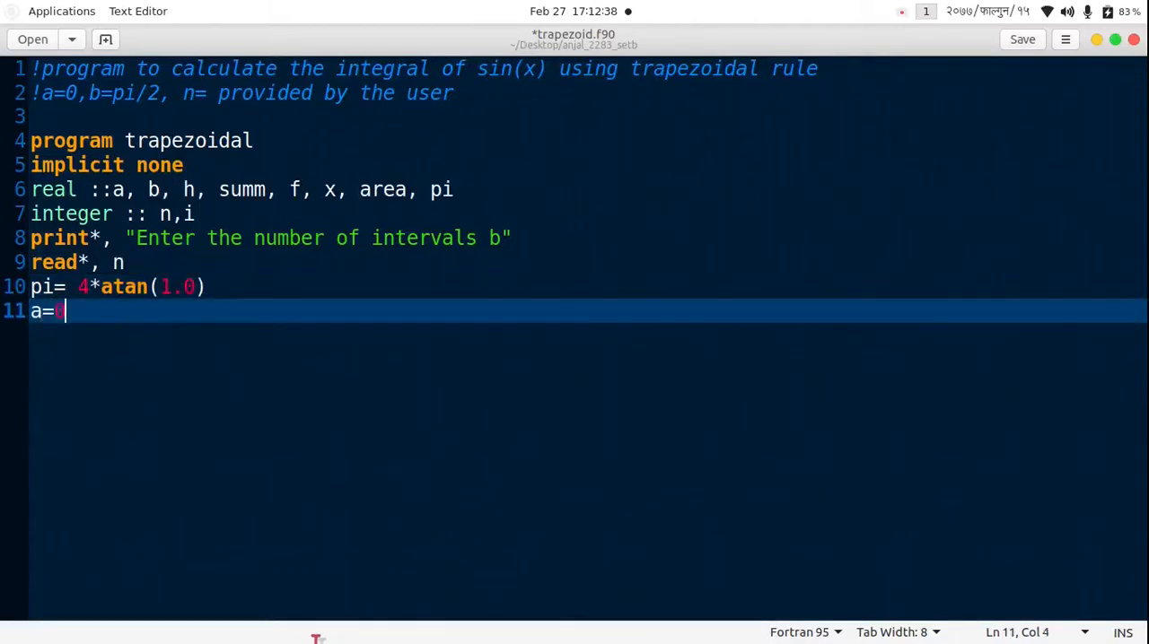
pyautogui.write('0')
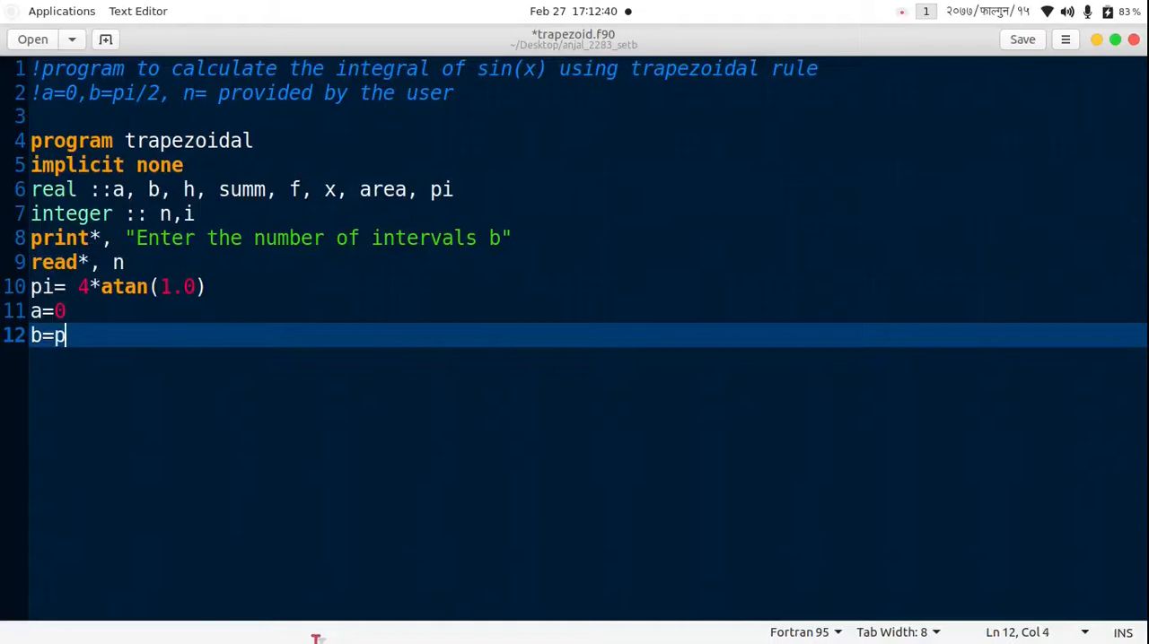
pyautogui.write('i/2')
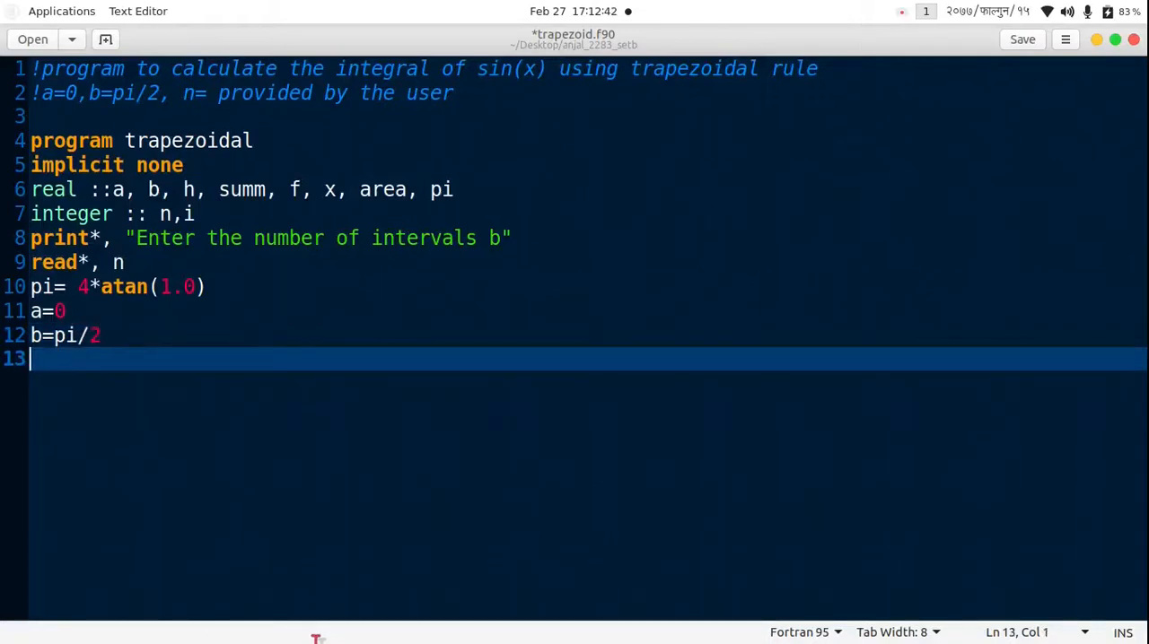
# Compute the step size h=(b-a)/n.
pyautogui.write('h=')
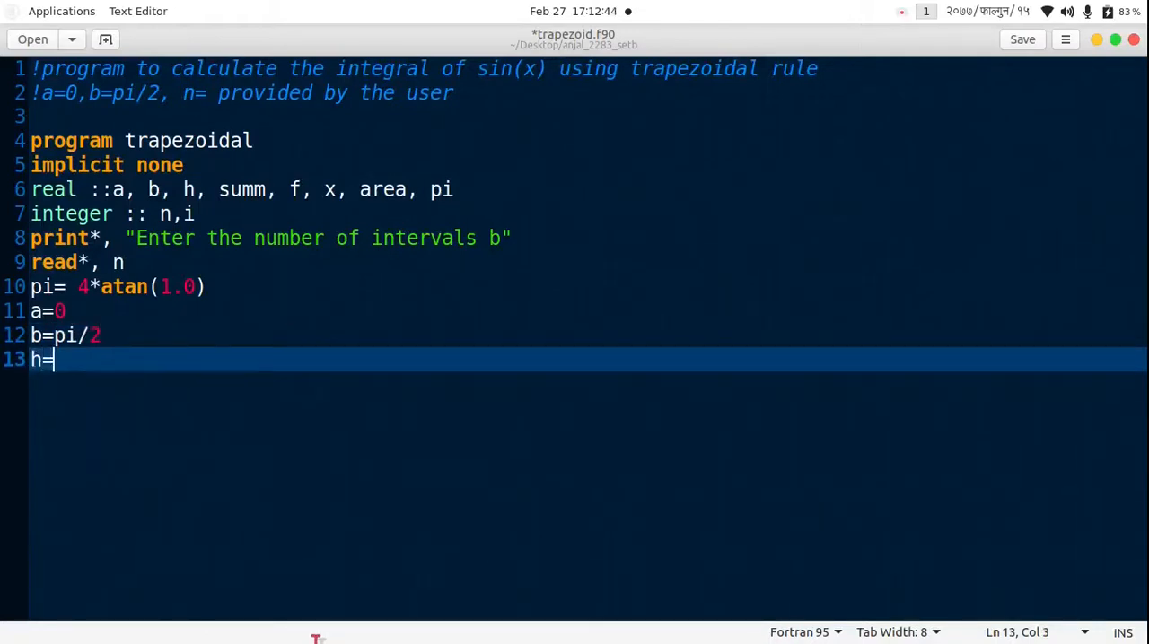
pyautogui.write('(b-')
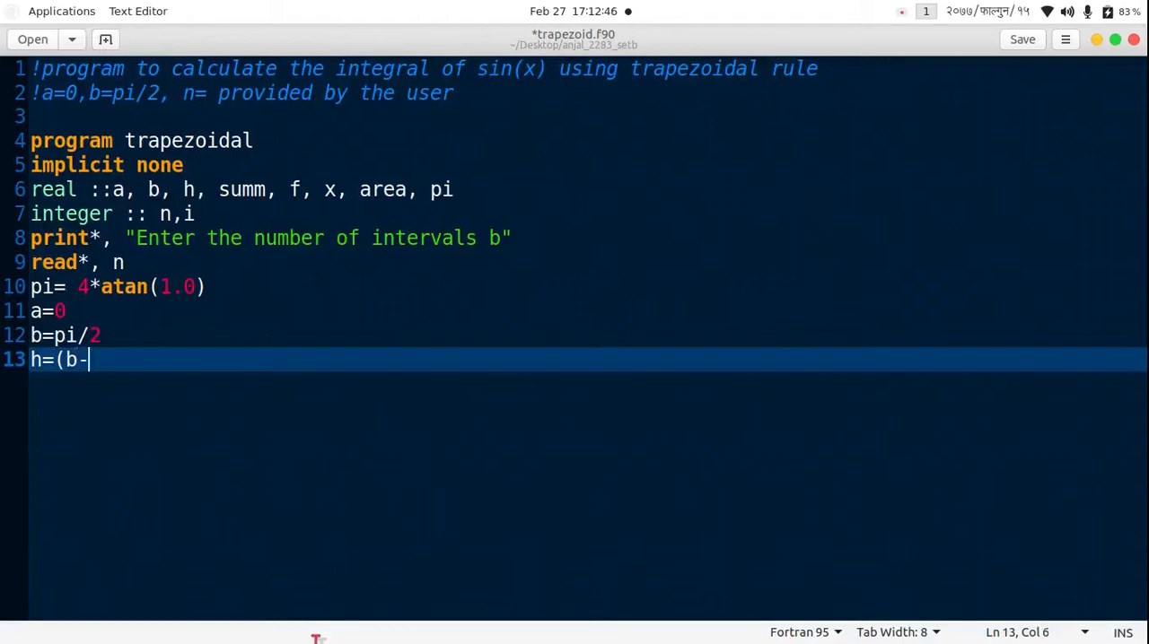
pyautogui.write('a)/n')
pyautogui.write('do')
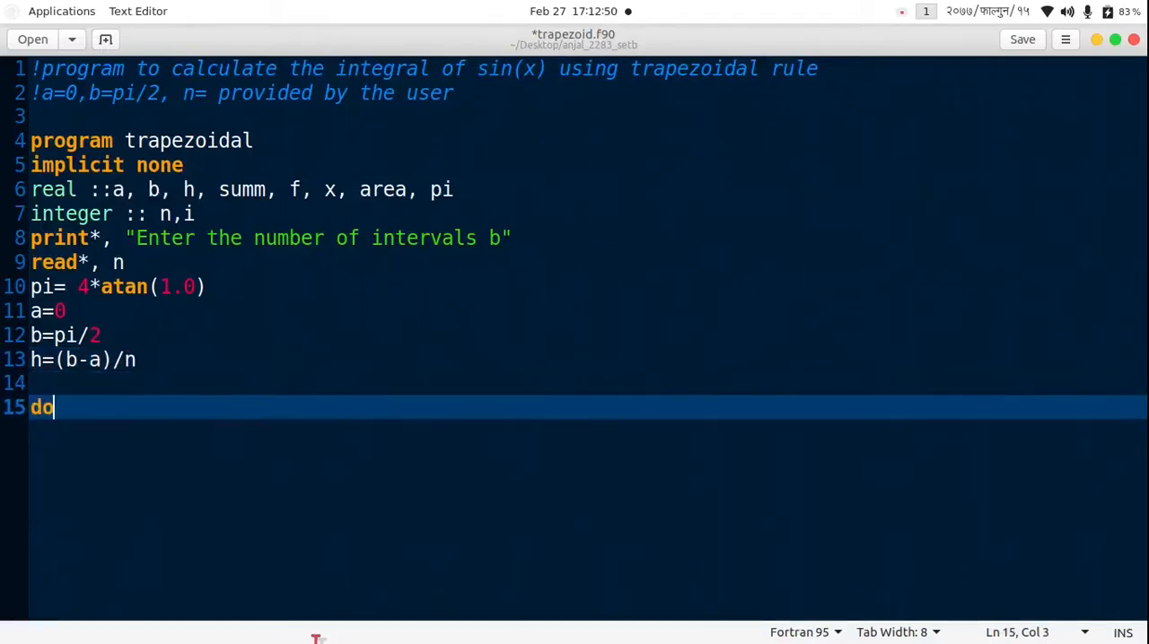
# Write the do loop header over i to n-1 with x=a+h*i.
pyautogui.write('i=')
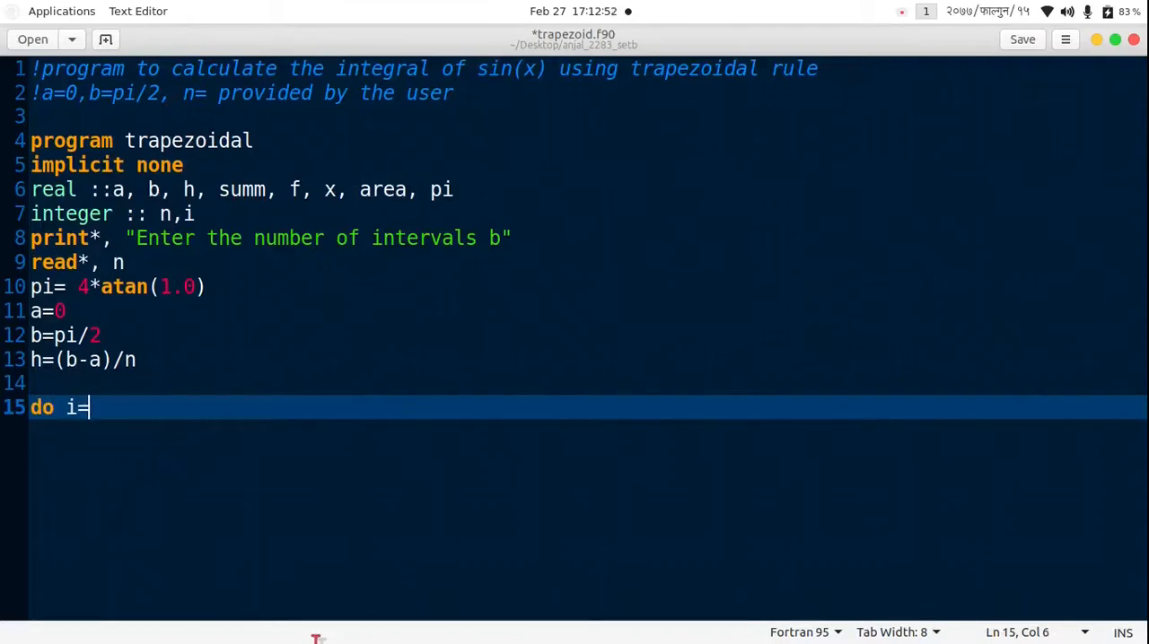
pyautogui.write('a,n-1')
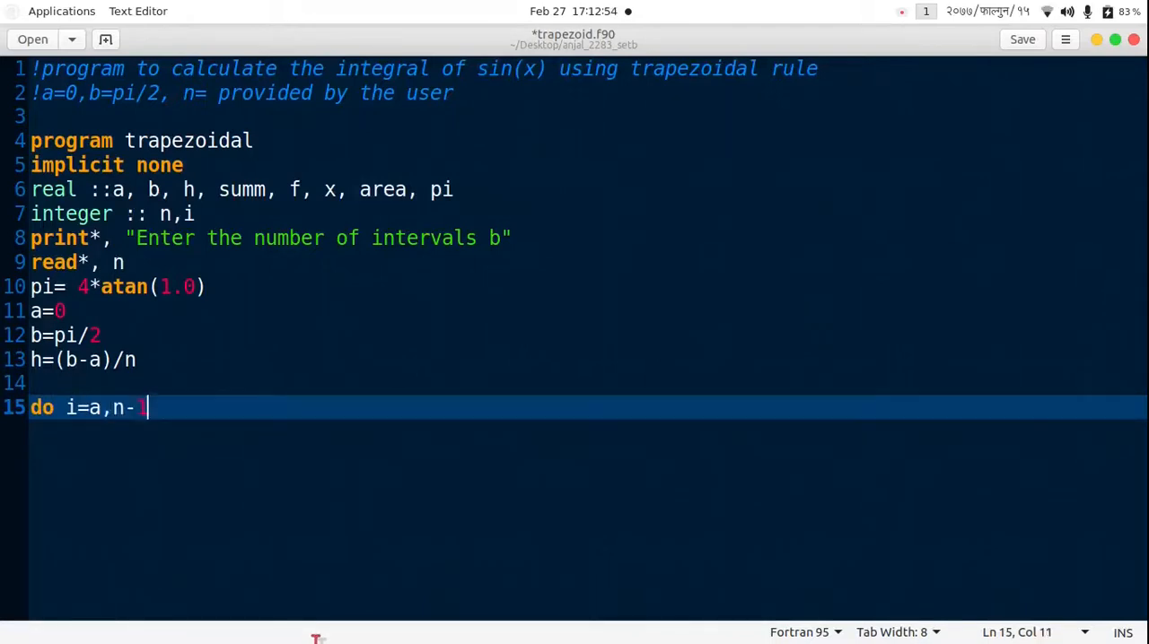
pyautogui.write('1')
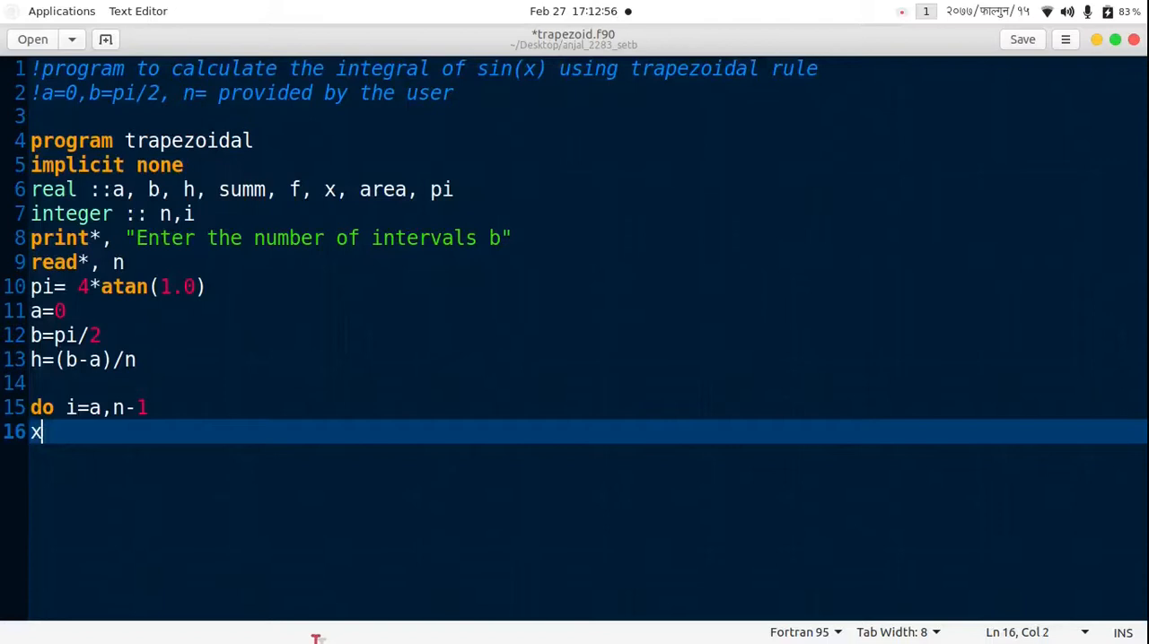
pyautogui.write('=a+')
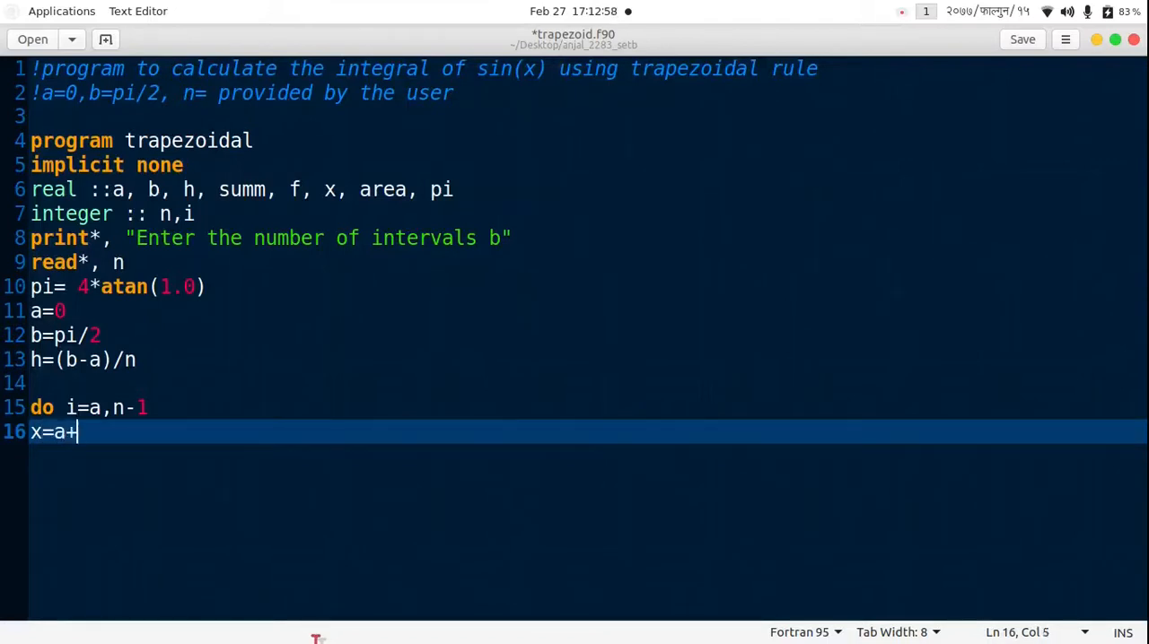
pyautogui.write('h*i')
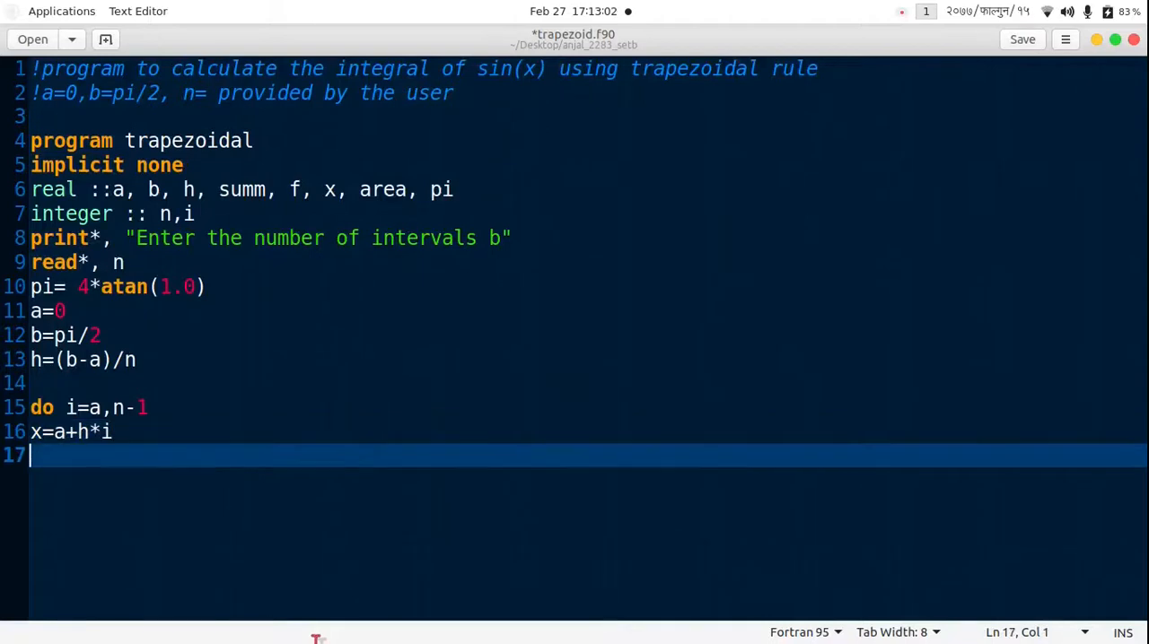
# Accumulate summ=summ+f(x) in the loop and move to the blank line above it.
pyautogui.write('summ')
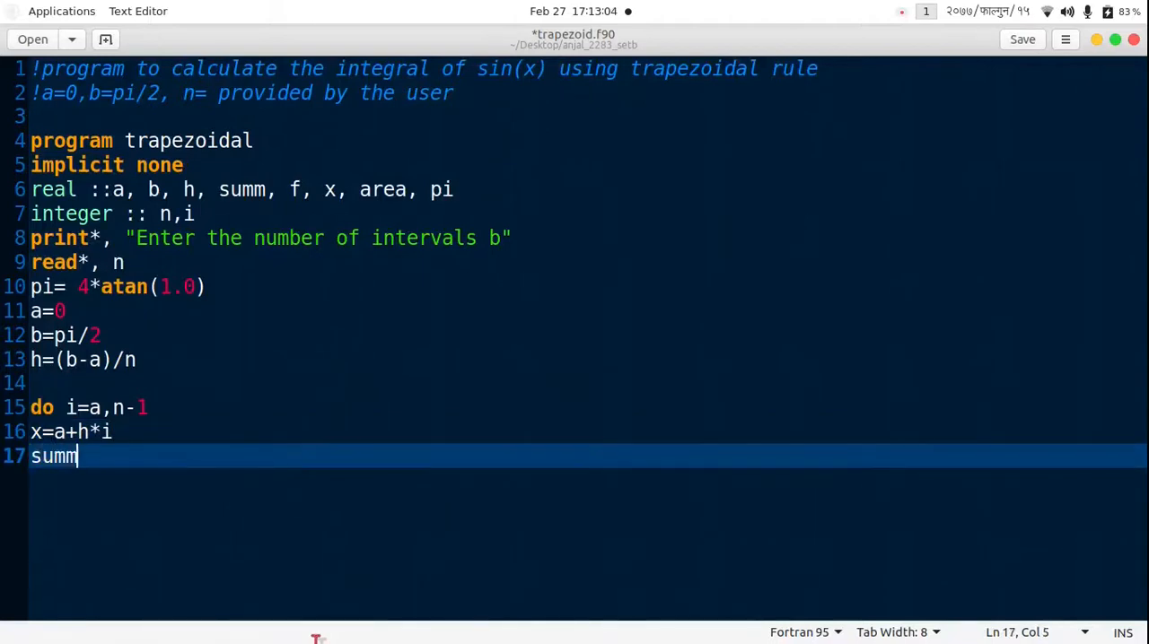
pyautogui.write('=s')
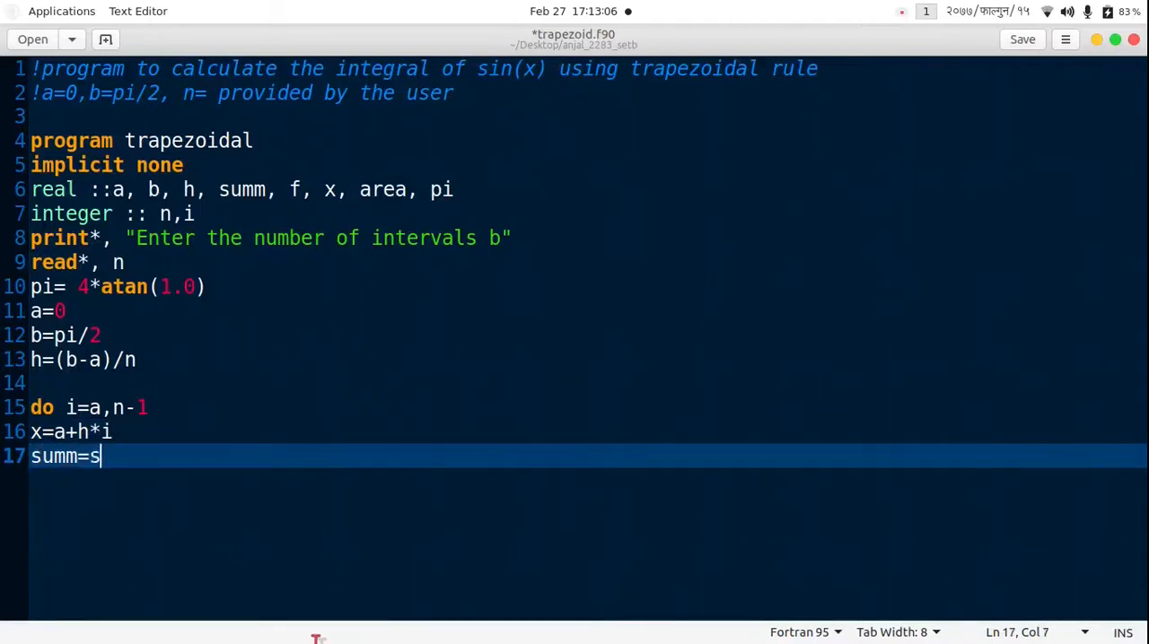
pyautogui.write('umm+f(')
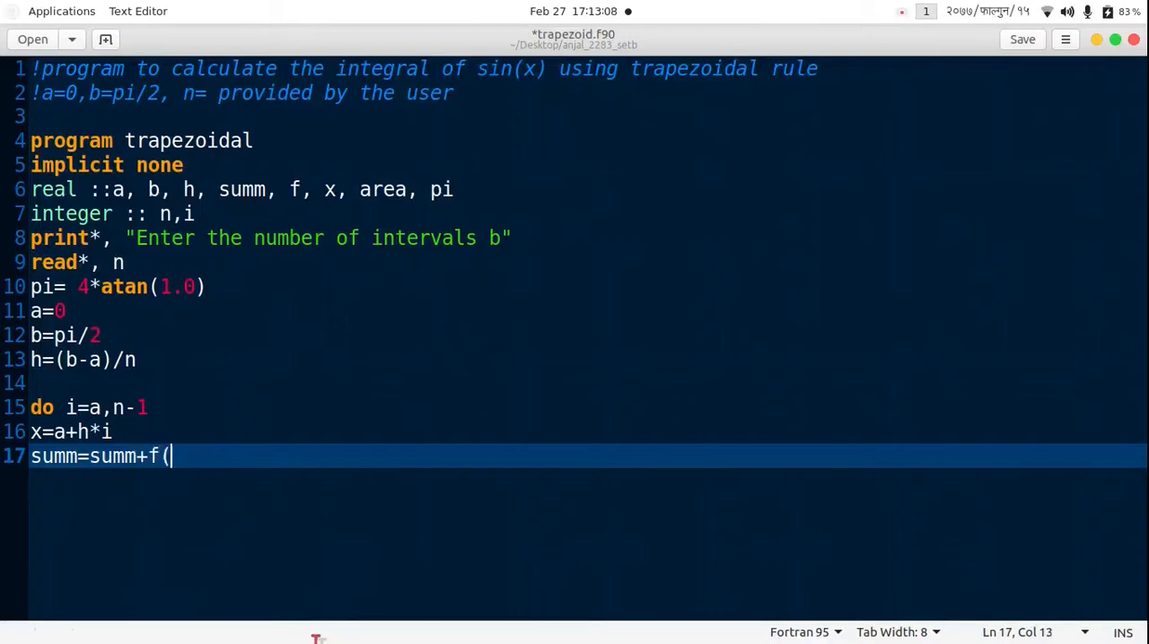
pyautogui.write('x)')
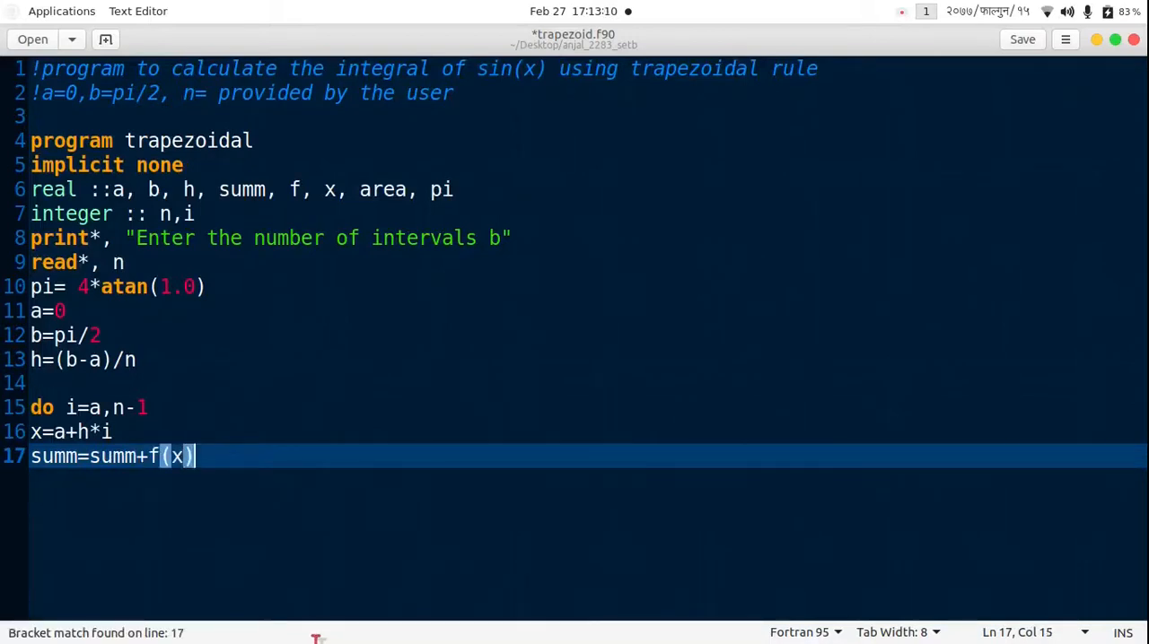
pyautogui.click(53, 383)
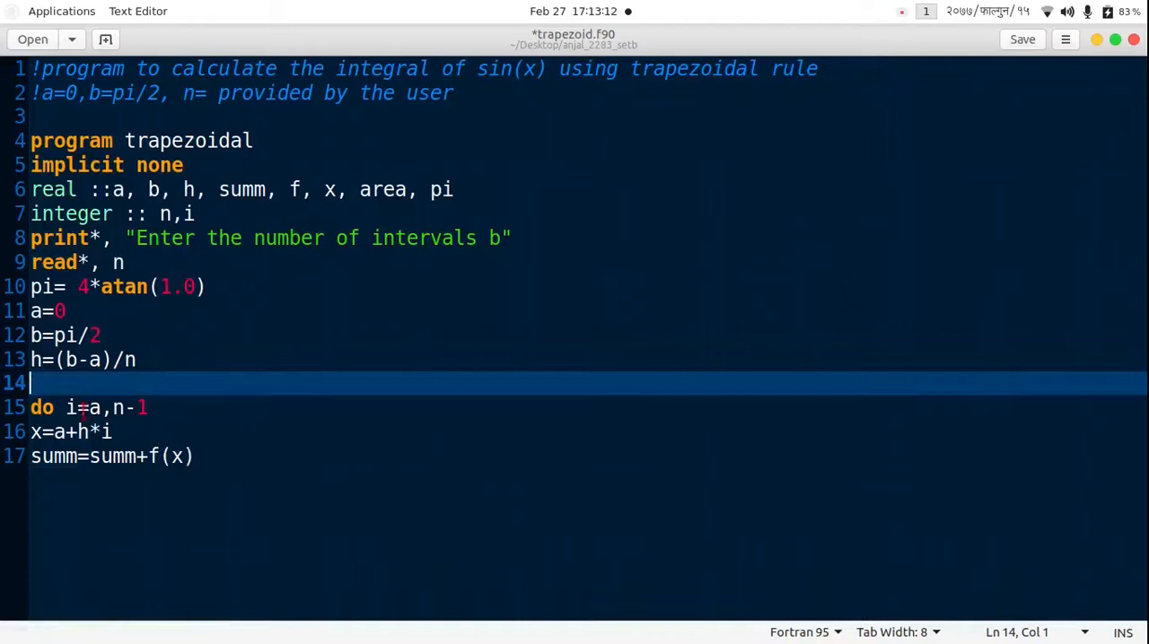
# Initialize summ= 0.0 before the loop and close it with end do.
pyautogui.write('su')
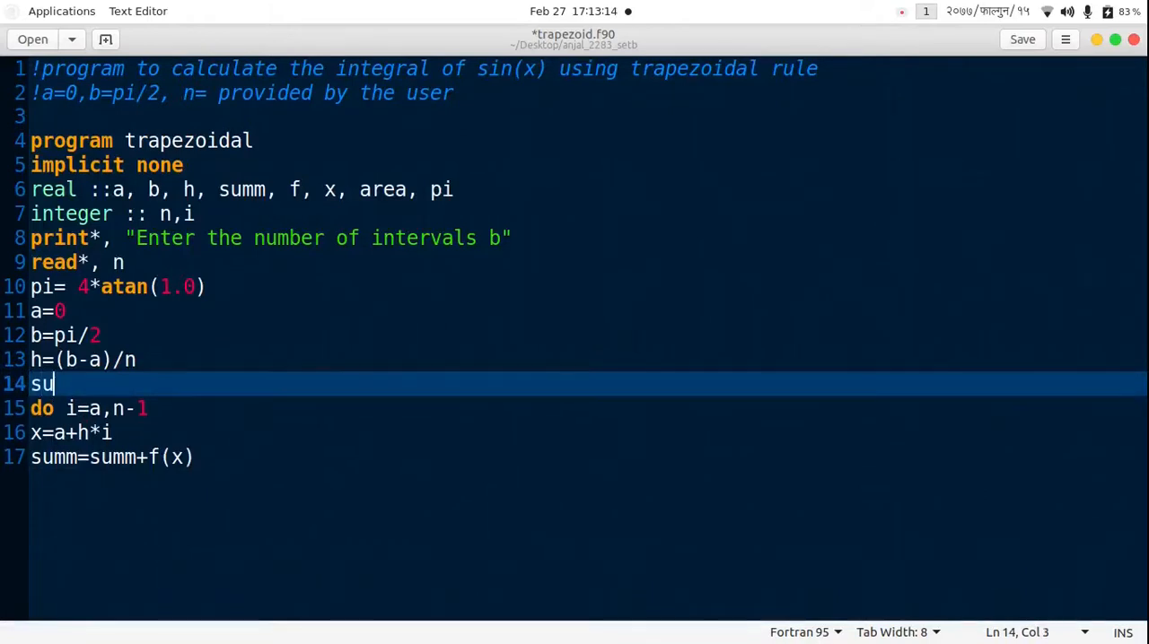
pyautogui.write('mm')
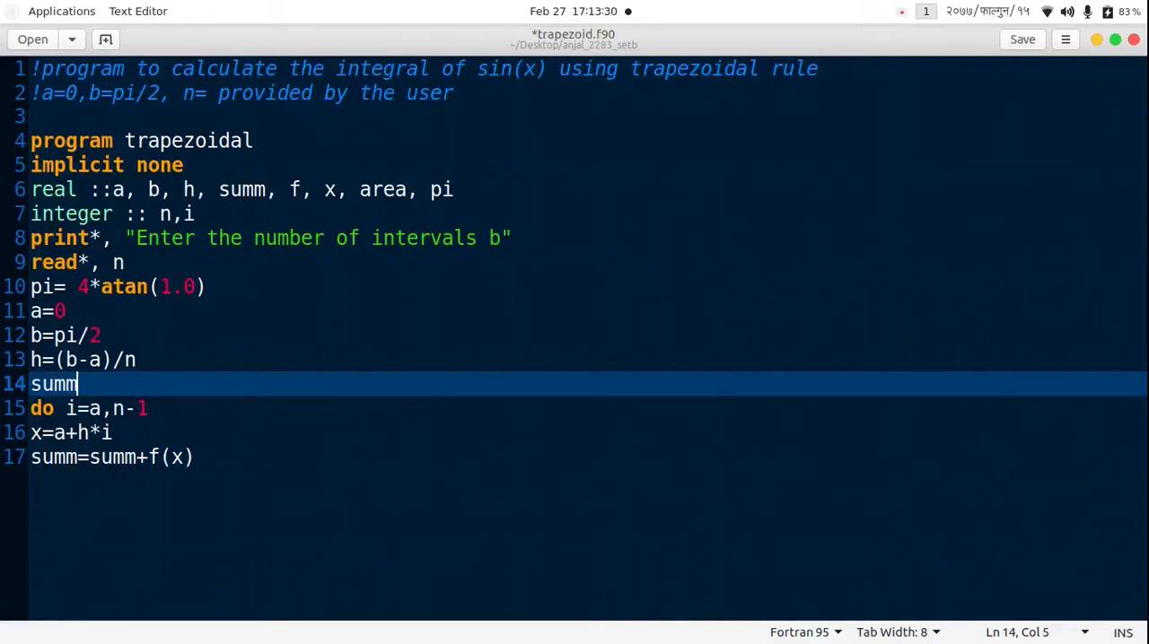
pyautogui.write('= 0')
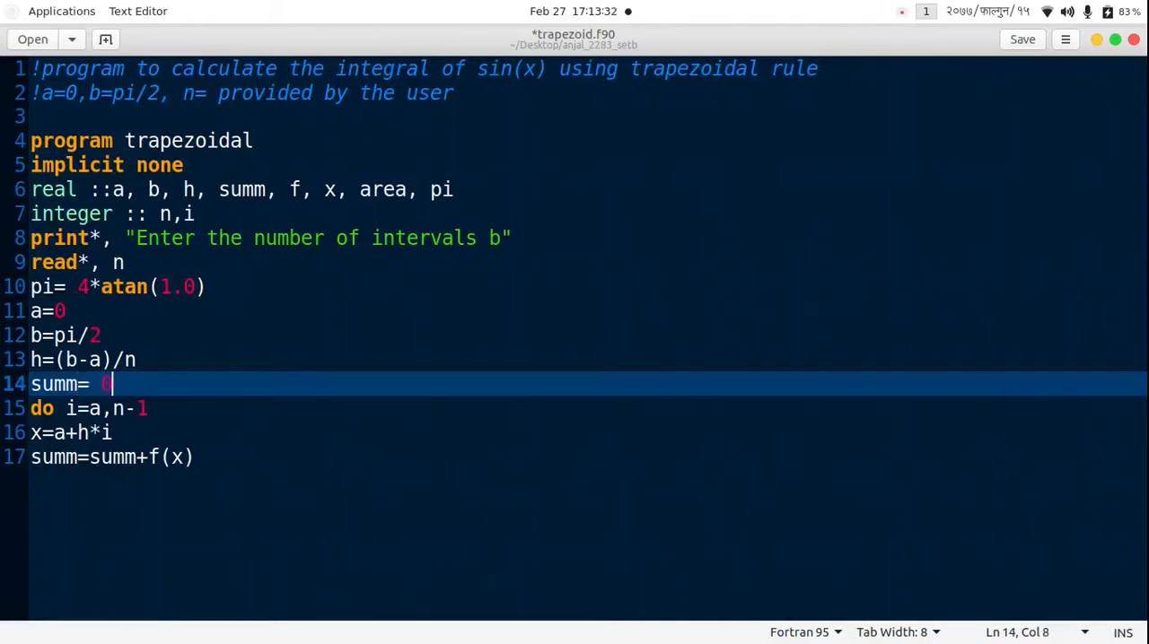
pyautogui.write('.0')
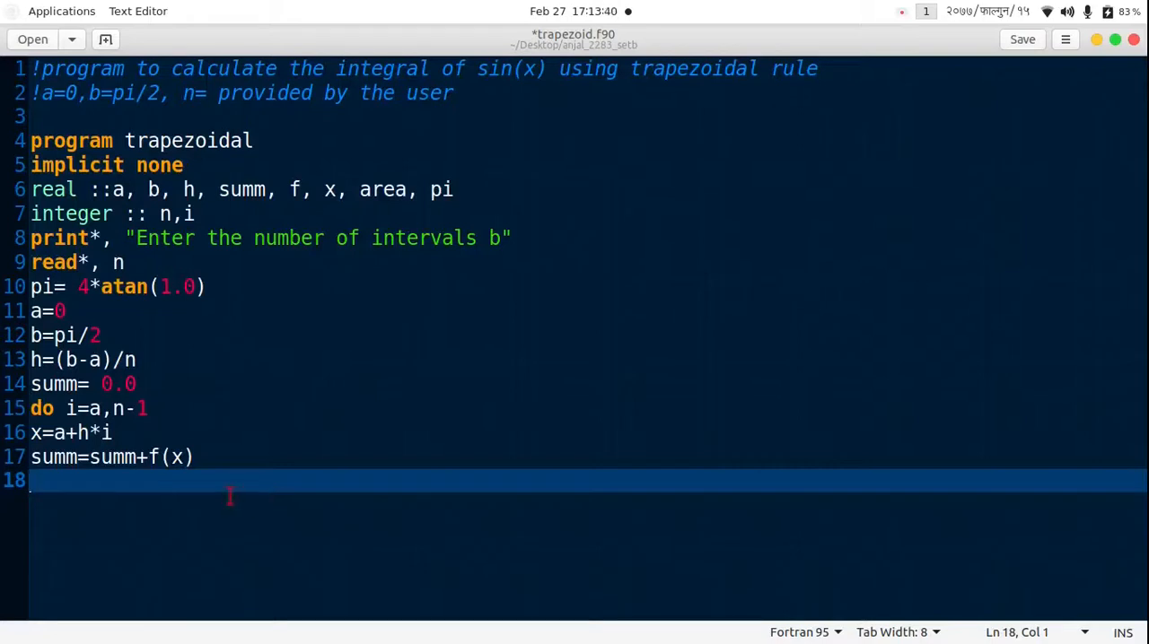
pyautogui.write('end do')
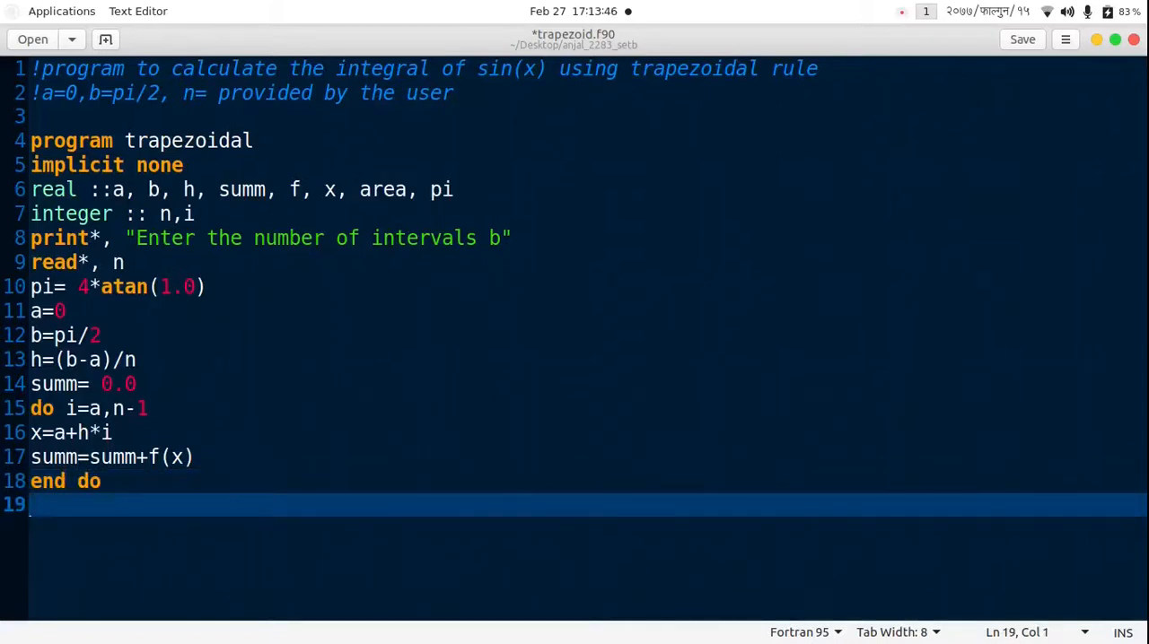
# Compute Area= (f(a)+f(b))*h/2.0 +h*summ.
pyautogui.write('Area')
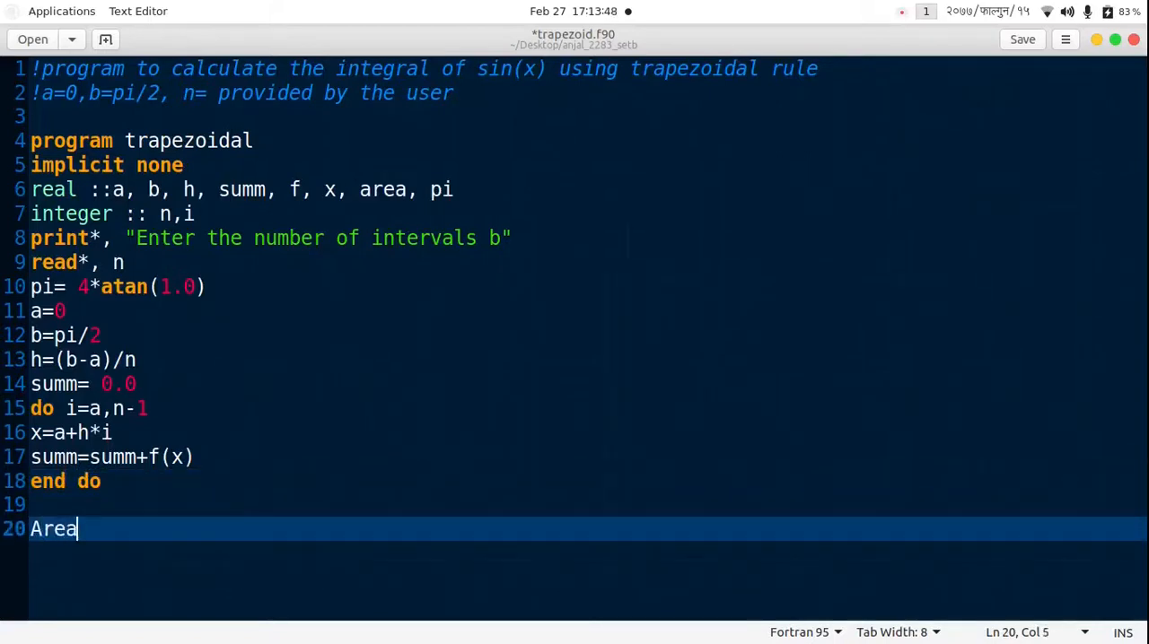
pyautogui.write('= f')
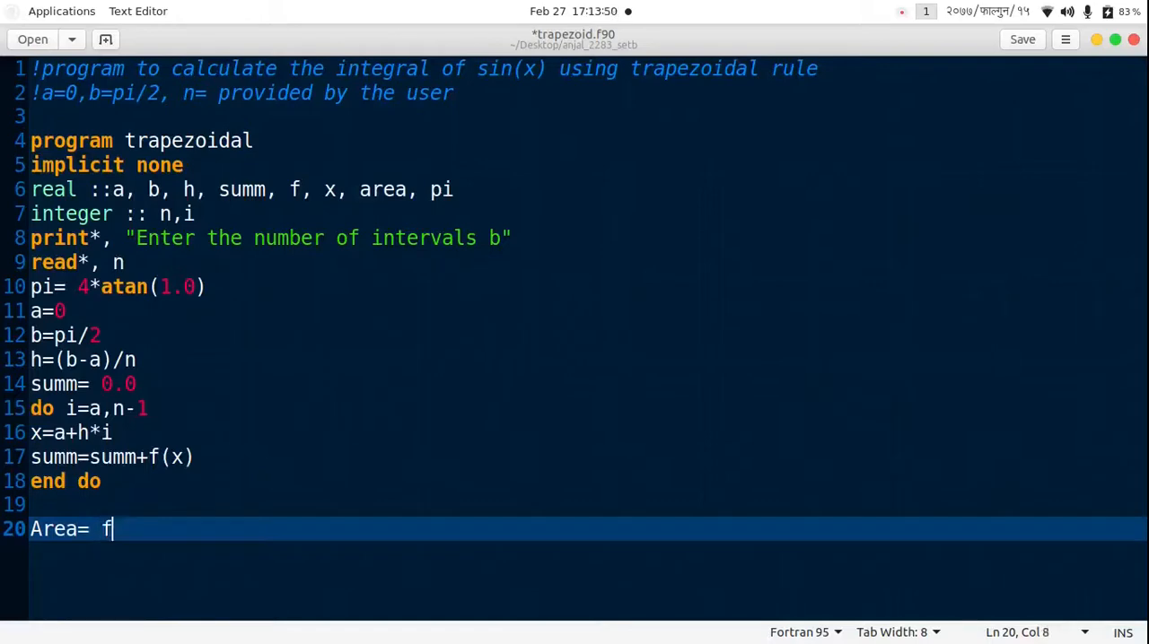
pyautogui.write('(a)')
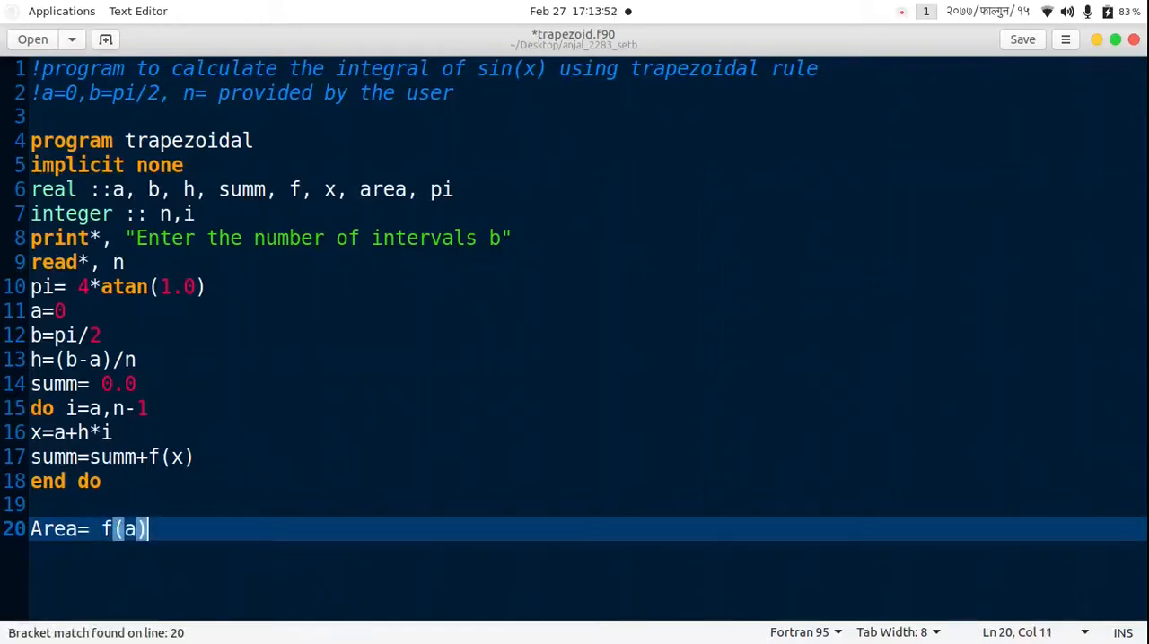
pyautogui.write('+f(b')
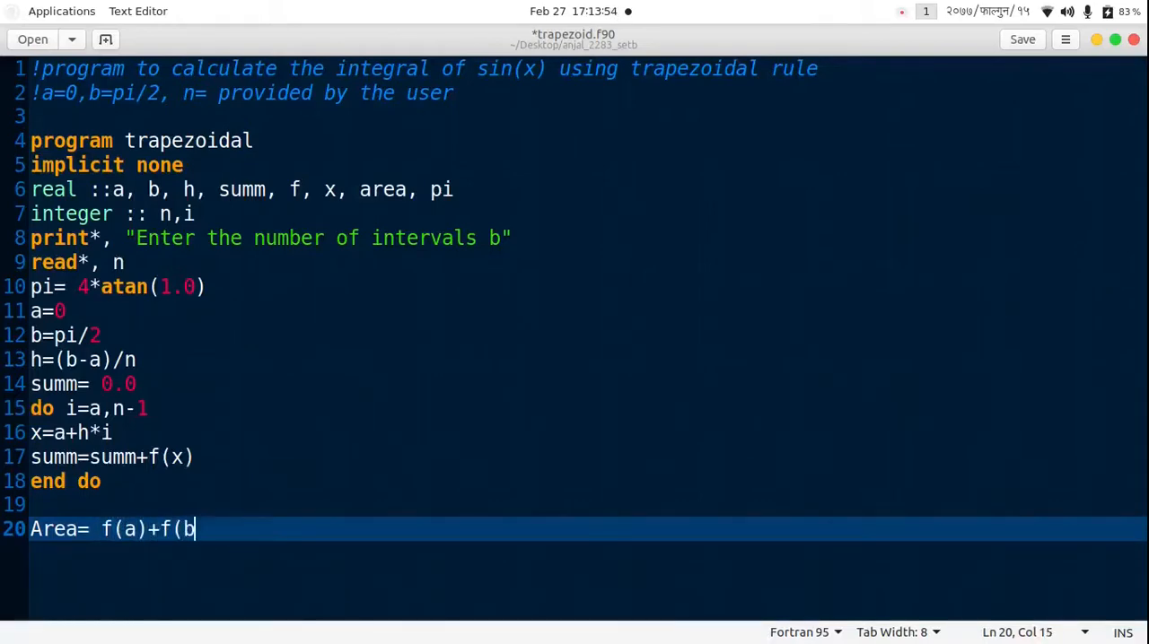
pyautogui.write('))')
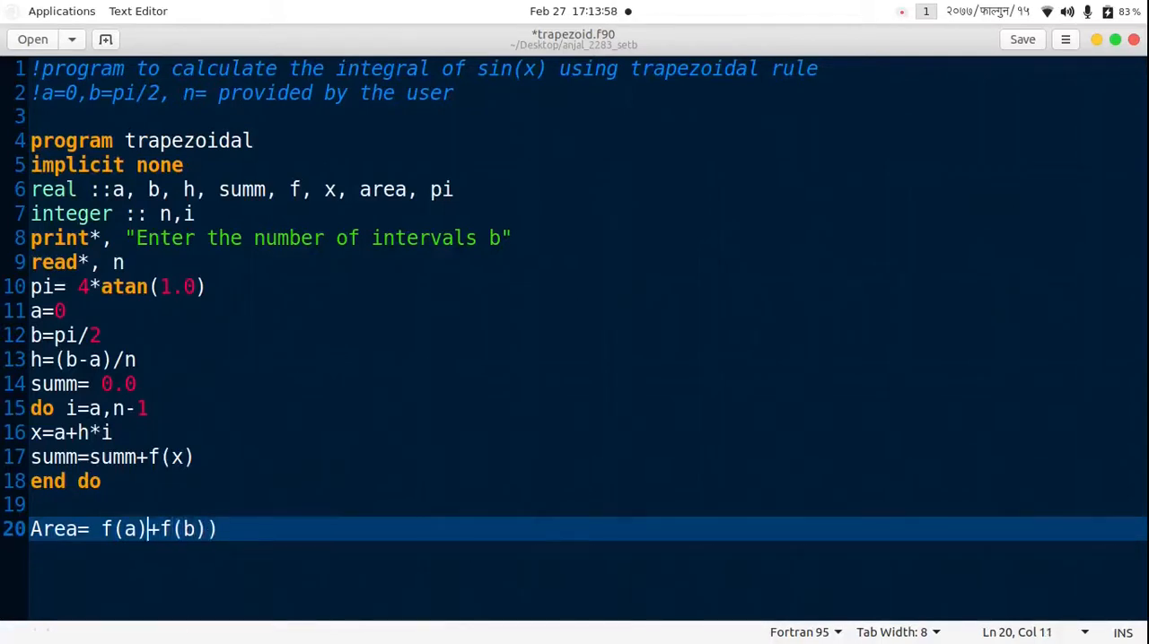
pyautogui.write('(')
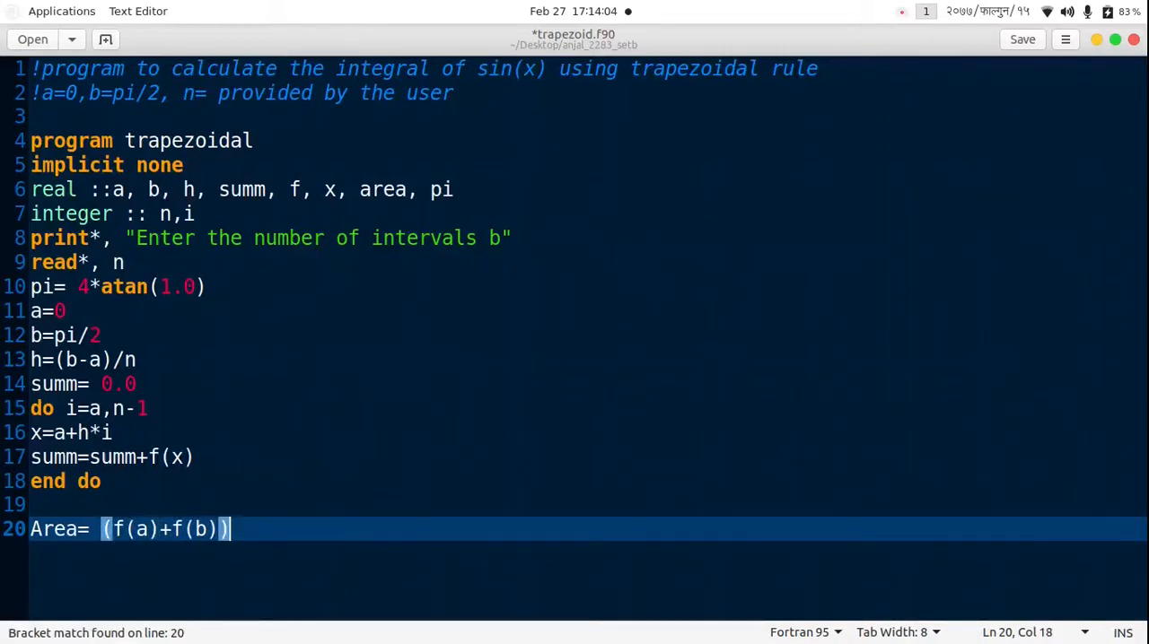
pyautogui.write('*h')
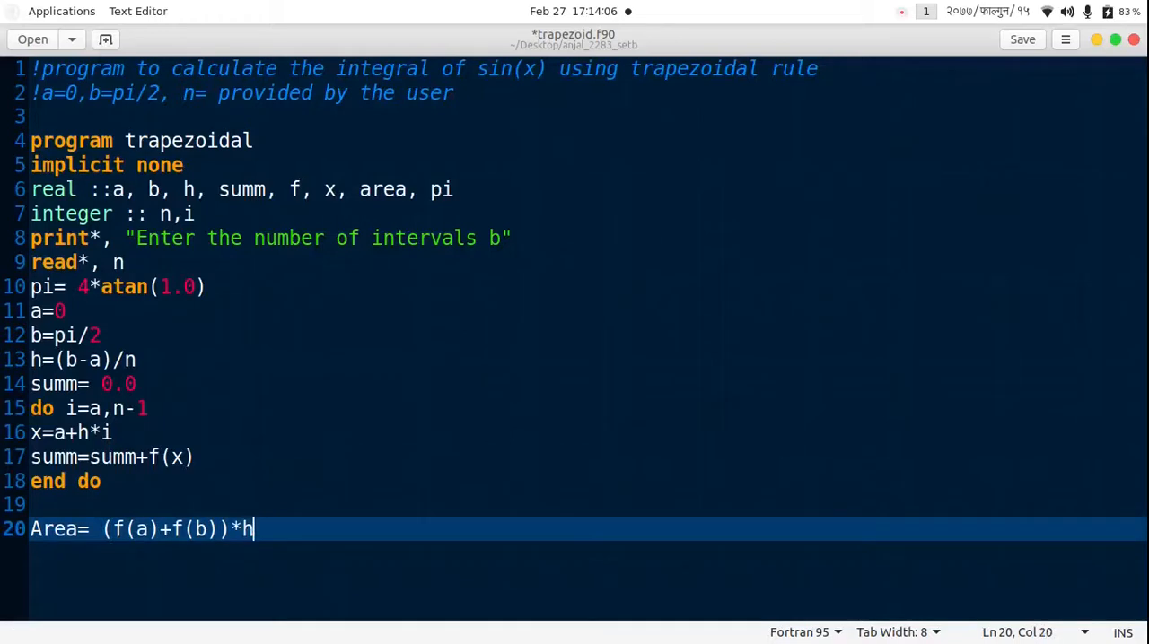
pyautogui.write('/2.0 +h')
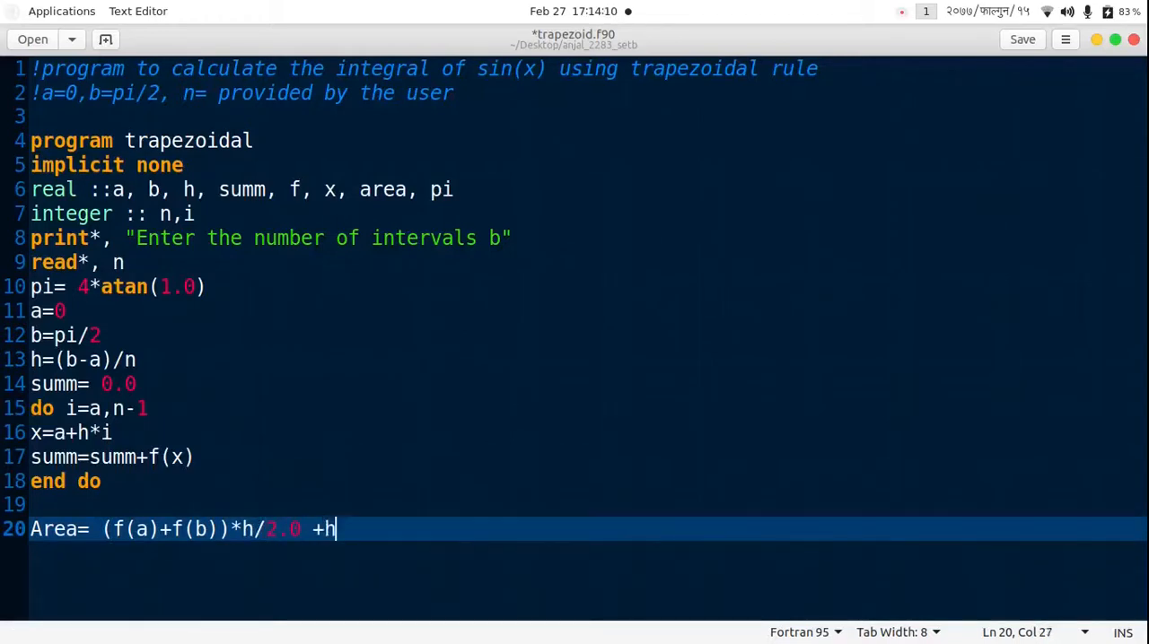
pyautogui.write('*summ')
pyautogui.write('print')
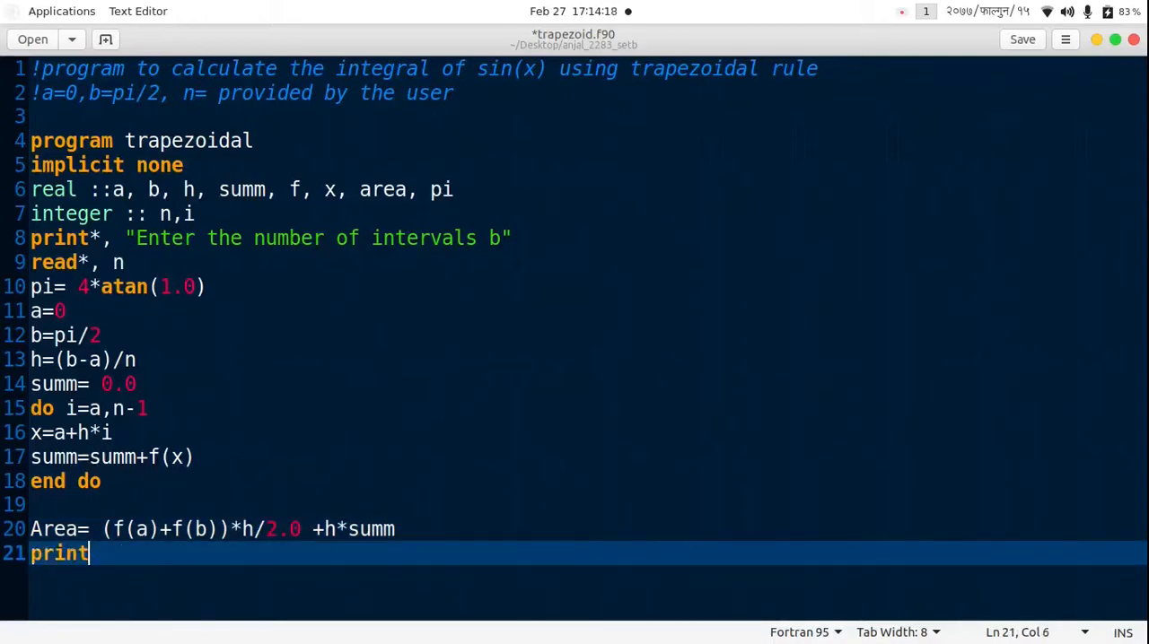
# Print "The value of integration is", Area.
pyautogui.write('*,')
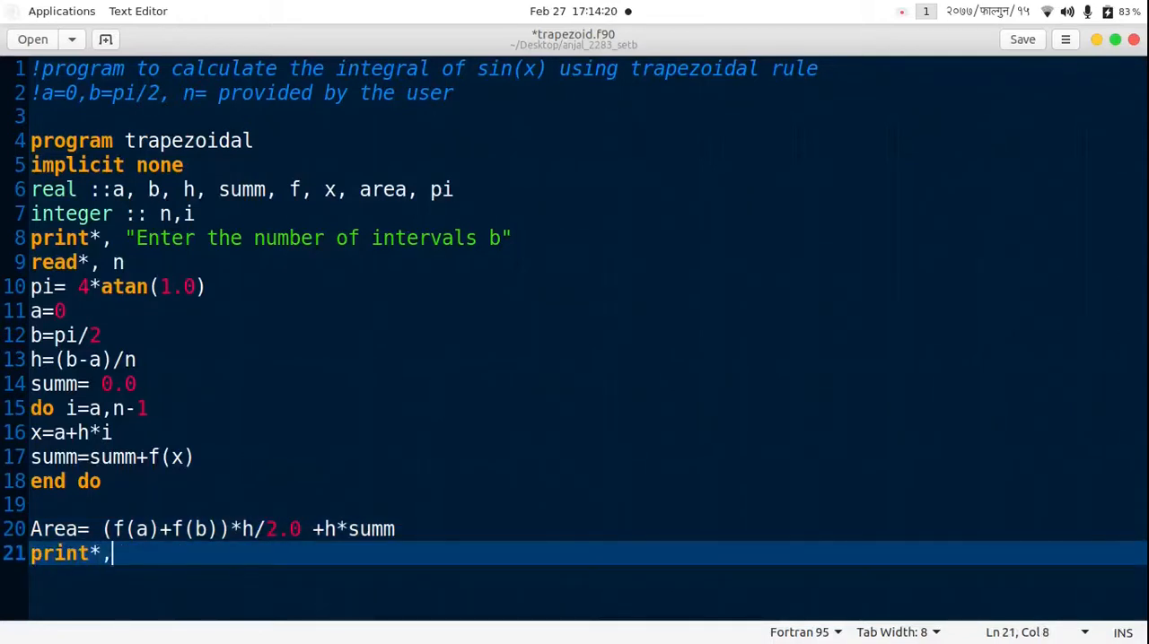
pyautogui.write('"The val')
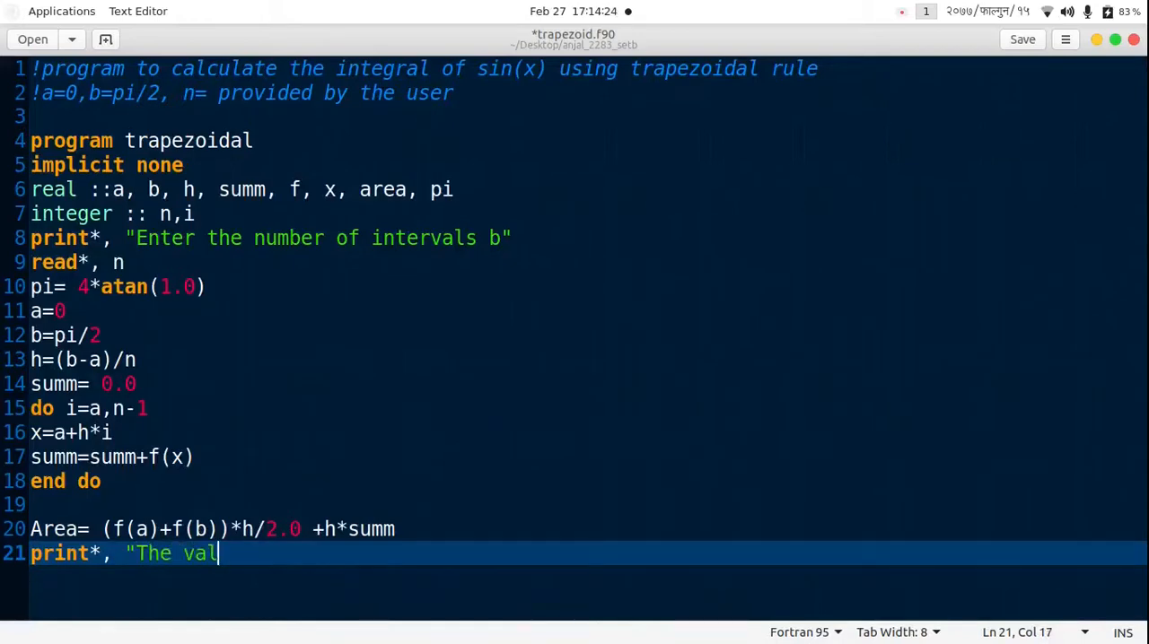
pyautogui.write('ue of inter')
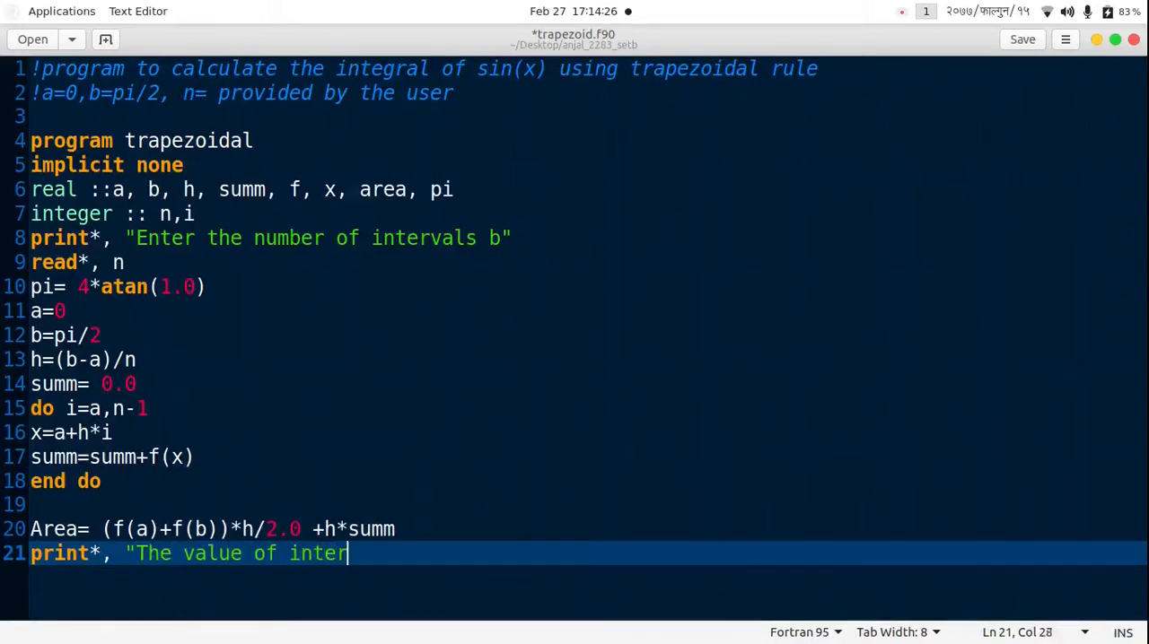
pyautogui.write('grati')
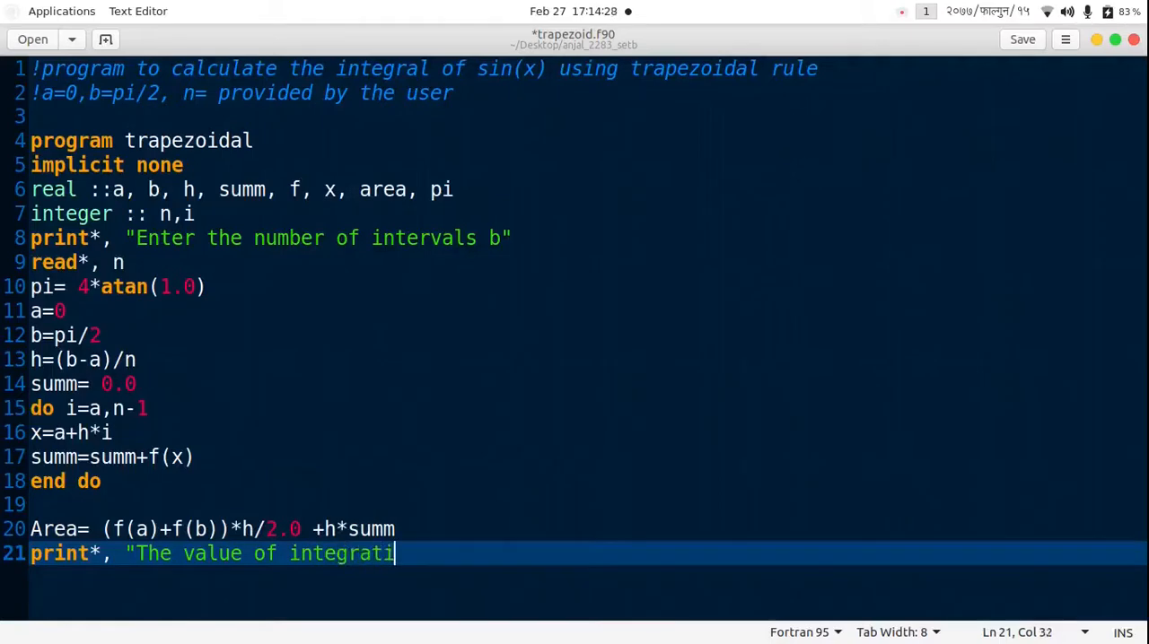
pyautogui.write('on"')
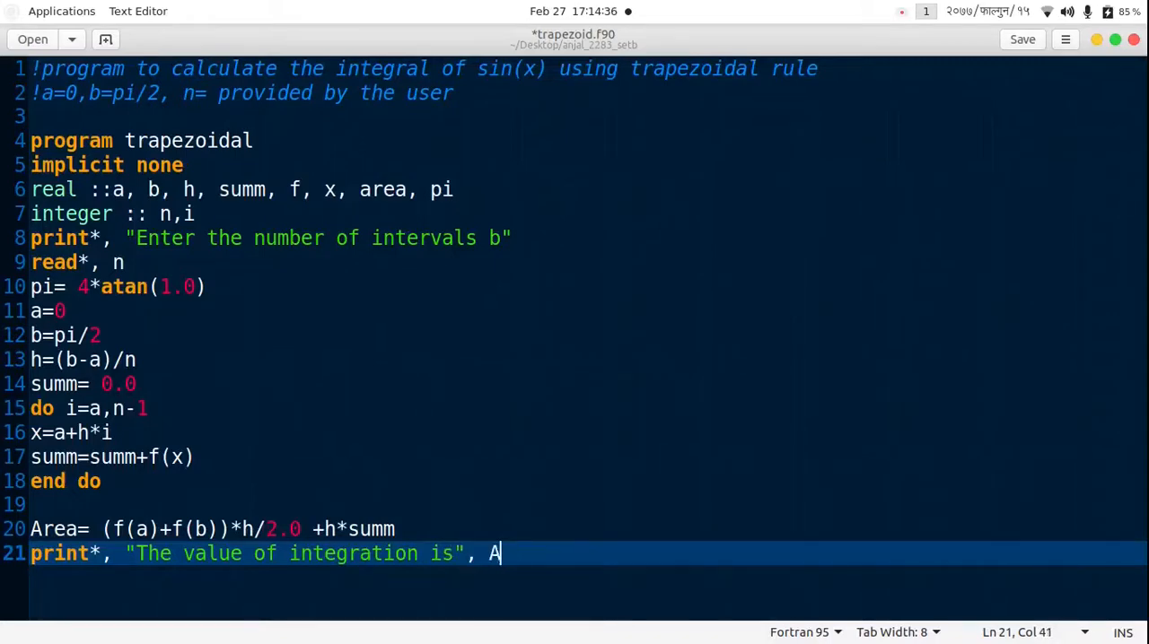
pyautogui.write('rea')
pyautogui.write('end')
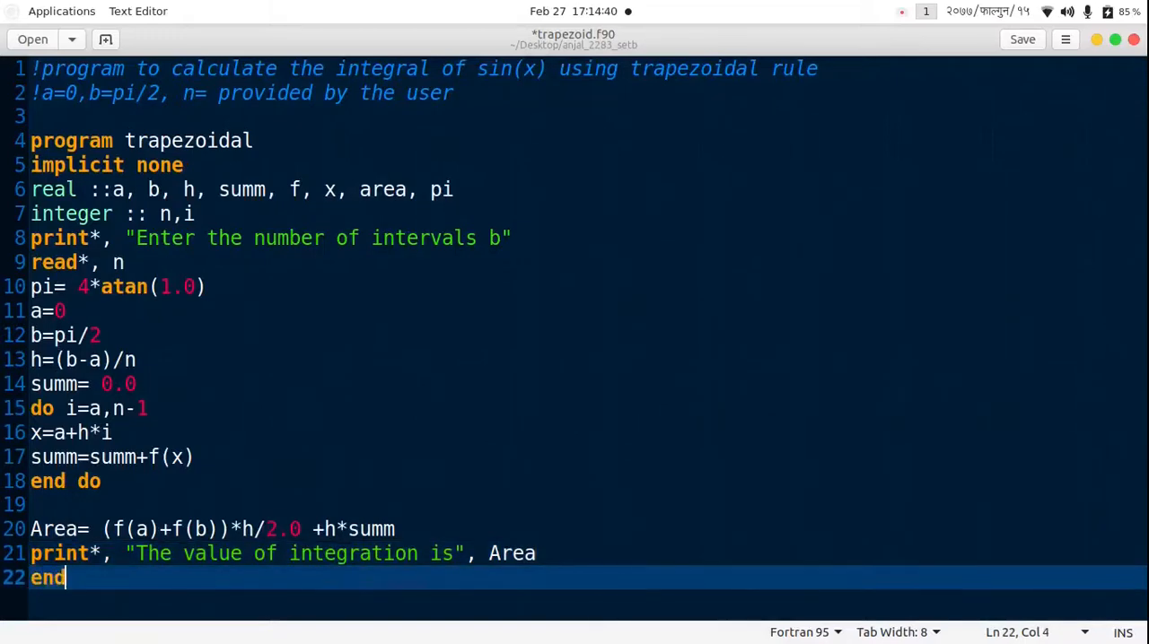
# End program trapezoidal and start the function definition below.
pyautogui.write('program t')
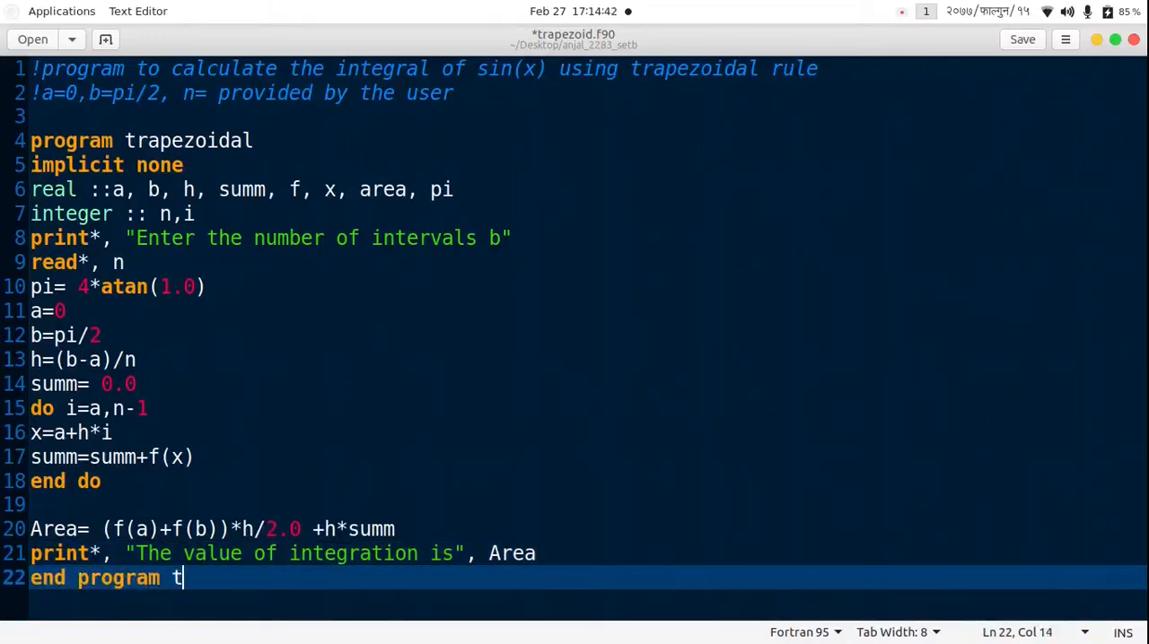
pyautogui.write('rapezoida')
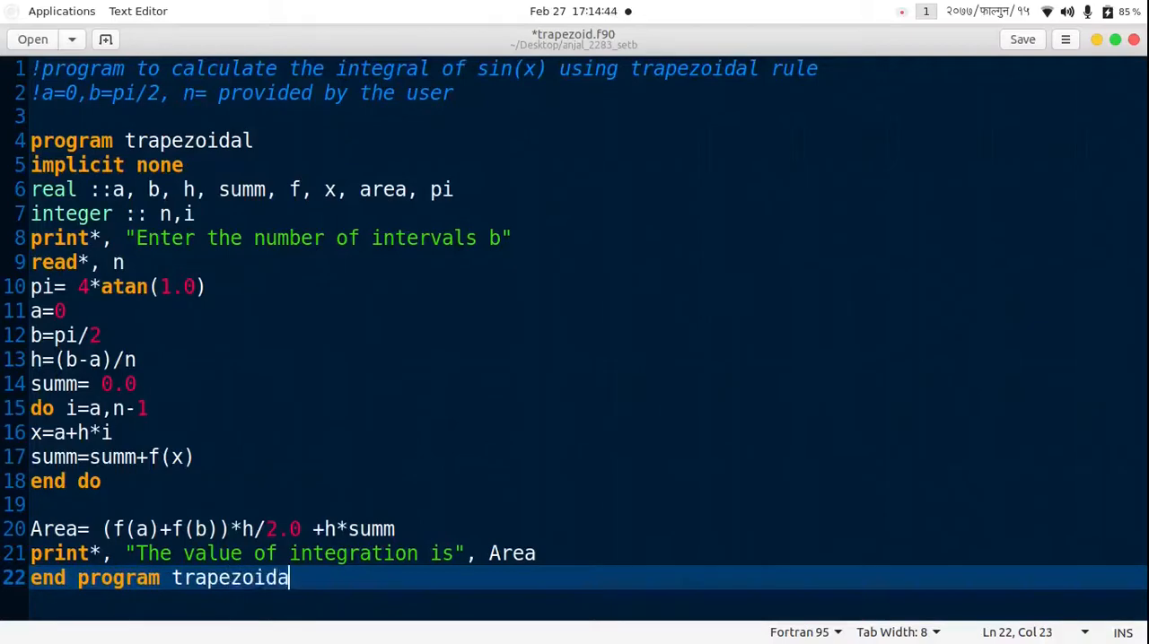
pyautogui.press('Return')
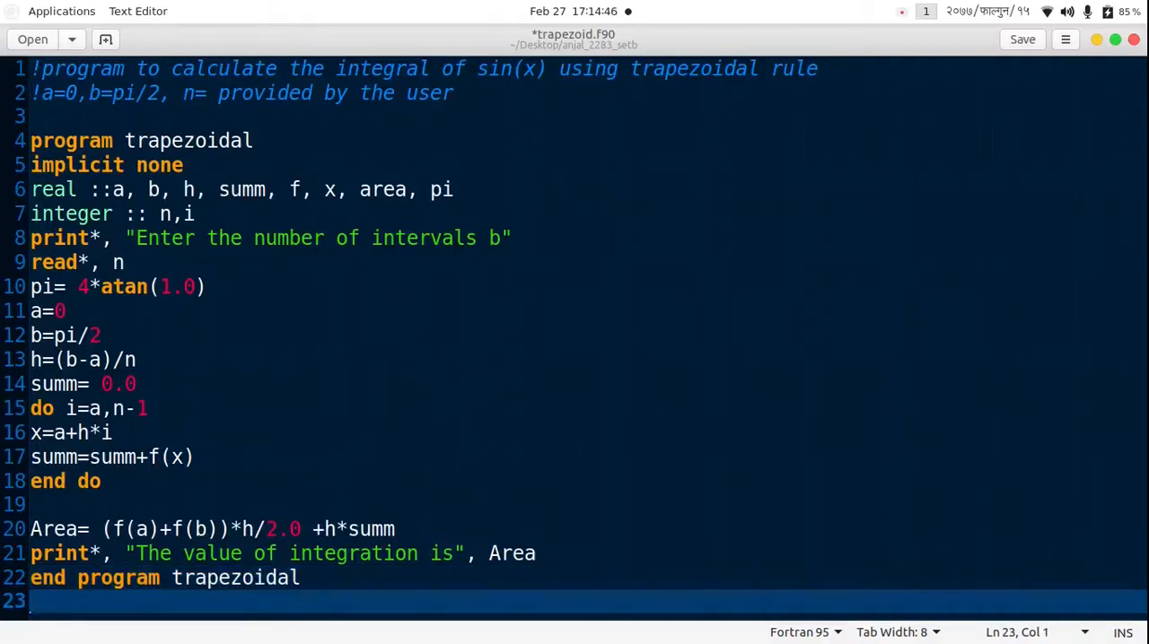
pyautogui.write('re')
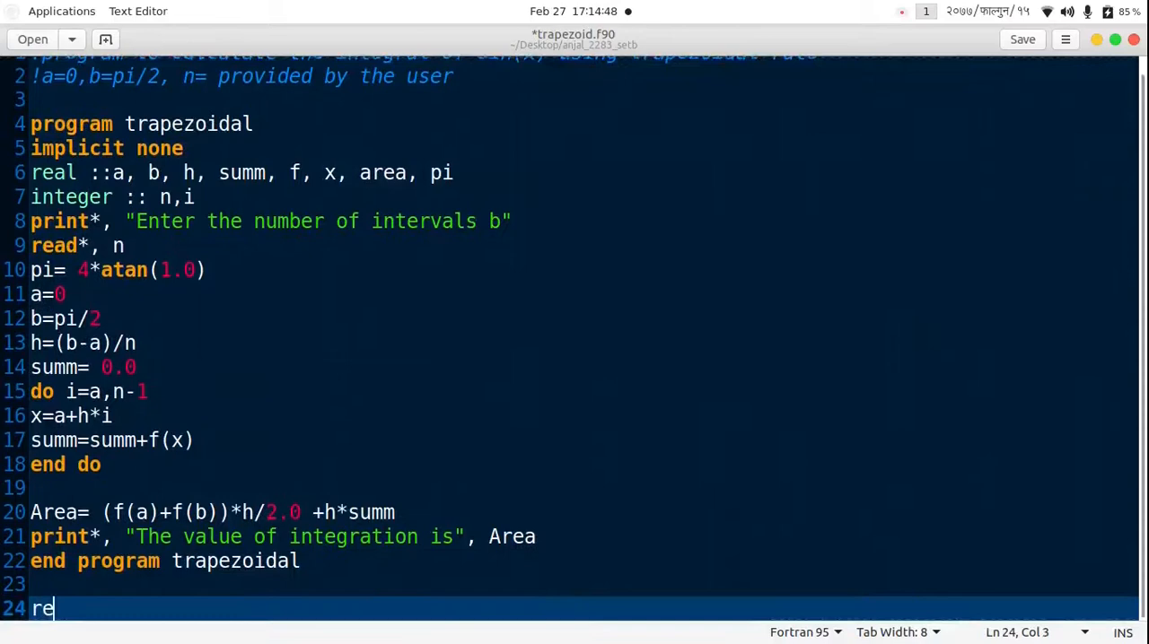
# Define real function f(x) returning sin(x) and close it with end function.
pyautogui.write('al func')
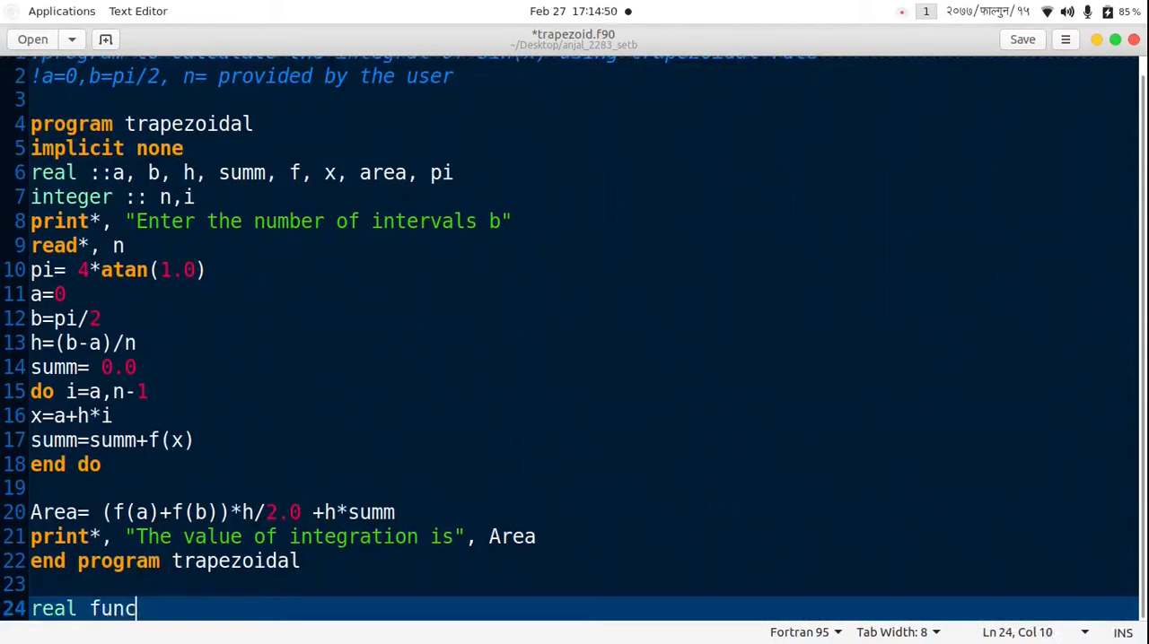
pyautogui.write('tion f(x')
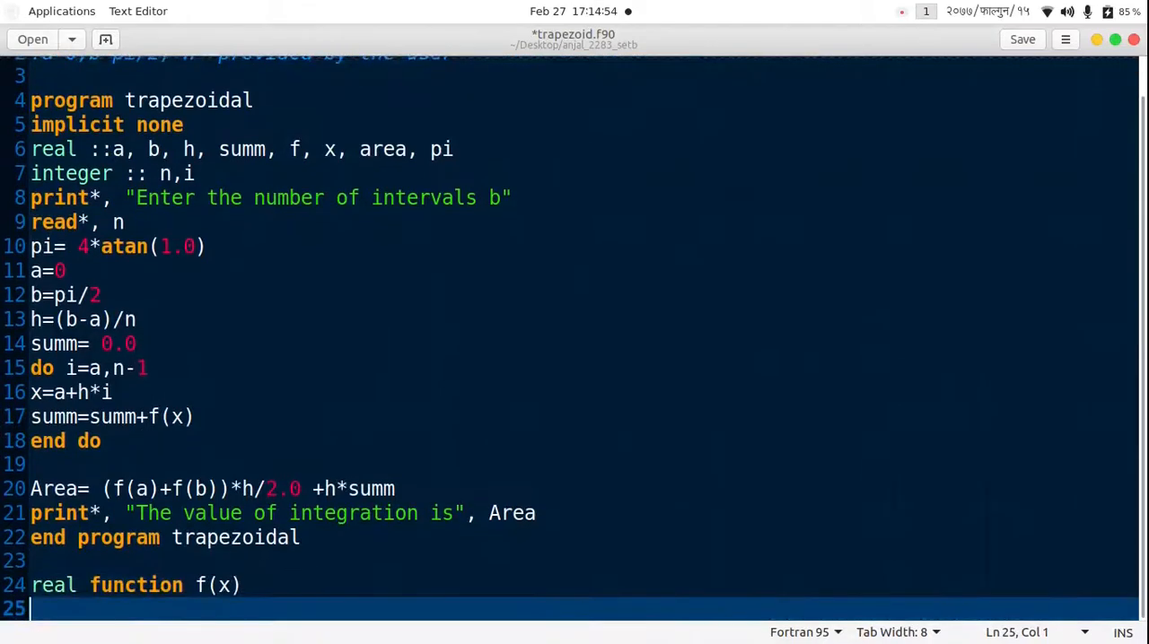
pyautogui.write('real x')
pyautogui.write('f=')
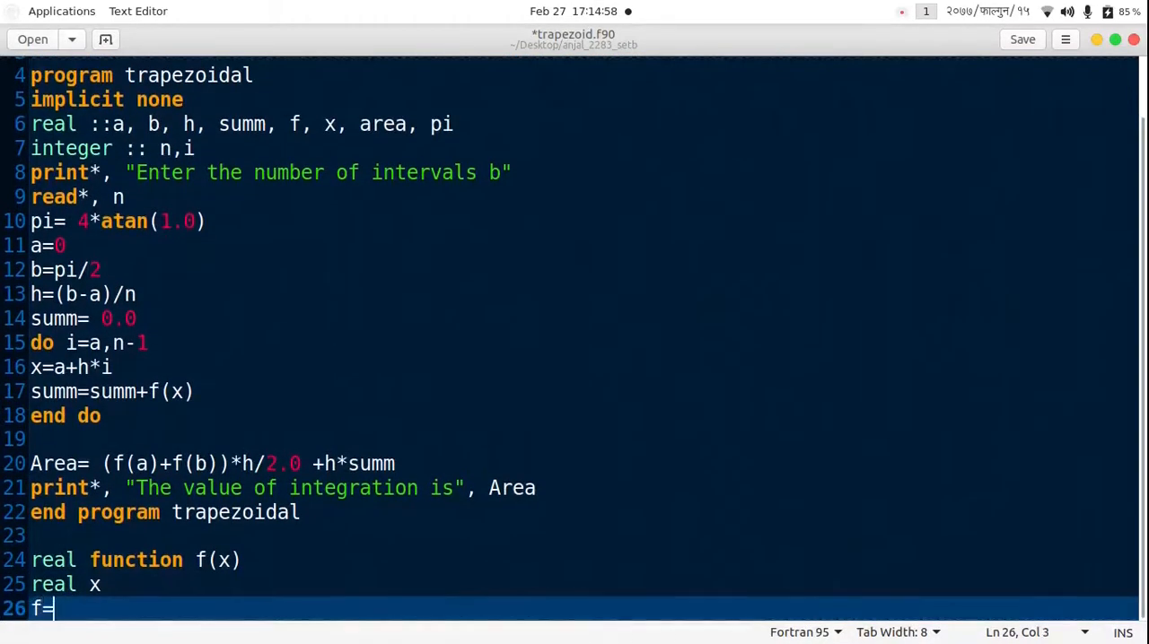
pyautogui.write('sin(x)')
pyautogui.write('end f')
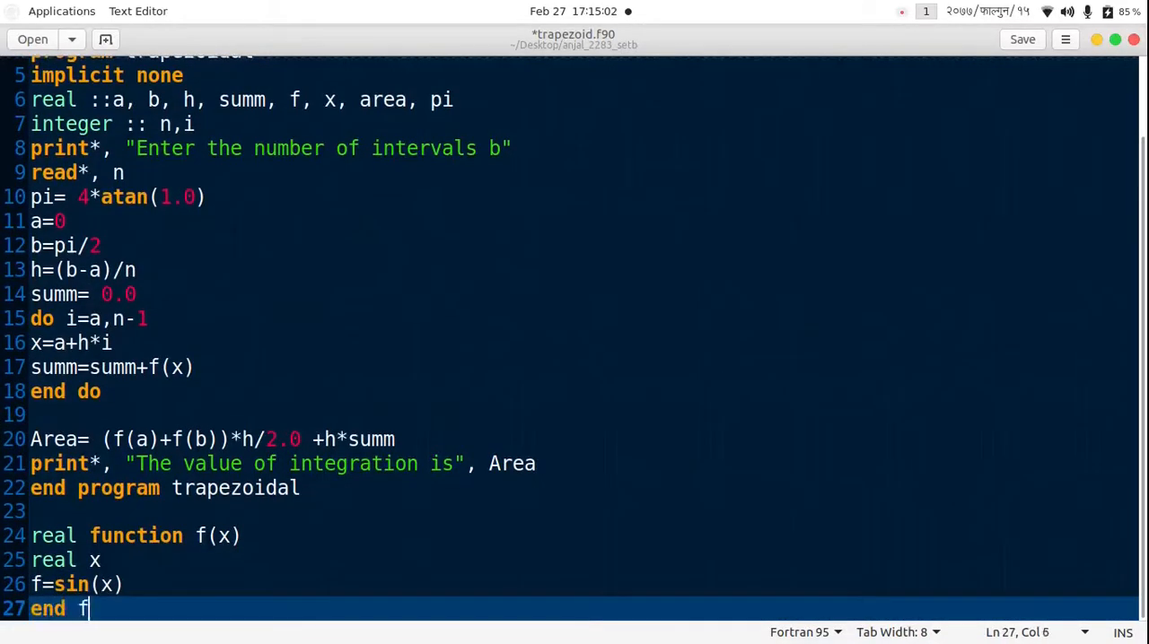
pyautogui.write('unction')
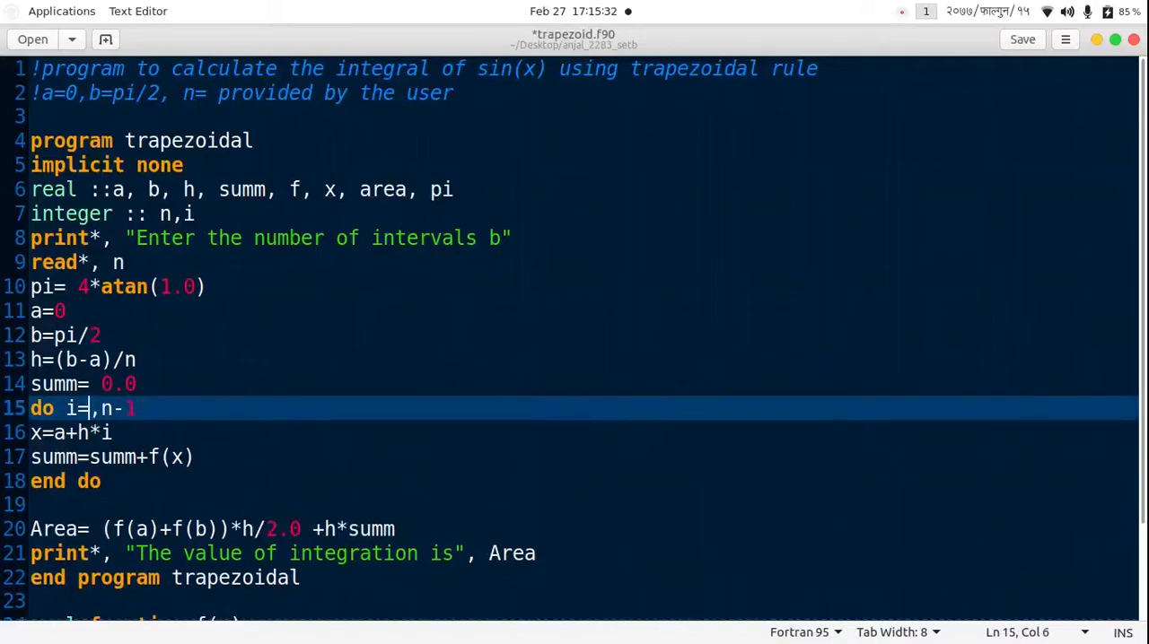
# Start the do loop at i=1 and indent the declarations, assignments and loop body.
pyautogui.write('1')
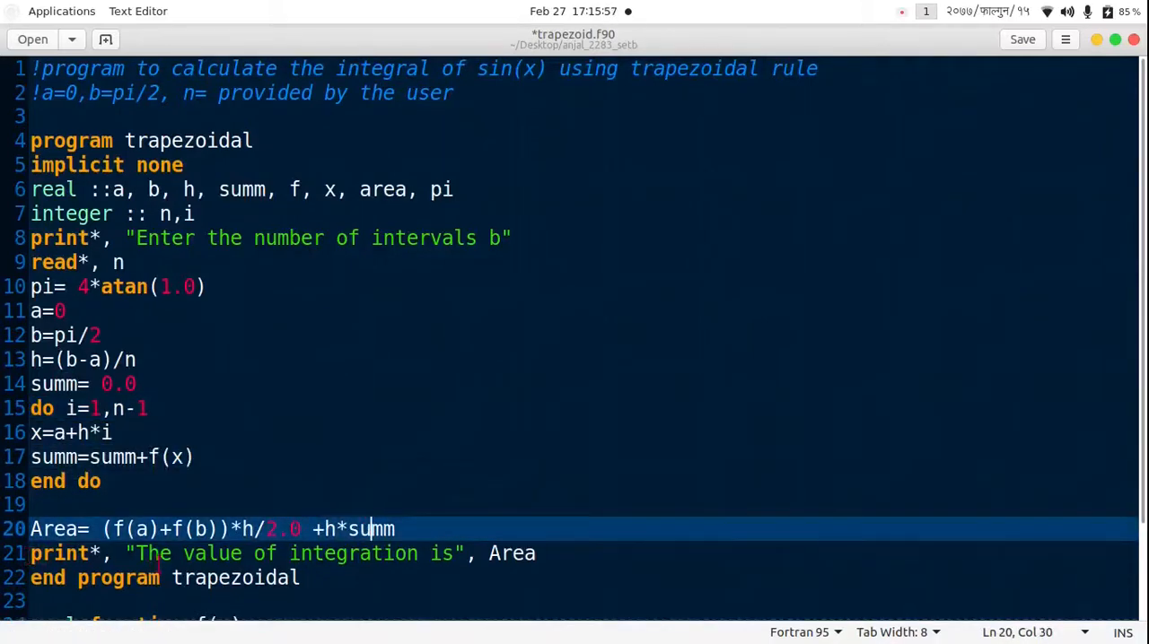
pyautogui.scroll(-3)
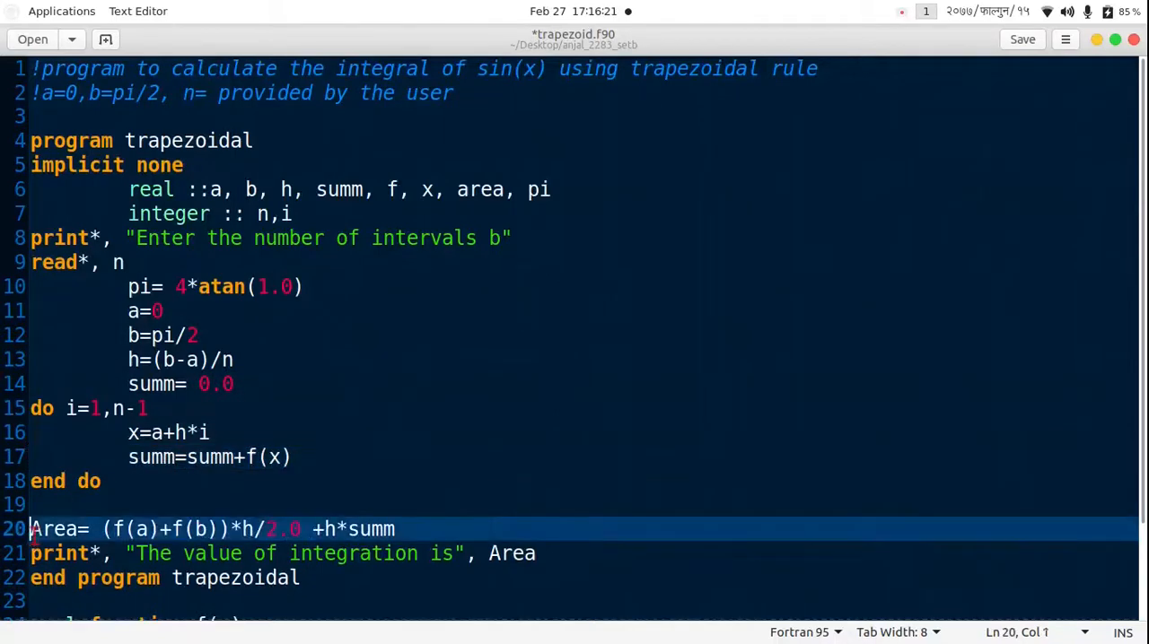
# Indent the Area calculation line too and save trapezoid.f90.
pyautogui.scroll(-3)
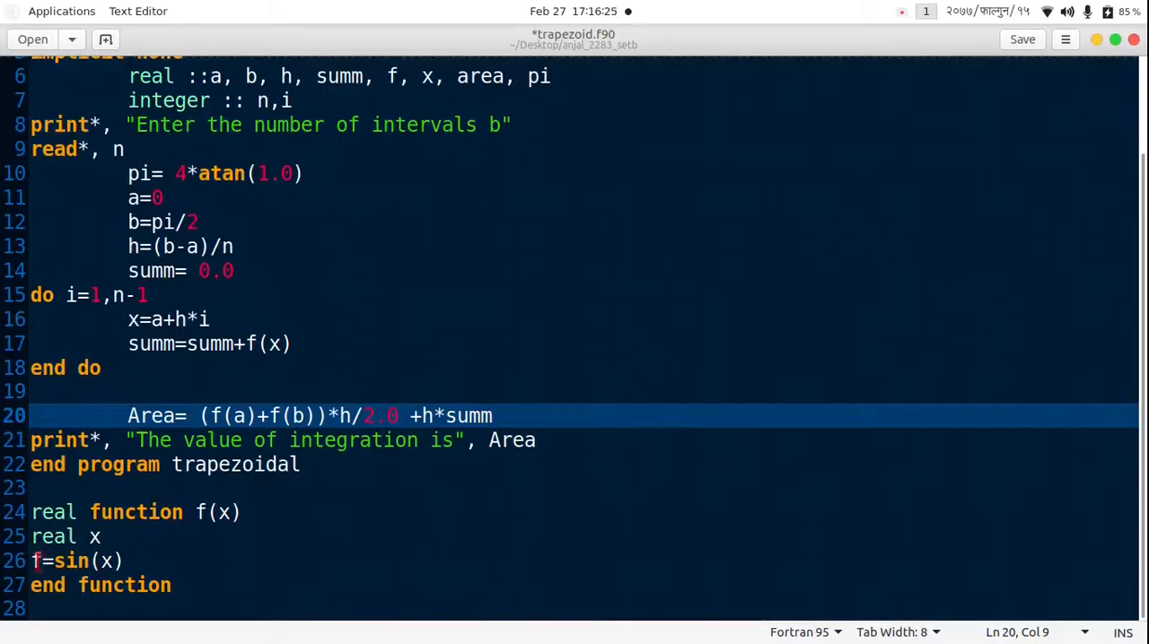
pyautogui.click(130, 560)
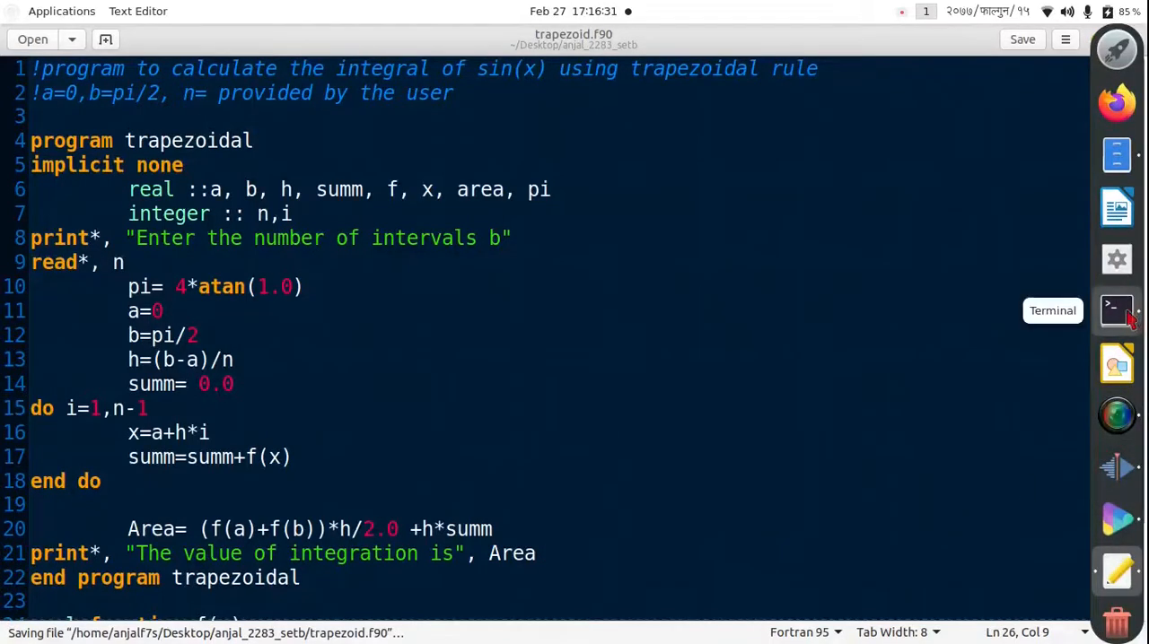
# Compile trapezoid.f90 with gfortran in the terminal.
pyautogui.click(1117, 310)
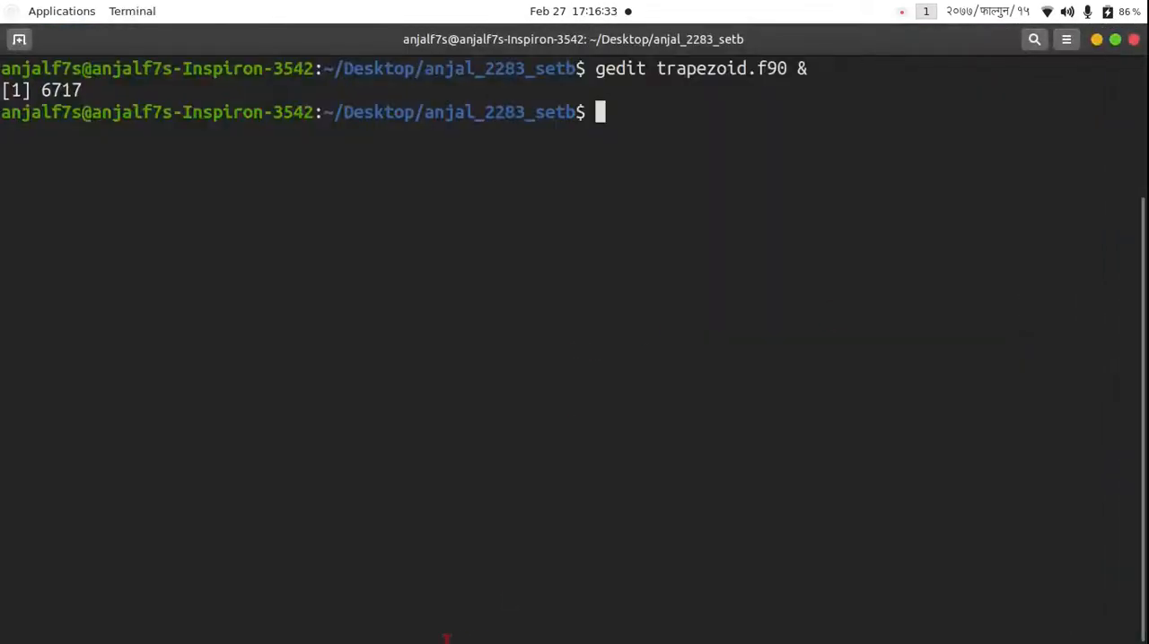
pyautogui.write('gfor')
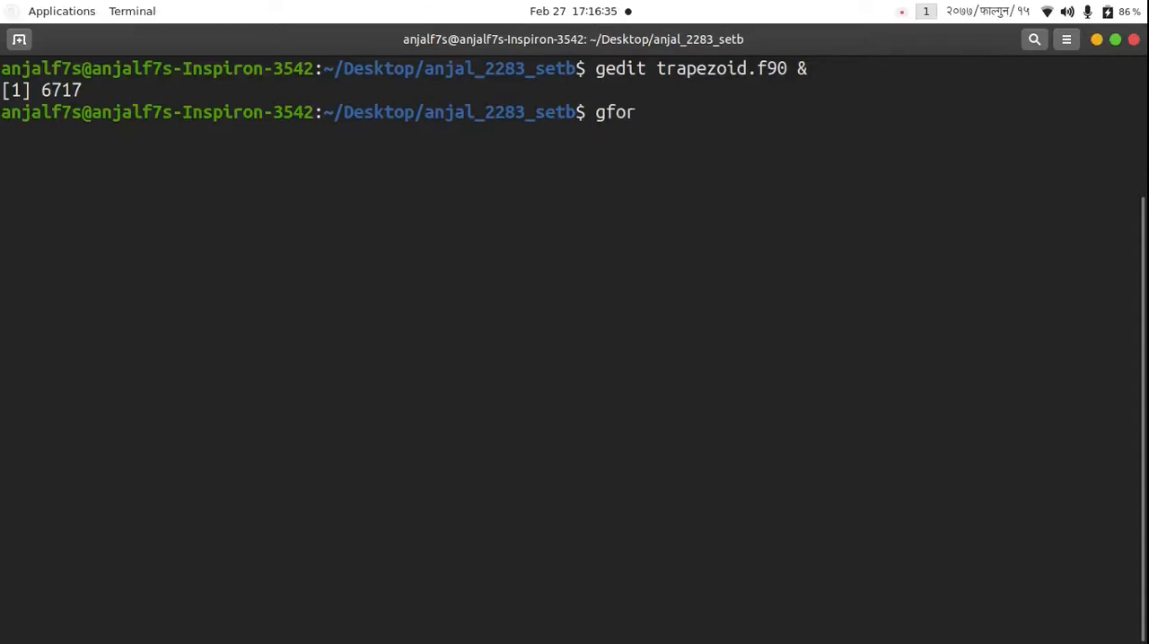
pyautogui.write('tan')
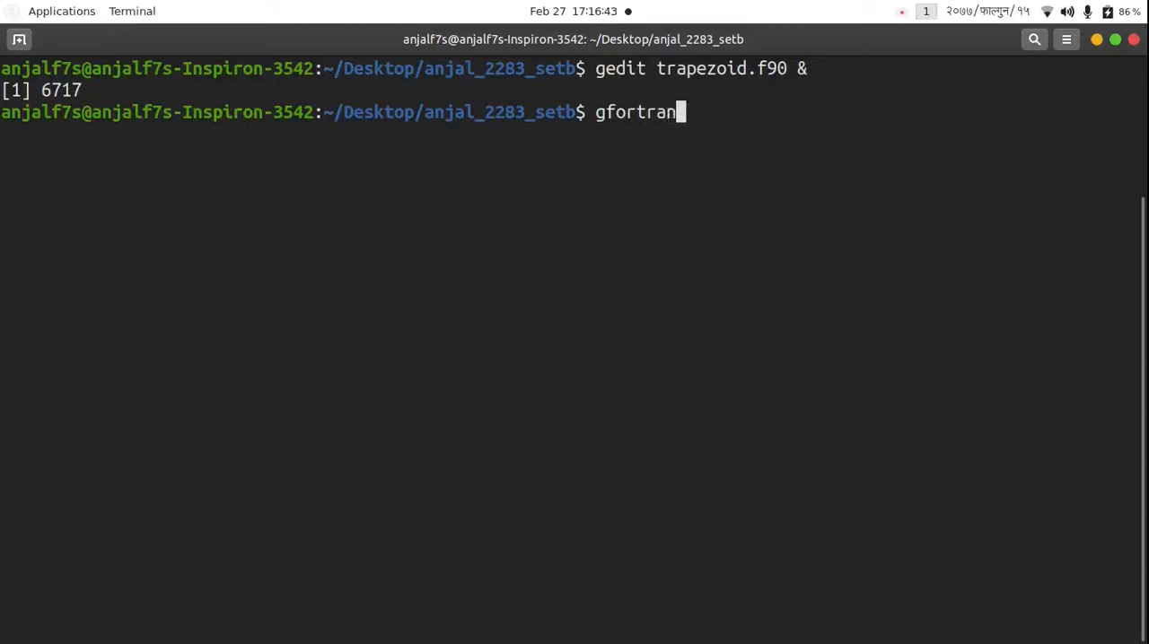
pyautogui.write('trape')
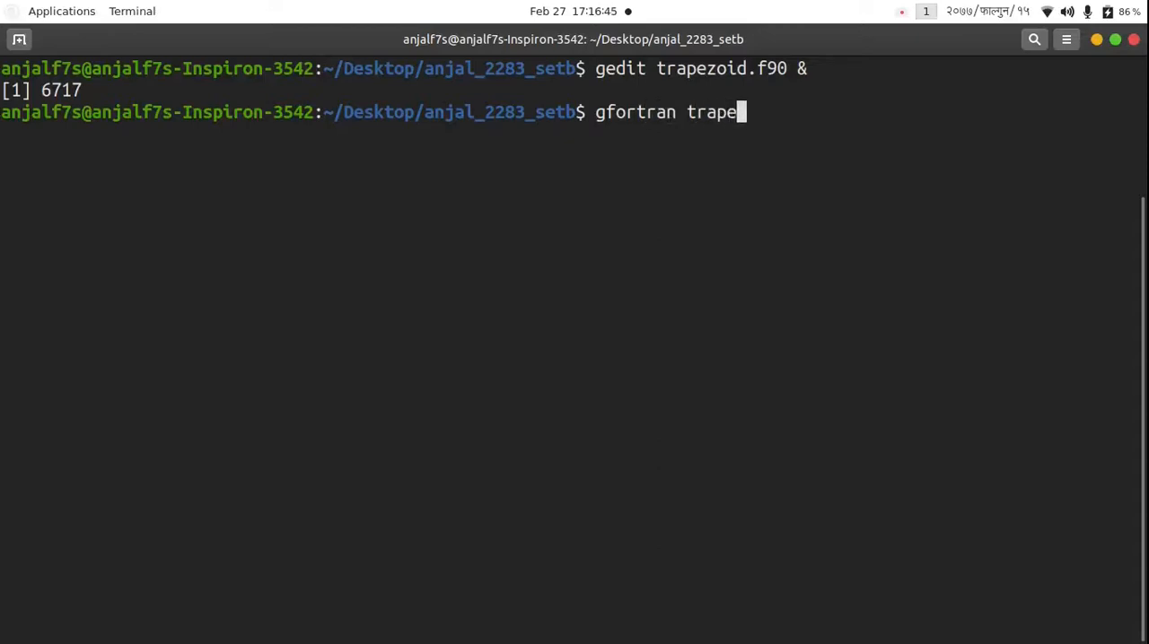
pyautogui.write('zoid.f90')
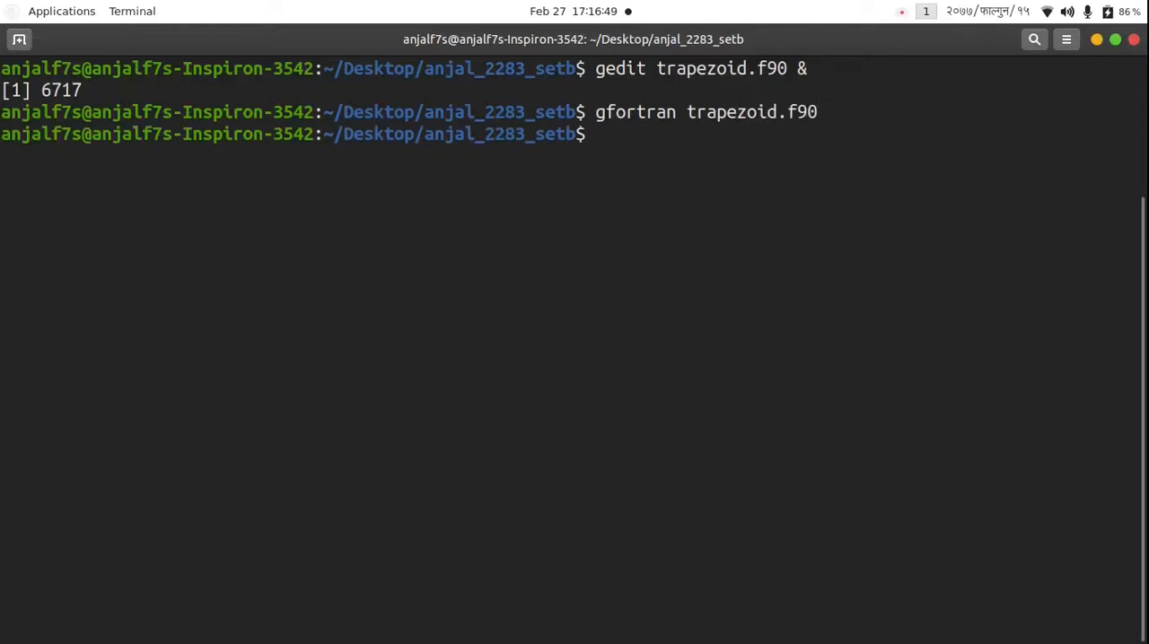
# Run ./a.out with 48 intervals, getting the integral 0.999910712.
pyautogui.write('./a.ou')
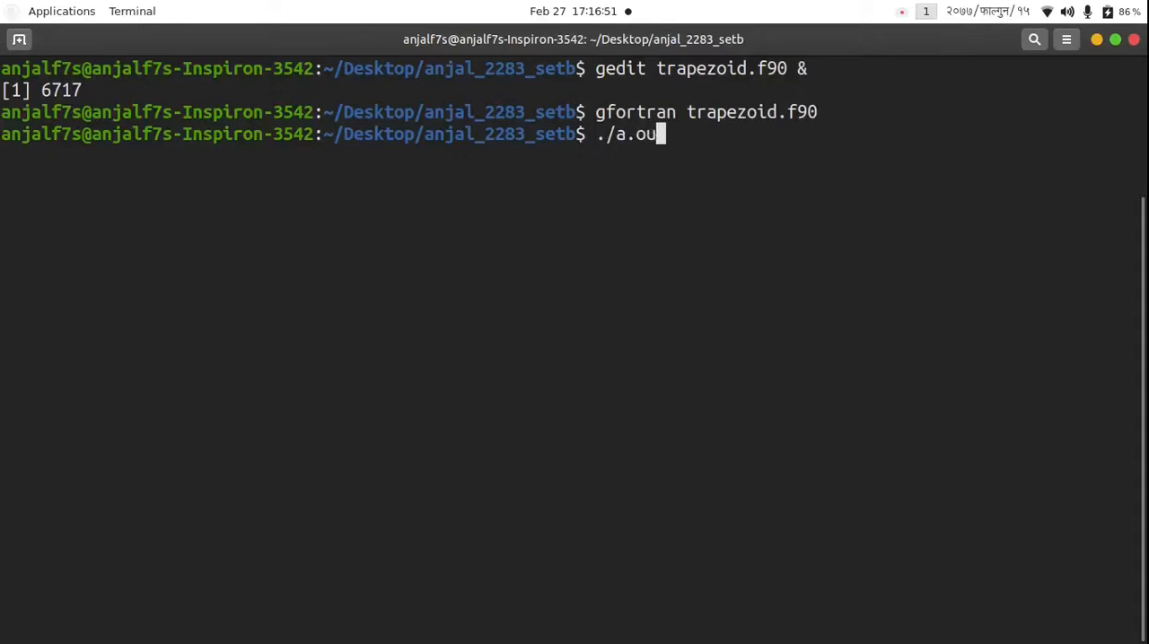
pyautogui.press('Return')
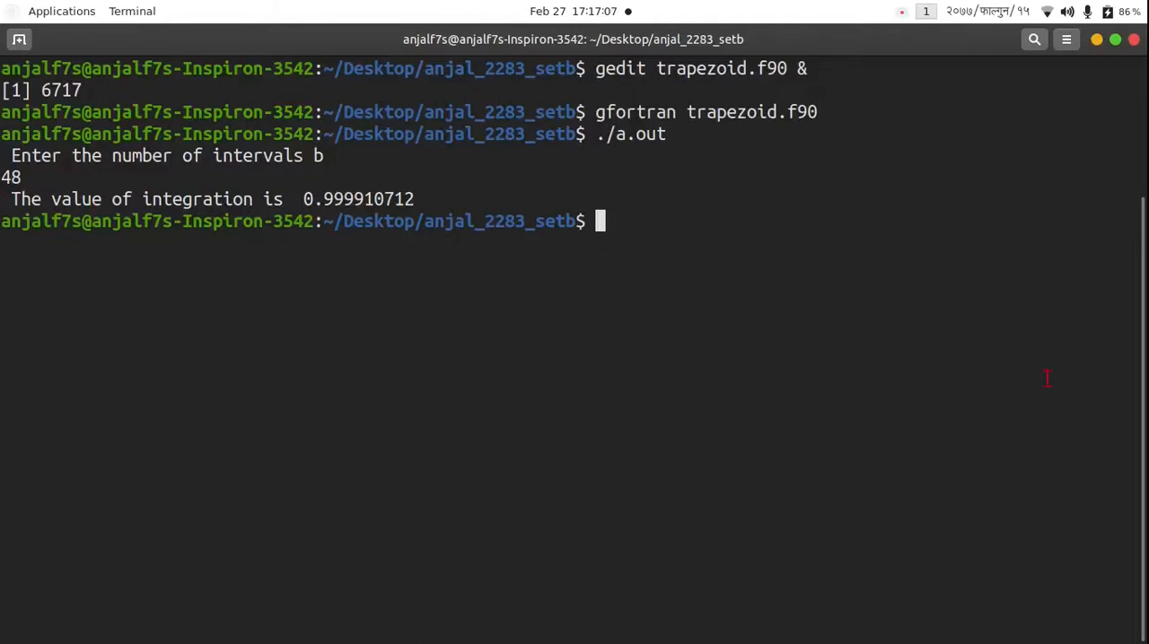
pyautogui.moveTo(1116, 310)
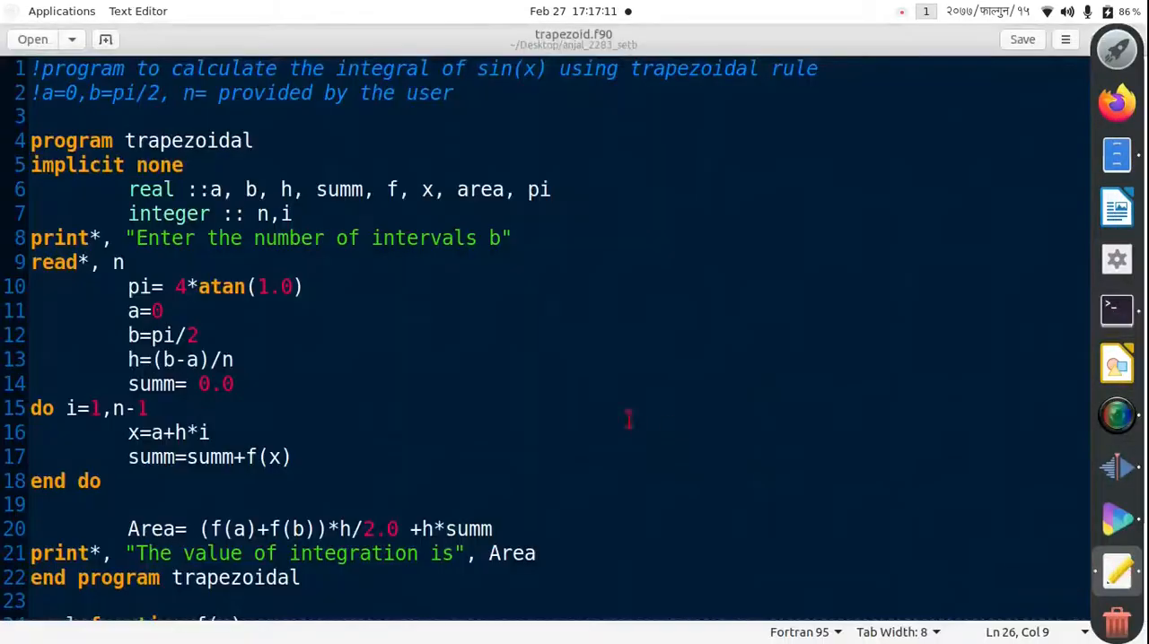
# Change the Area print to format '(a,2x,f6.4)' without the stray comma and save trapezoid.f90.
pyautogui.scroll(-3)
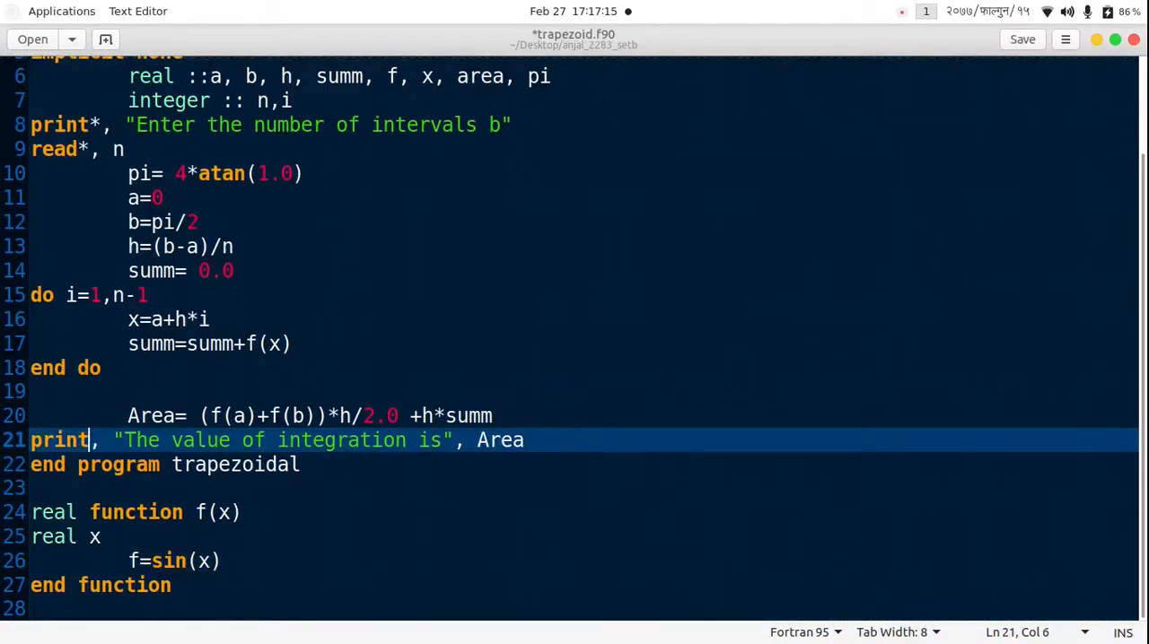
pyautogui.write("'(")
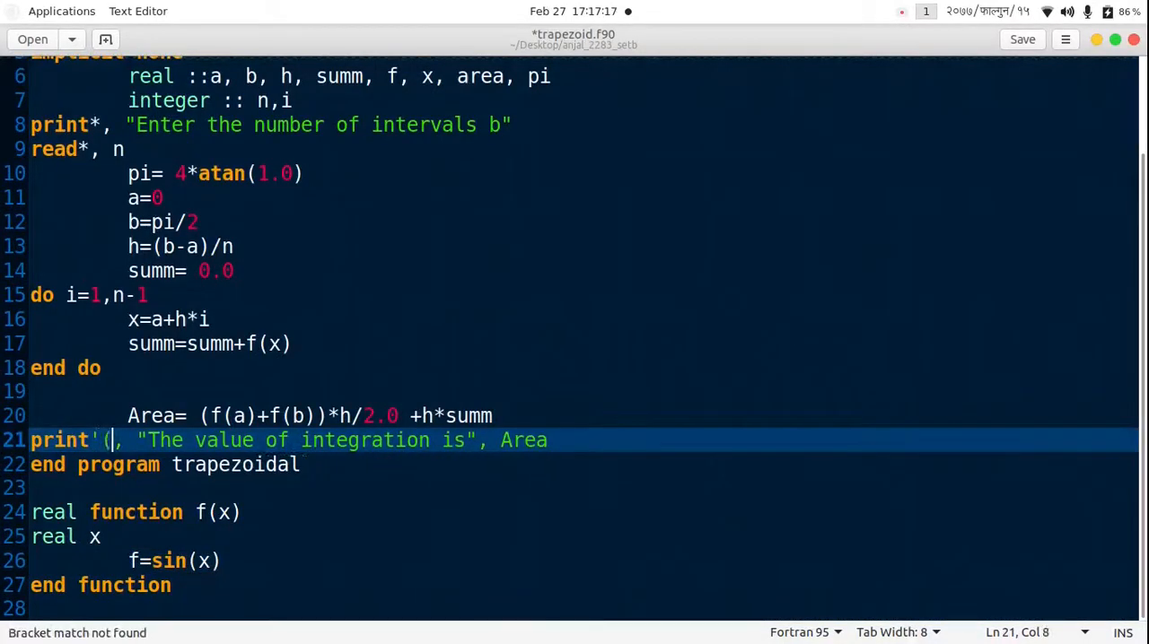
pyautogui.write('a,')
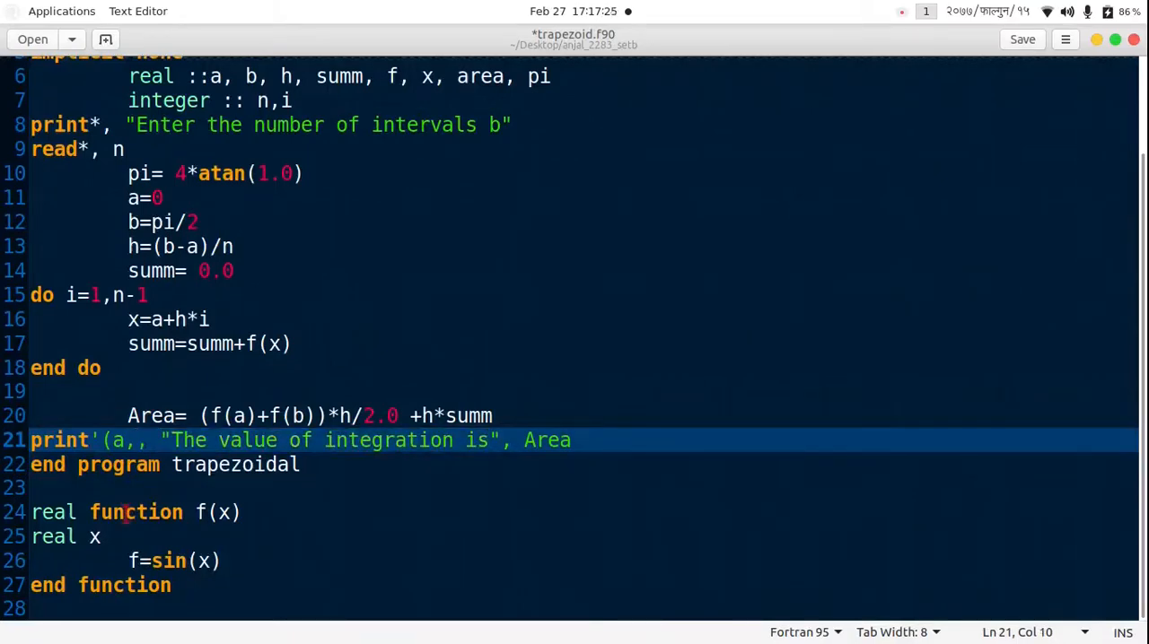
pyautogui.write('2x')
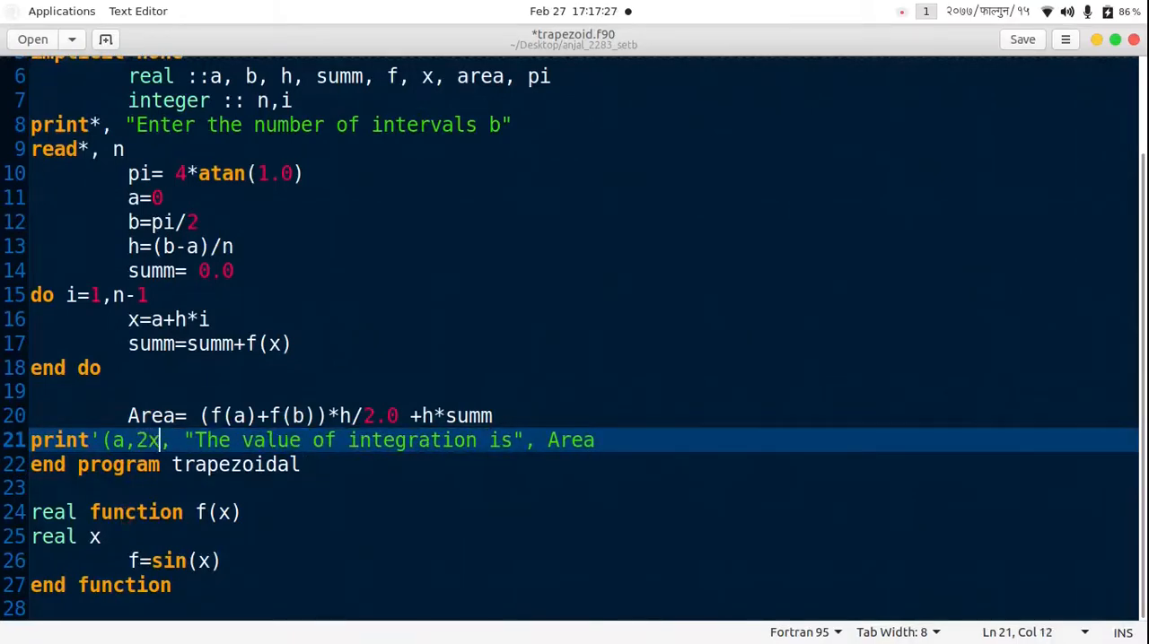
pyautogui.write(',')
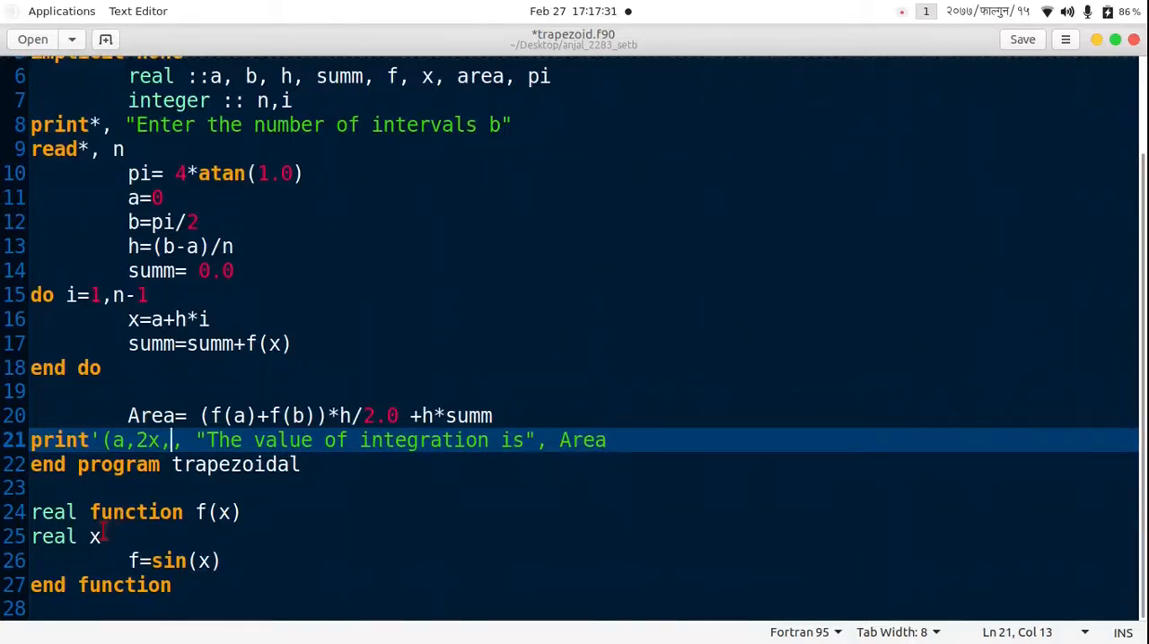
pyautogui.write(',')
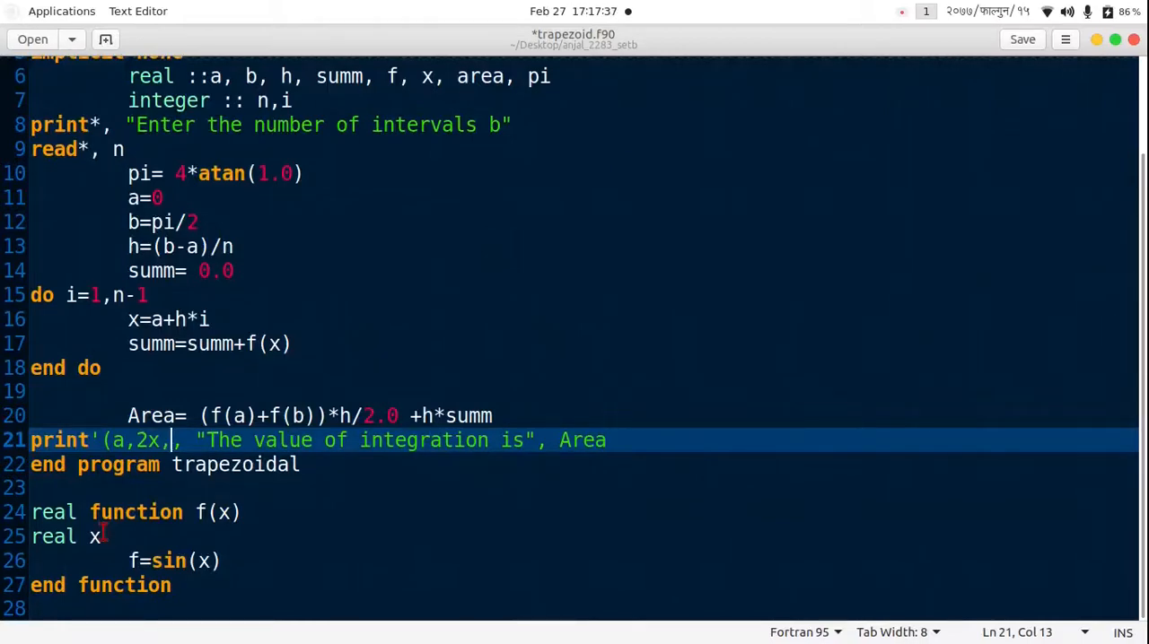
pyautogui.write(',')
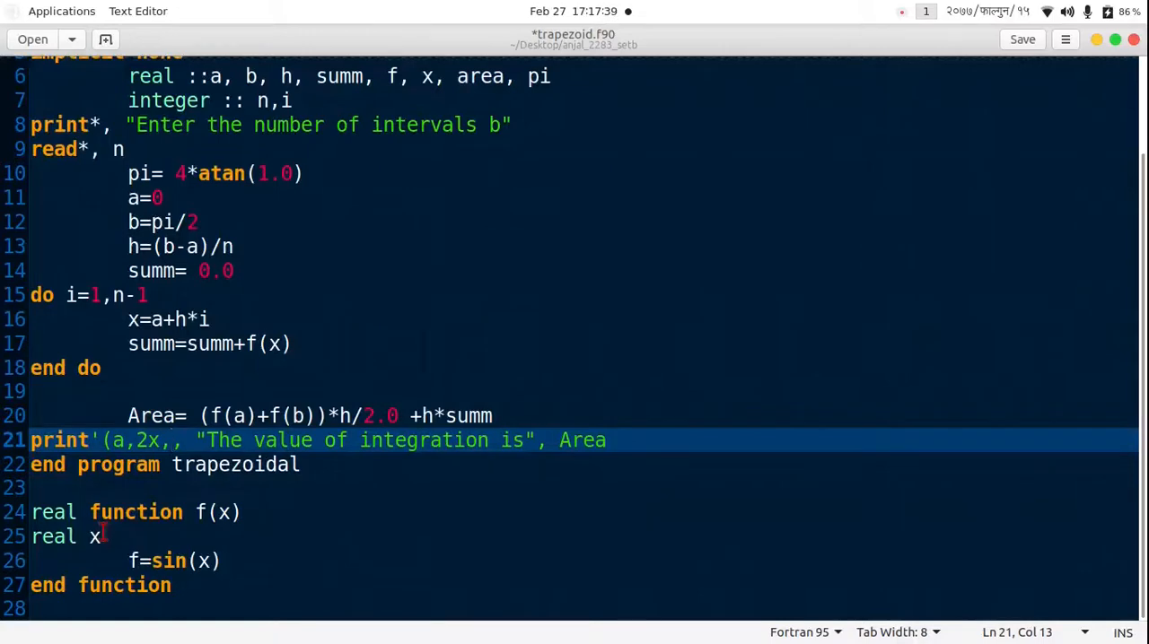
pyautogui.press('BackSpace')
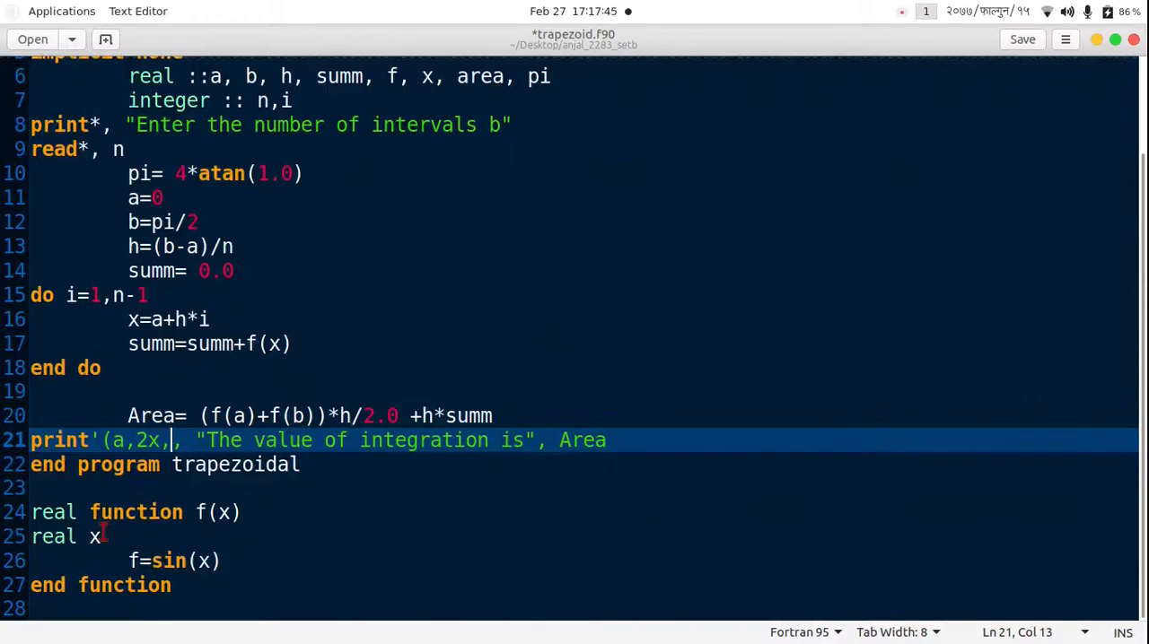
pyautogui.write('f6.4')
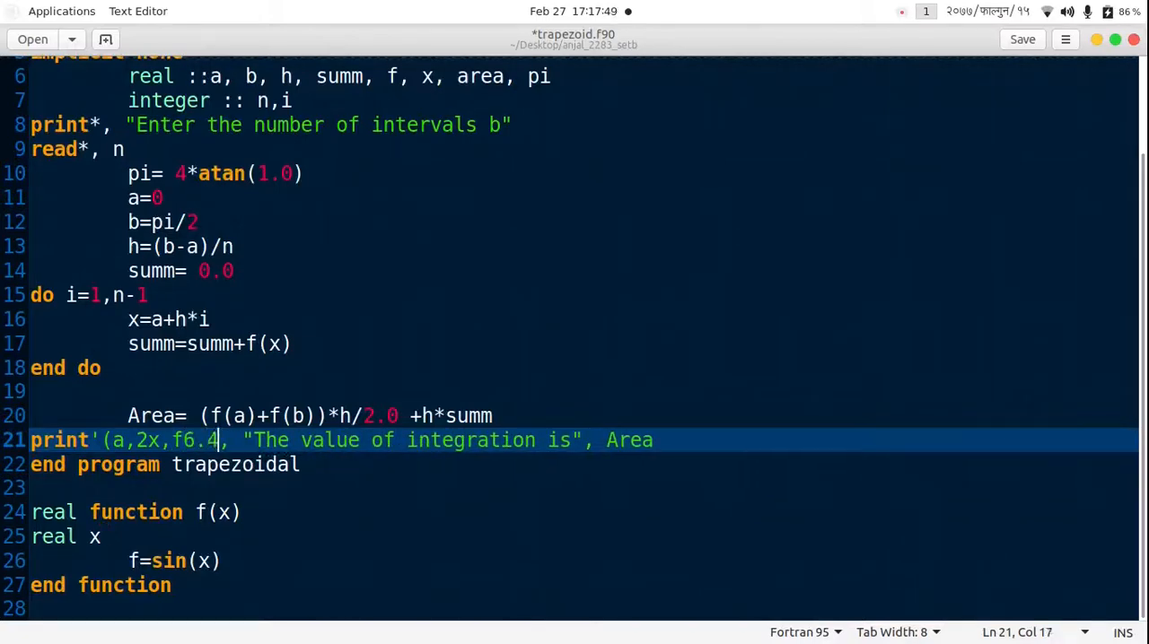
pyautogui.write(")'")
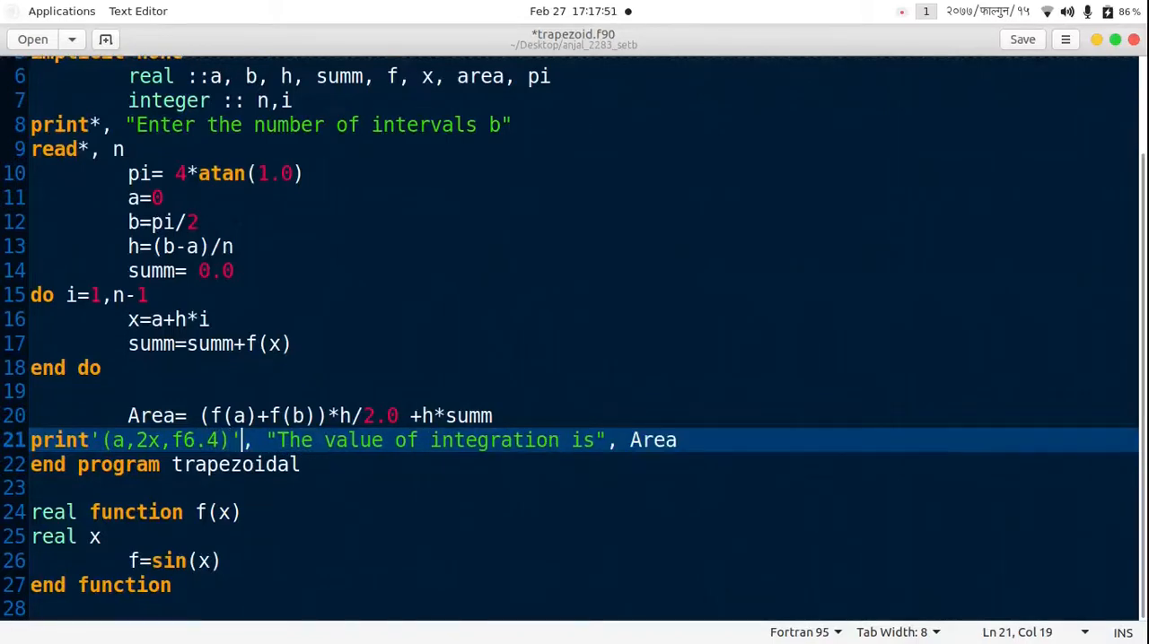
pyautogui.press('ctrl+s')
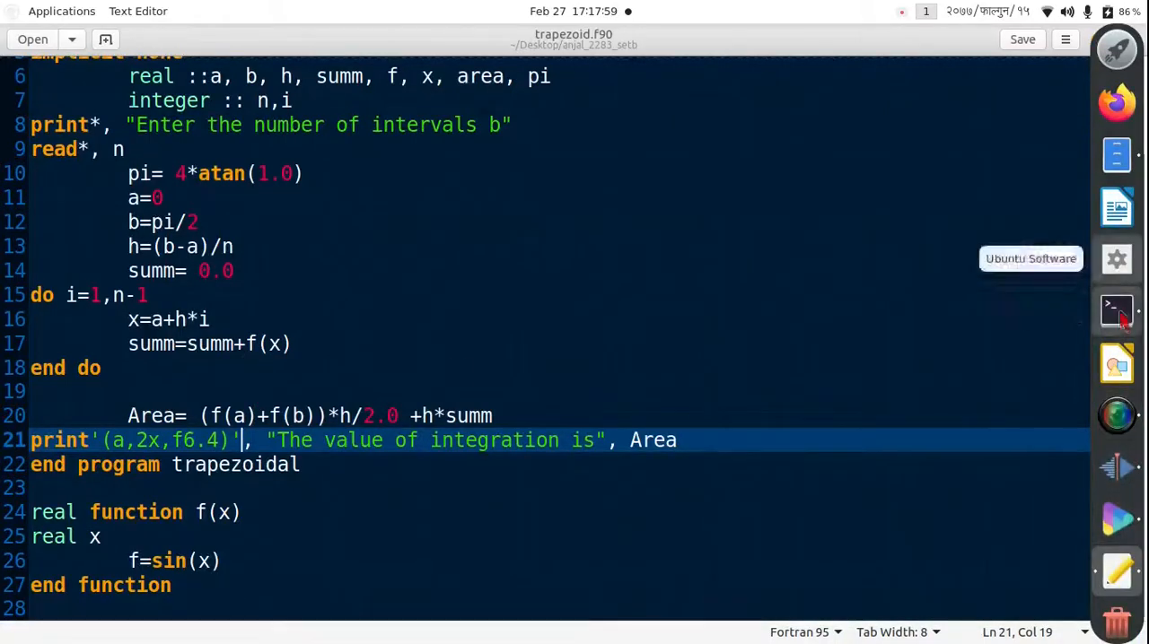
# Recompile trapezoid.f90 with gfortran and run ./a.out again.
pyautogui.click(1117, 312)
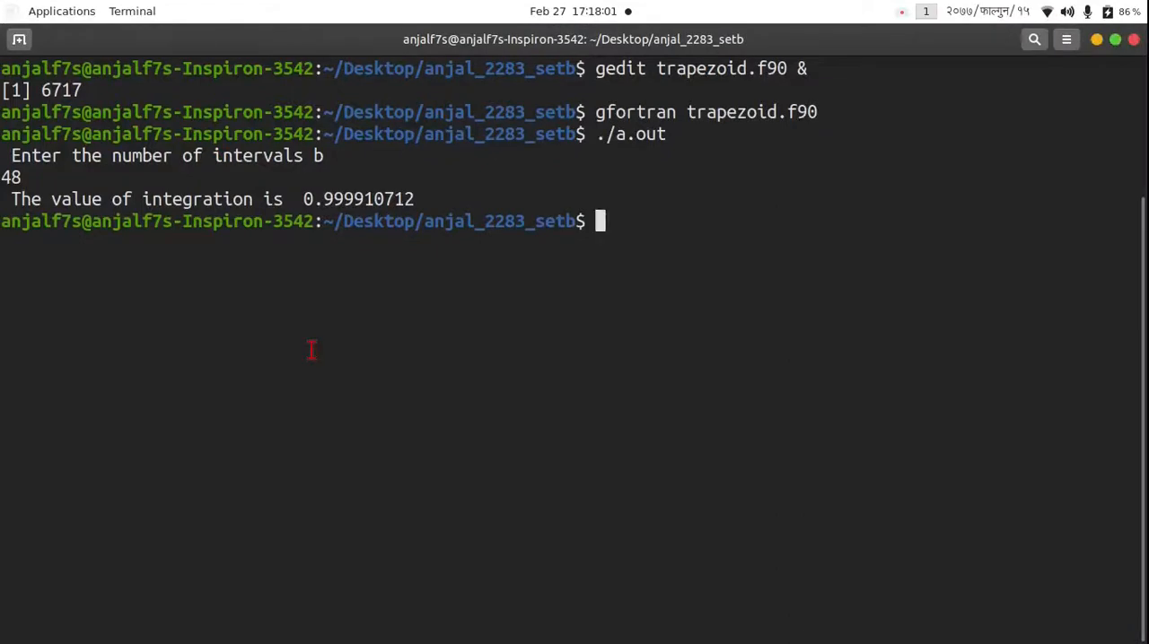
pyautogui.write('gfortran trapezoid.f90')
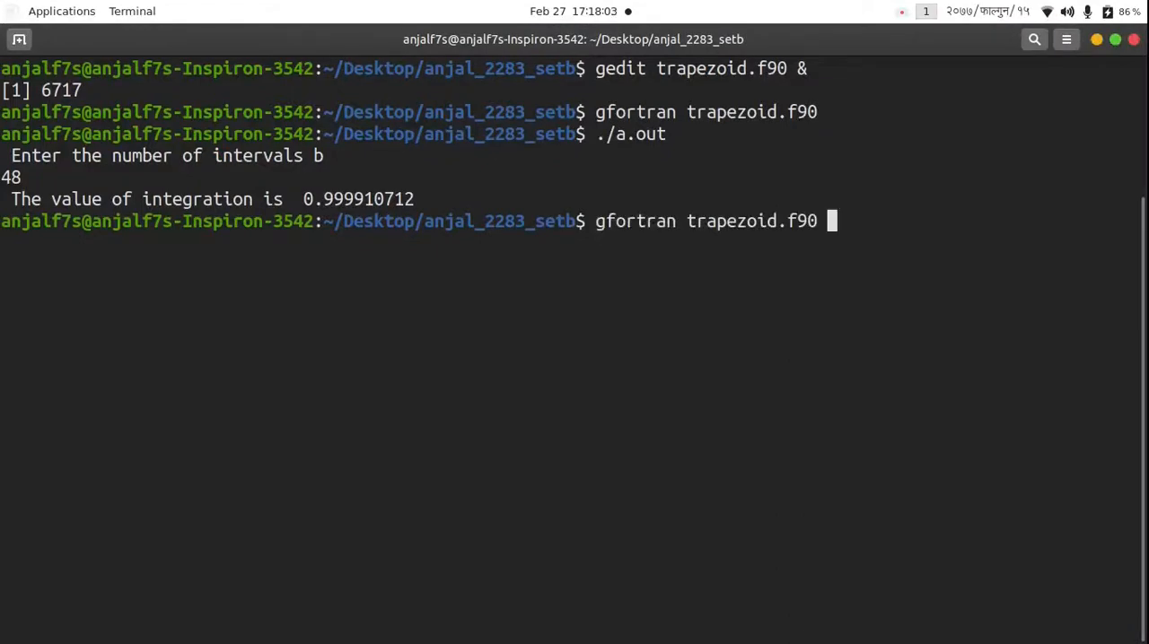
pyautogui.write('./a.out')
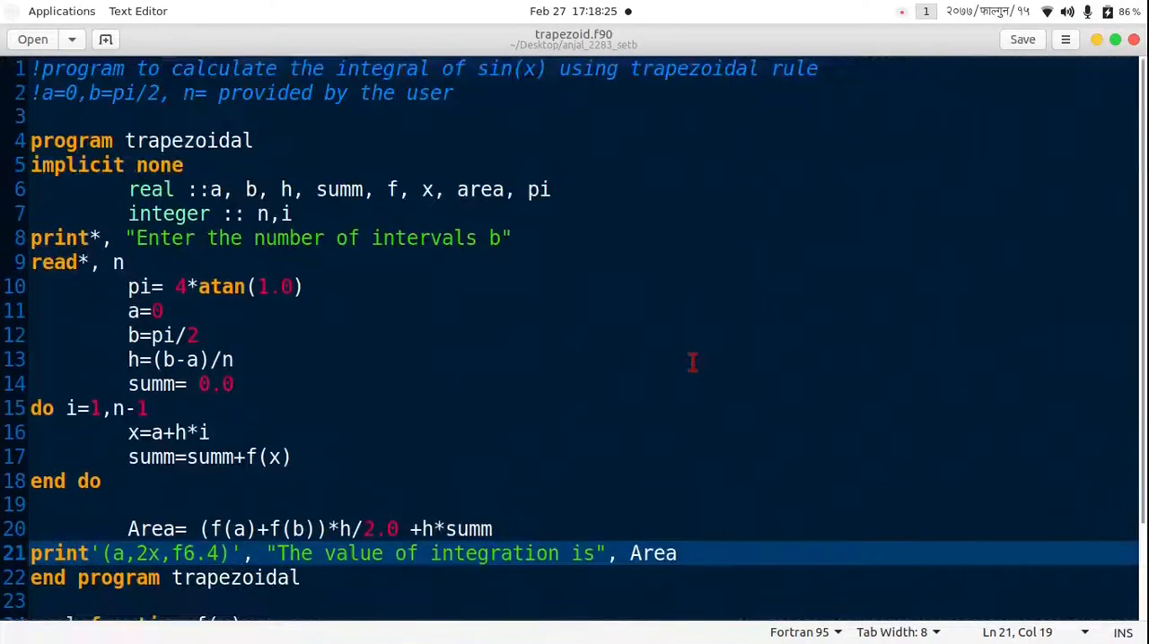
pyautogui.scroll(-3)
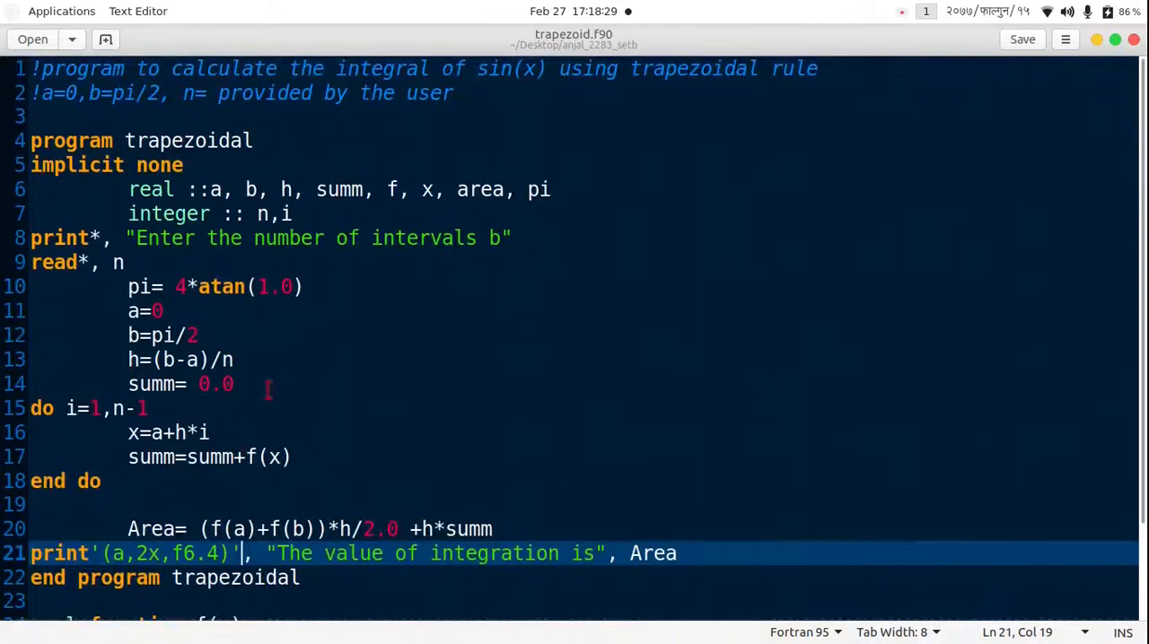
pyautogui.scroll(-3)
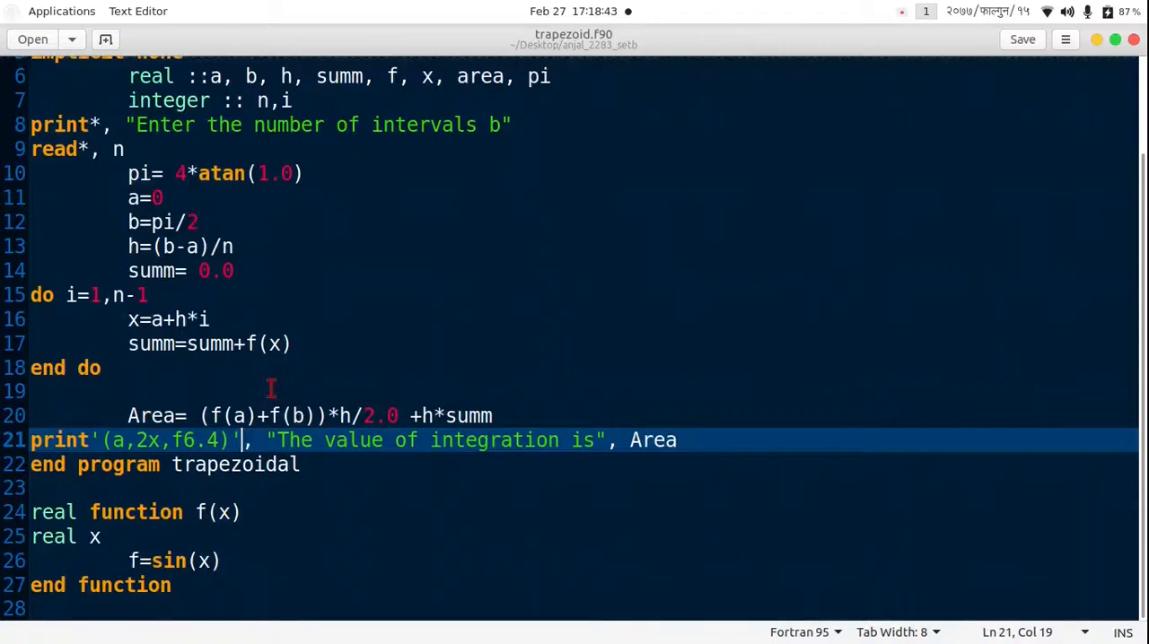
pyautogui.moveTo(718, 568)
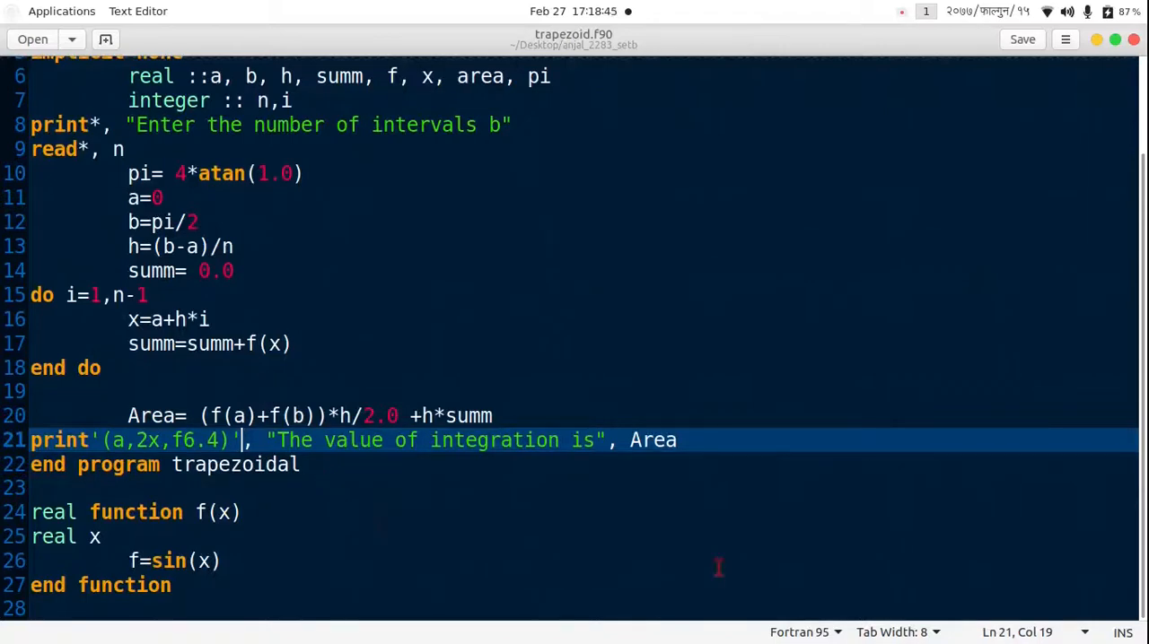